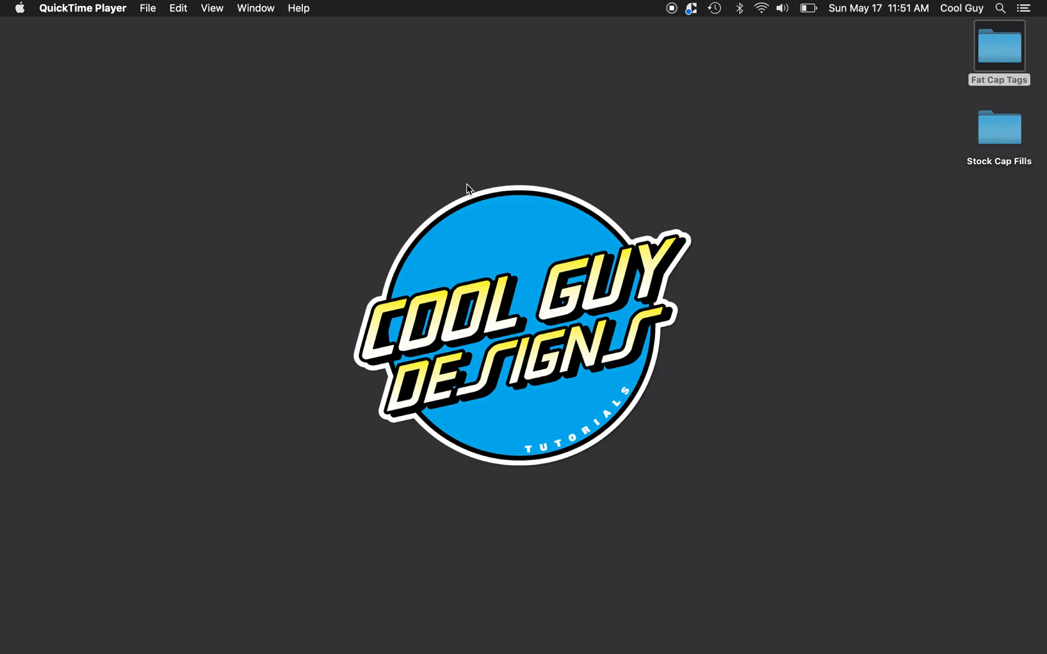
Create a new 1500 x 700 px document named Handstyles via File > New.
key(cmd+tab)
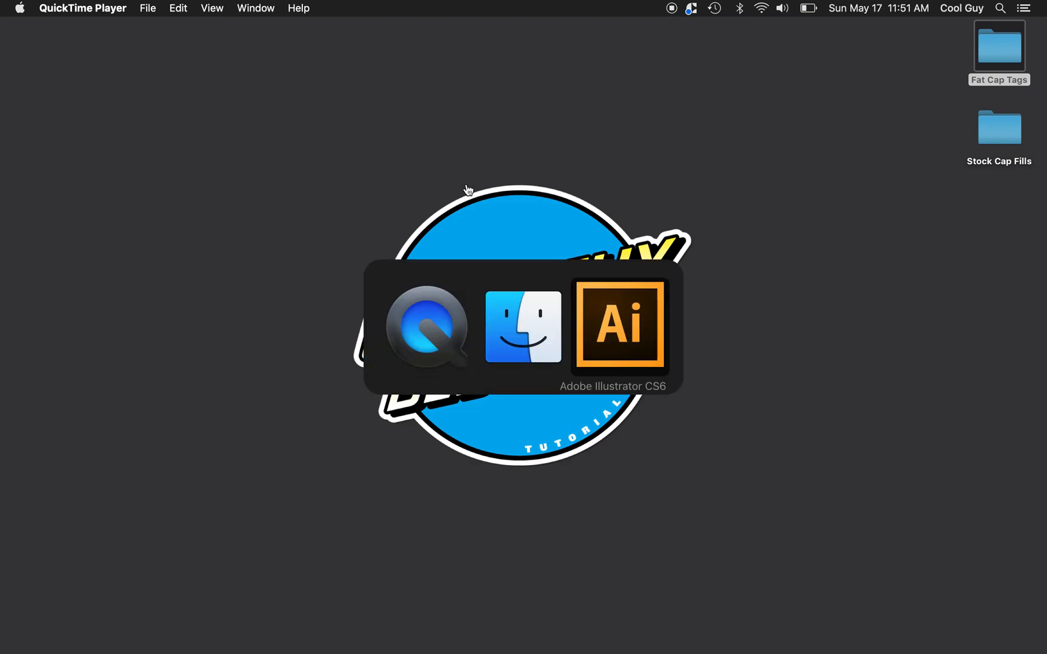
click(622, 327)
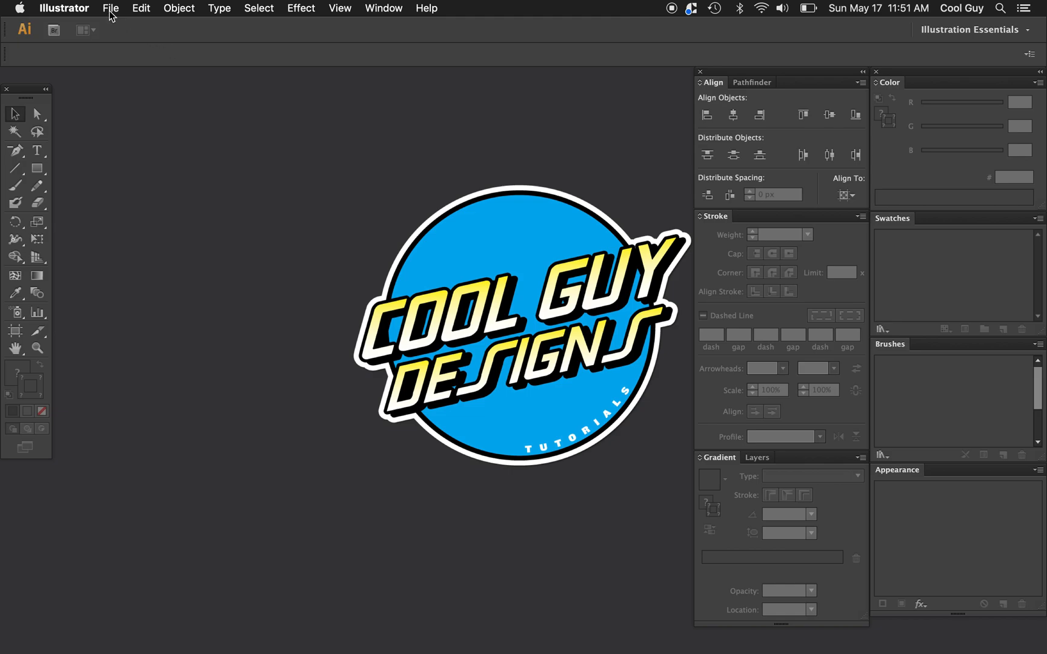
click(112, 8)
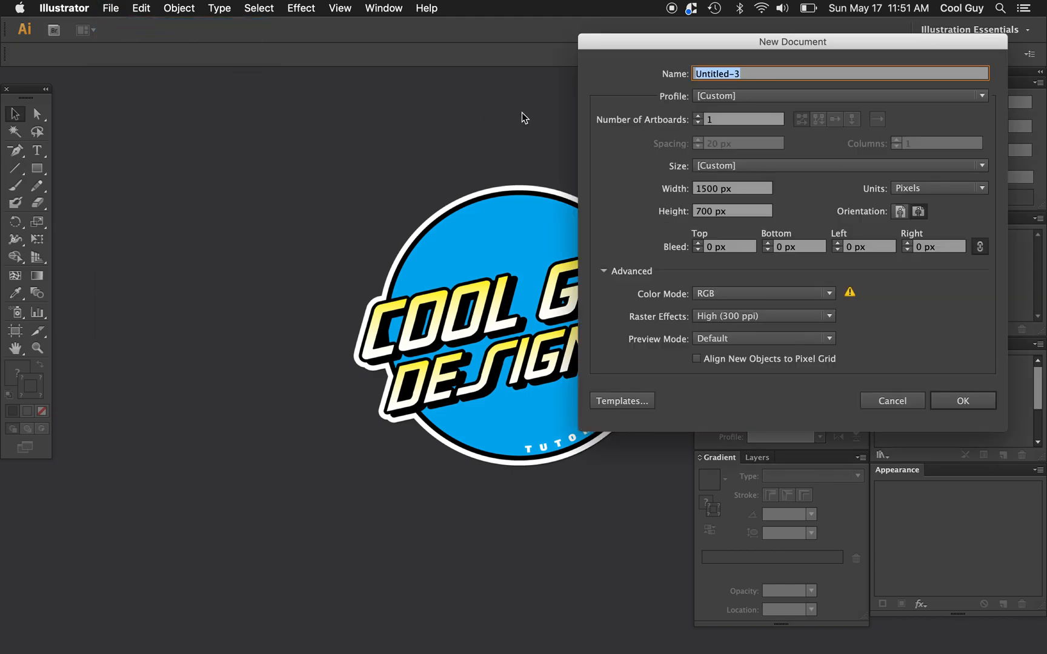
text(Handstyles)
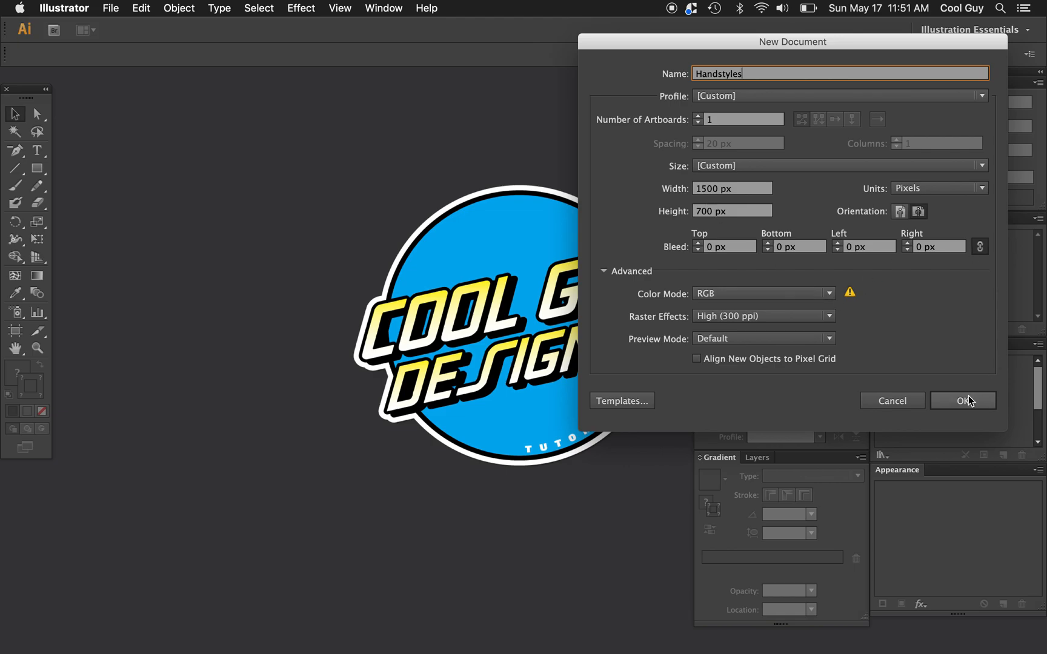
click(963, 401)
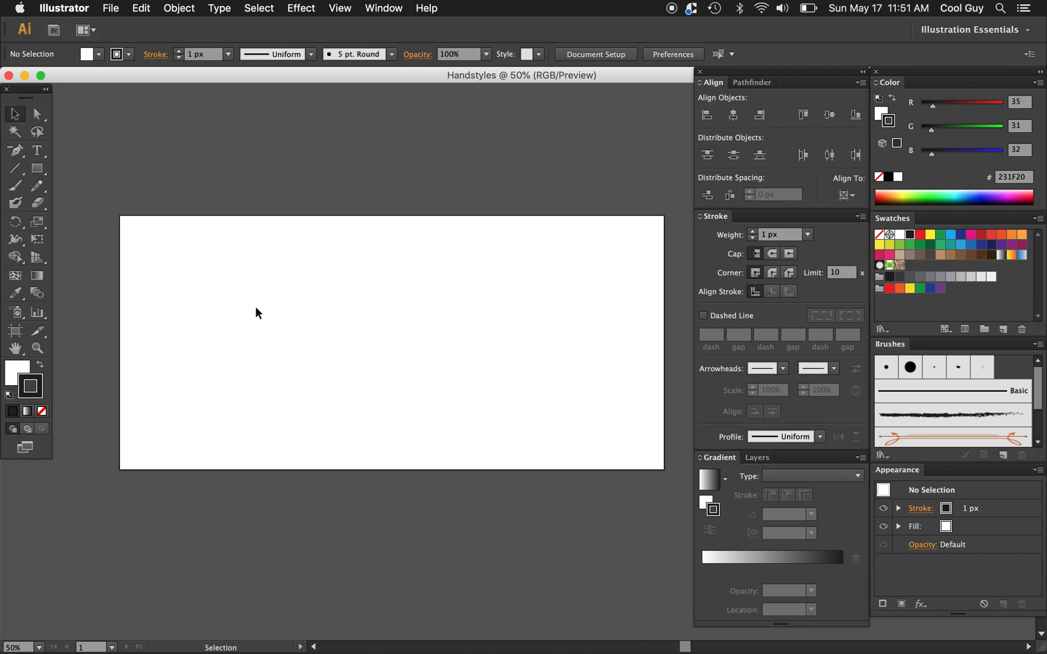
mouse_move(293, 211)
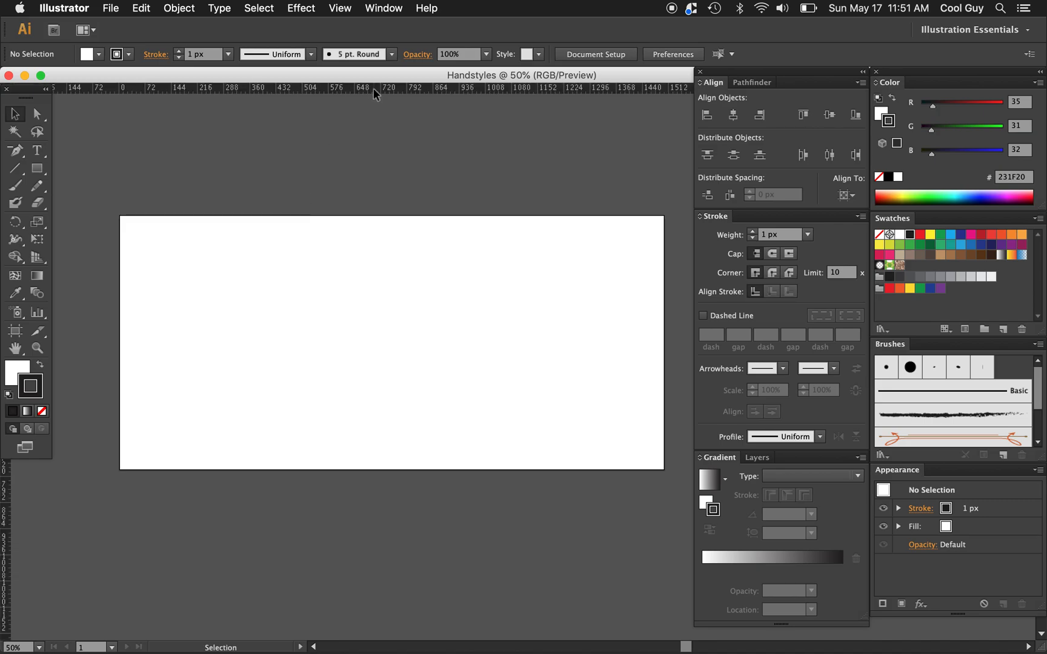
Drag two horizontal guides from the top ruler to mark the lettering's upper and lower edges.
drag(371, 88, 371, 261)
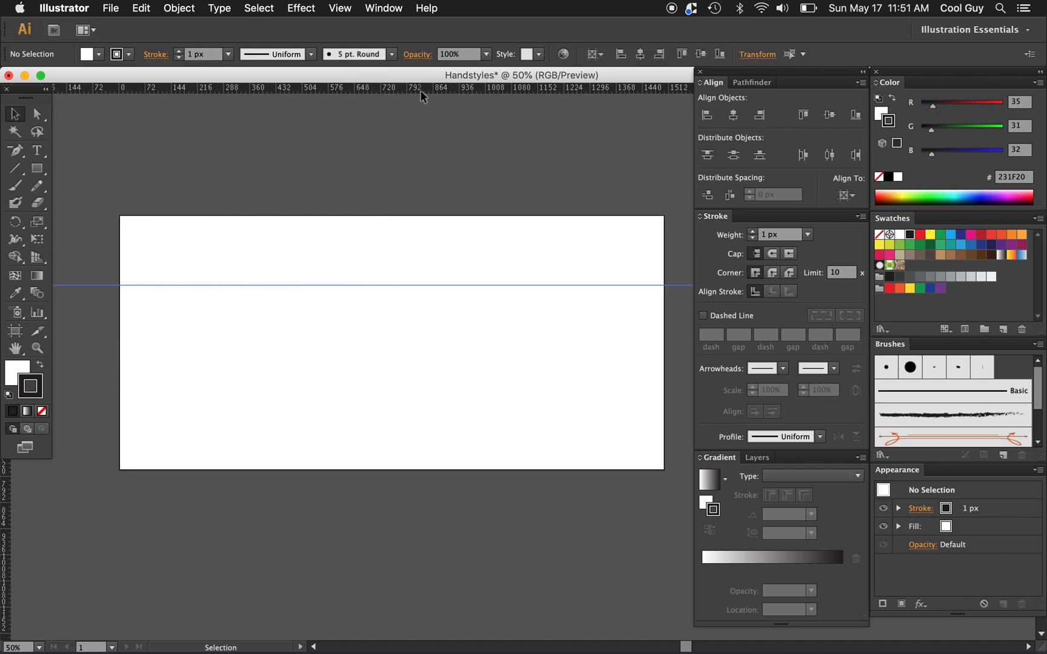
drag(420, 97, 417, 397)
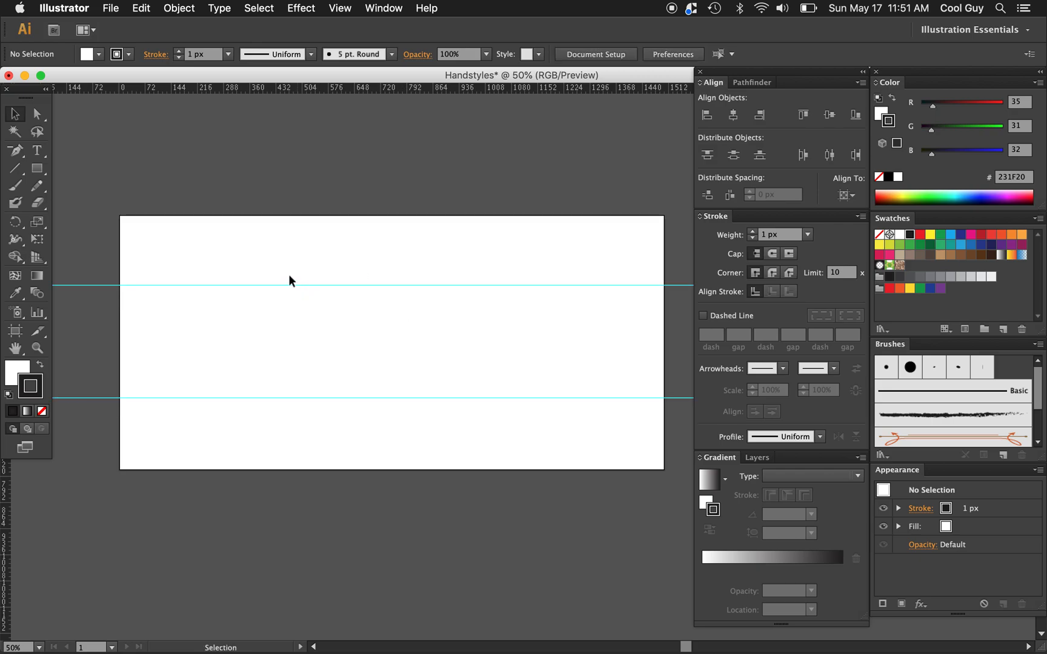
mouse_move(283, 275)
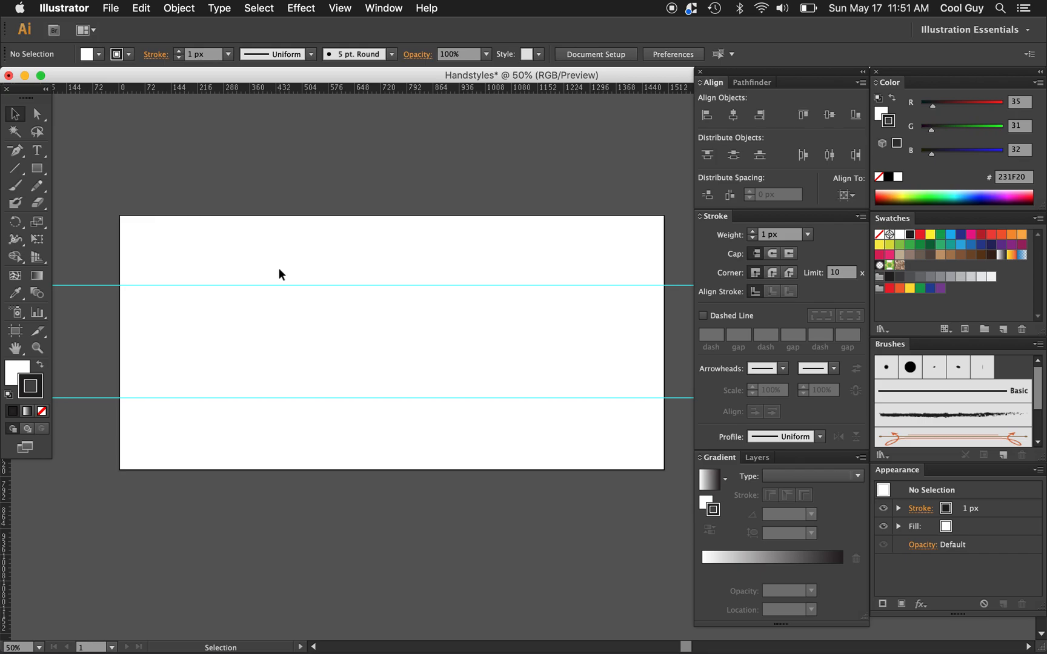
mouse_move(156, 354)
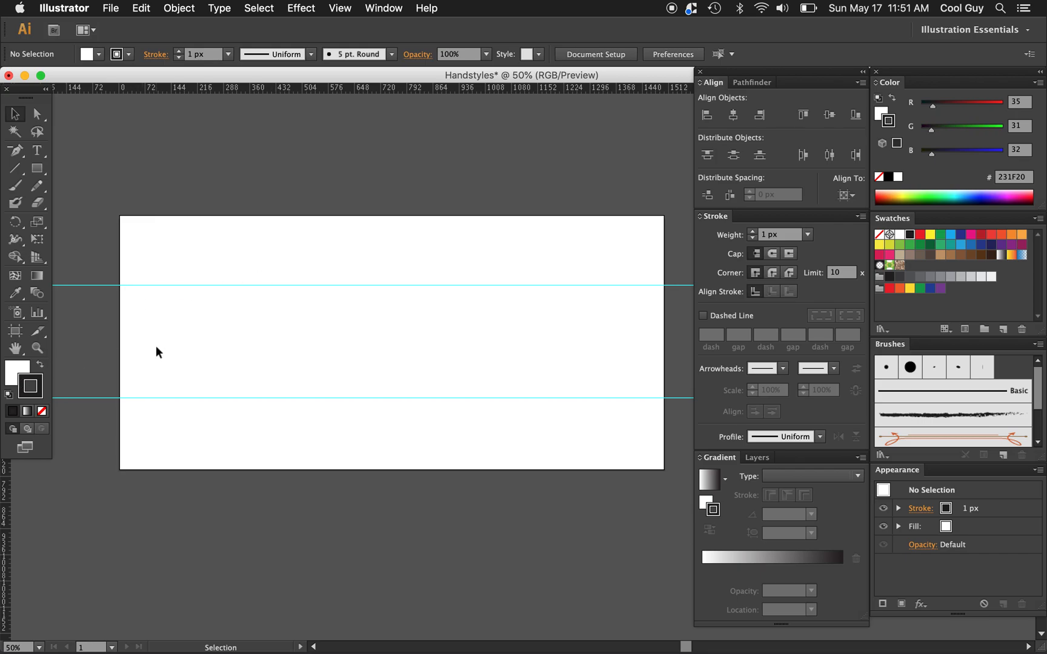
mouse_move(286, 373)
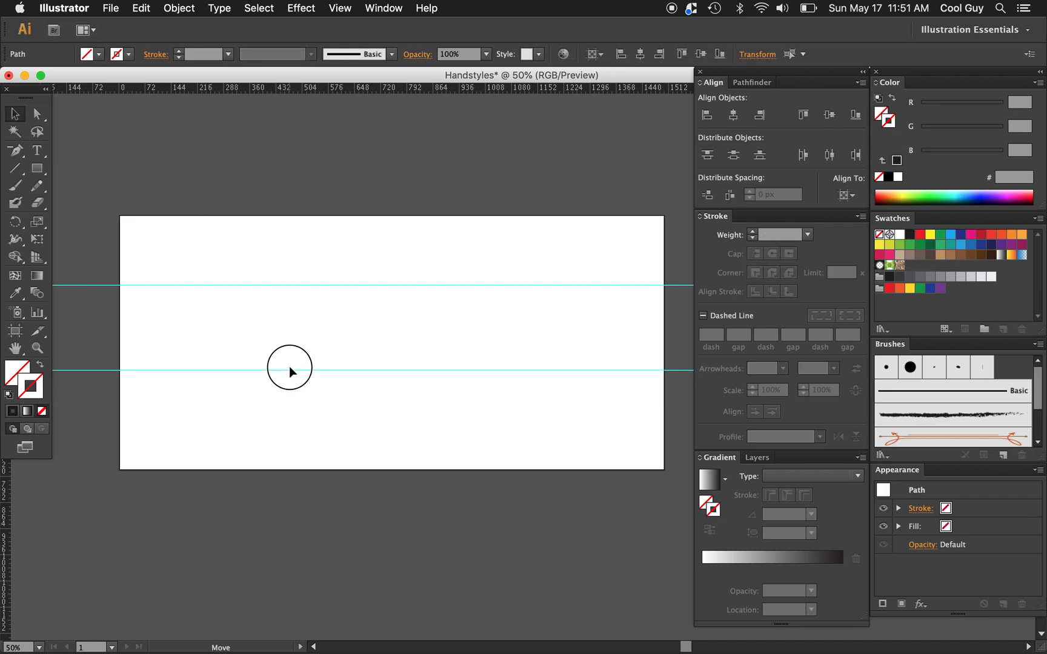
Lock the guides through View > Guides, then unlock them again for adjustment.
click(347, 8)
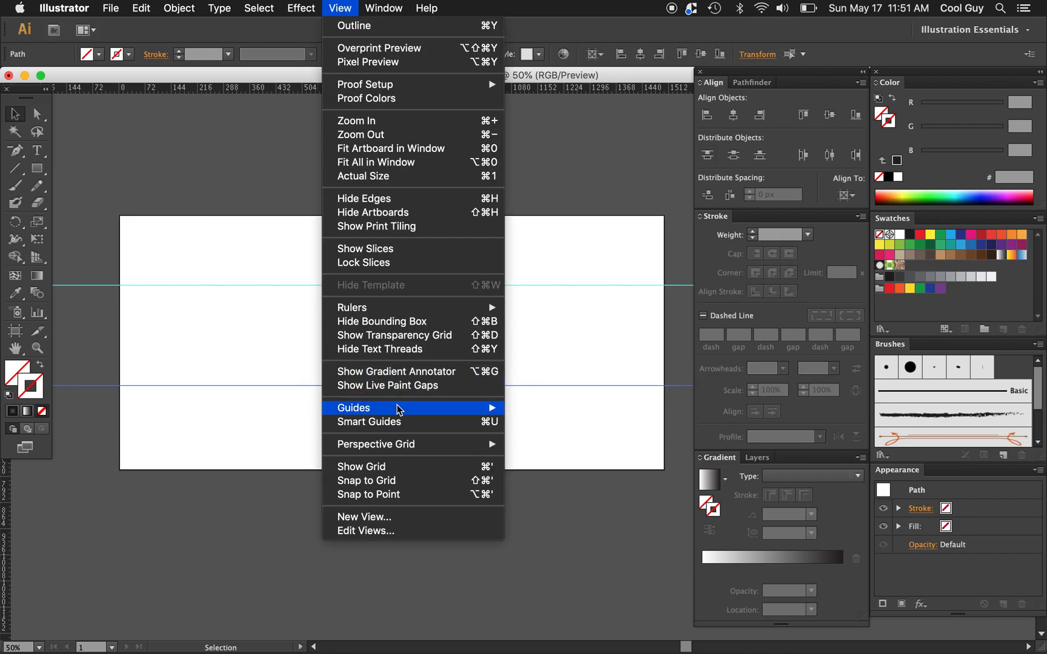
mouse_move(398, 409)
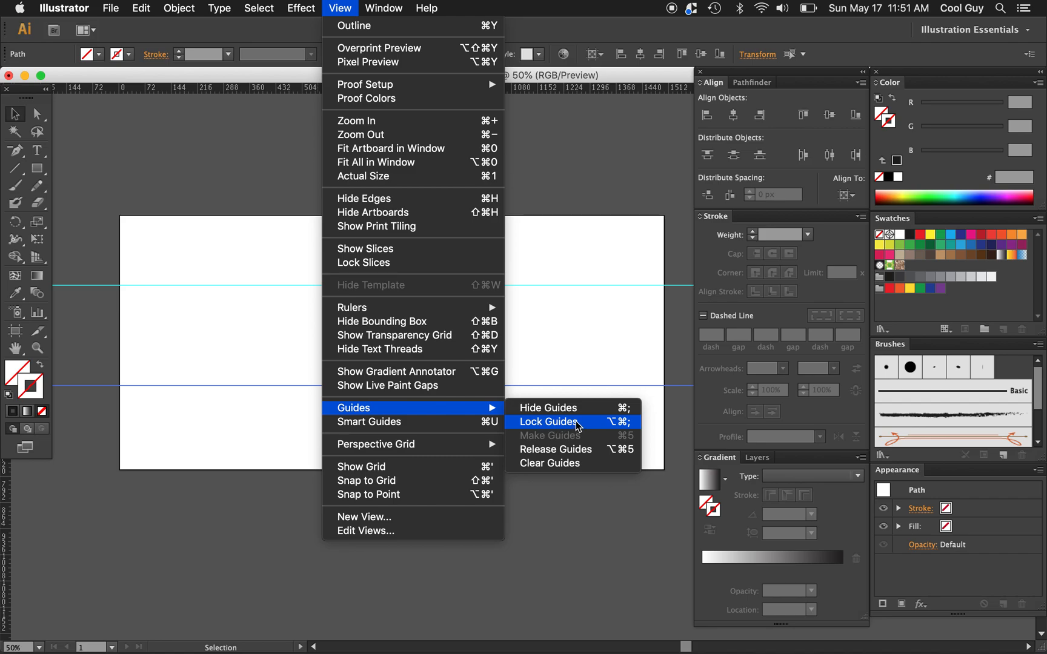
click(548, 421)
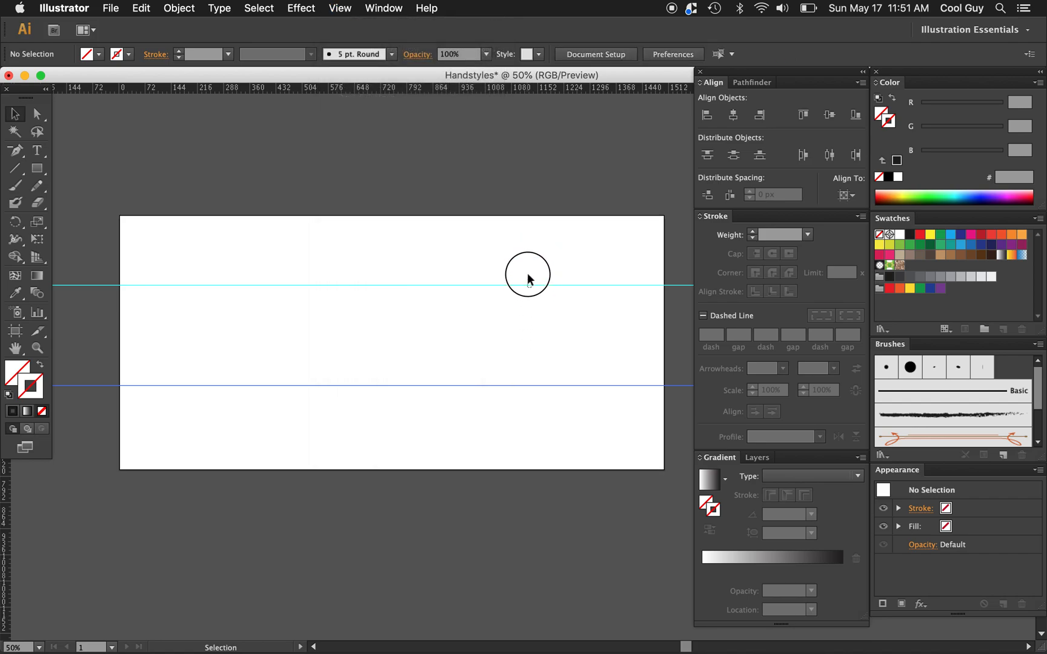
click(339, 8)
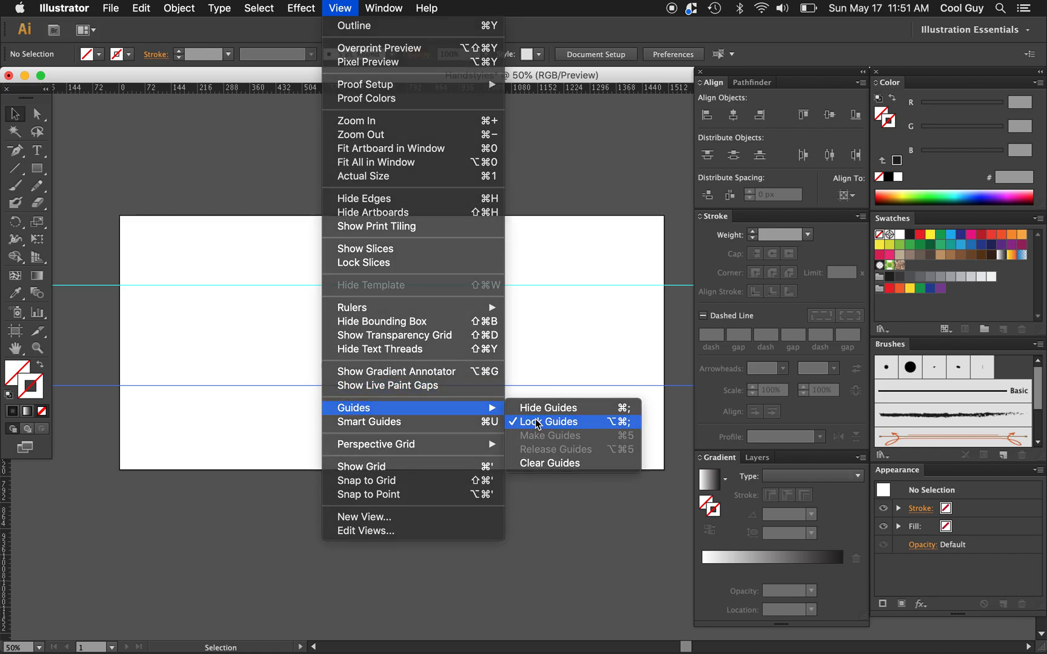
click(548, 421)
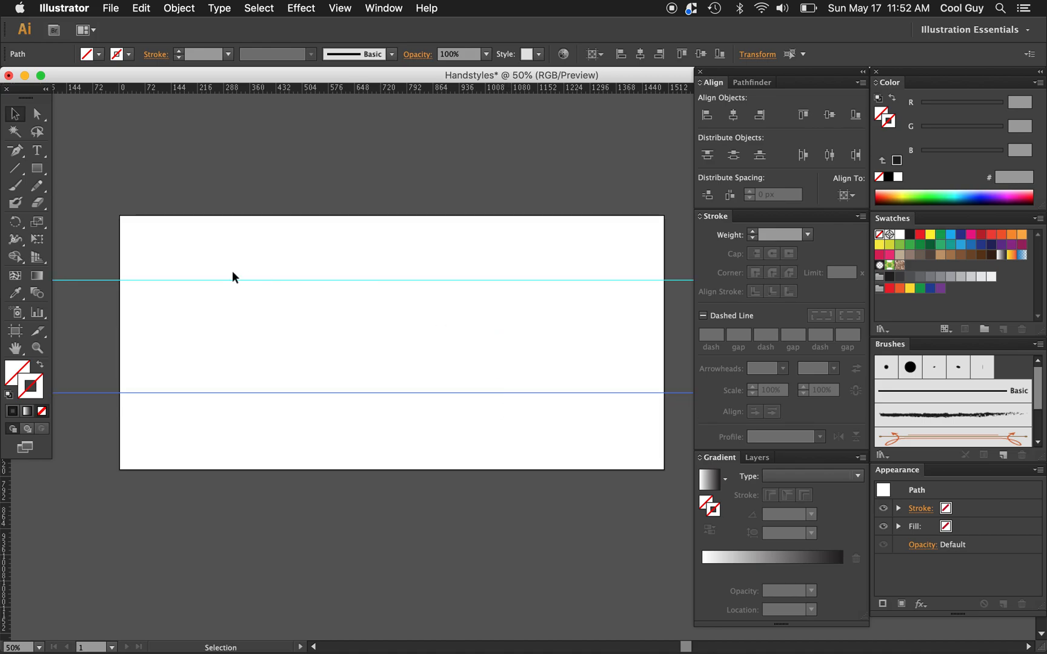
mouse_move(573, 264)
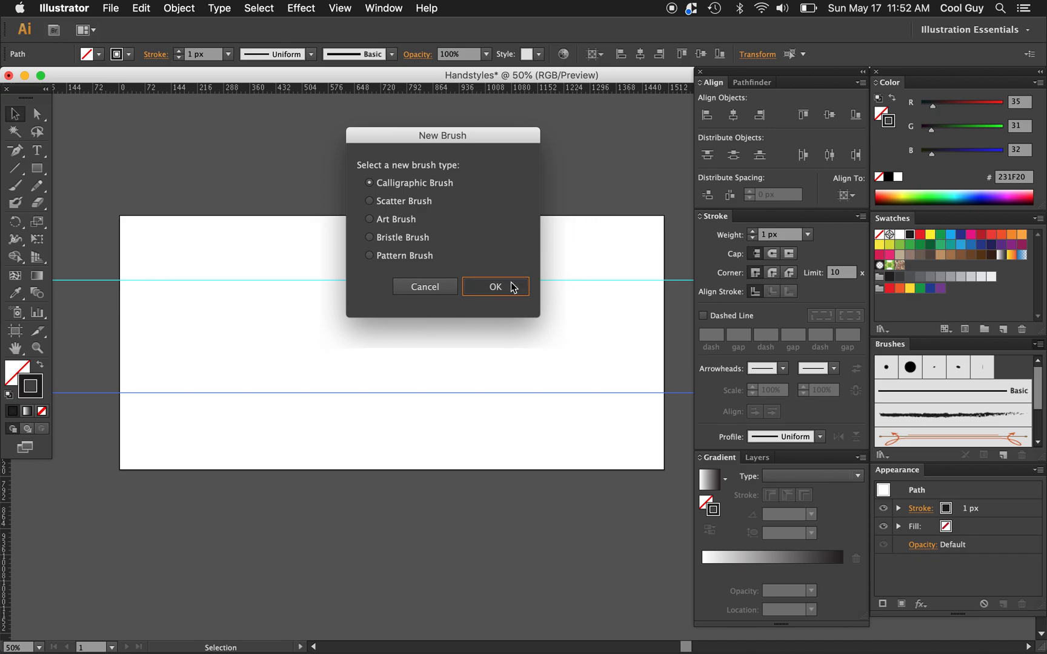
Start a Calligraphic Brush with roundness 10% and angle 36°.
click(496, 288)
text(Chisel Marker)
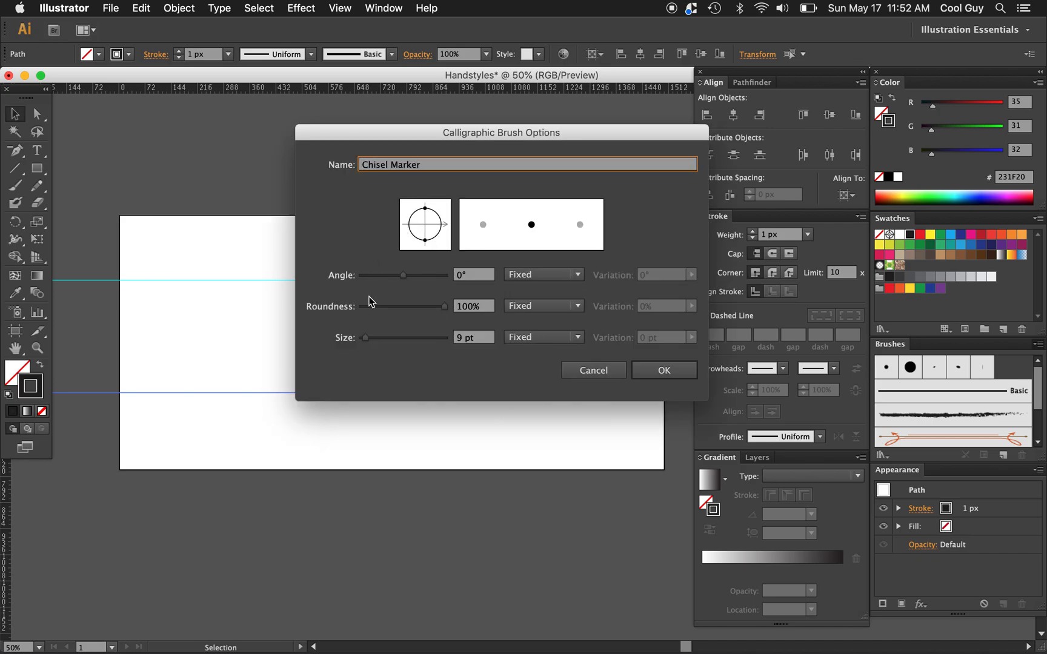
drag(446, 307, 359, 306)
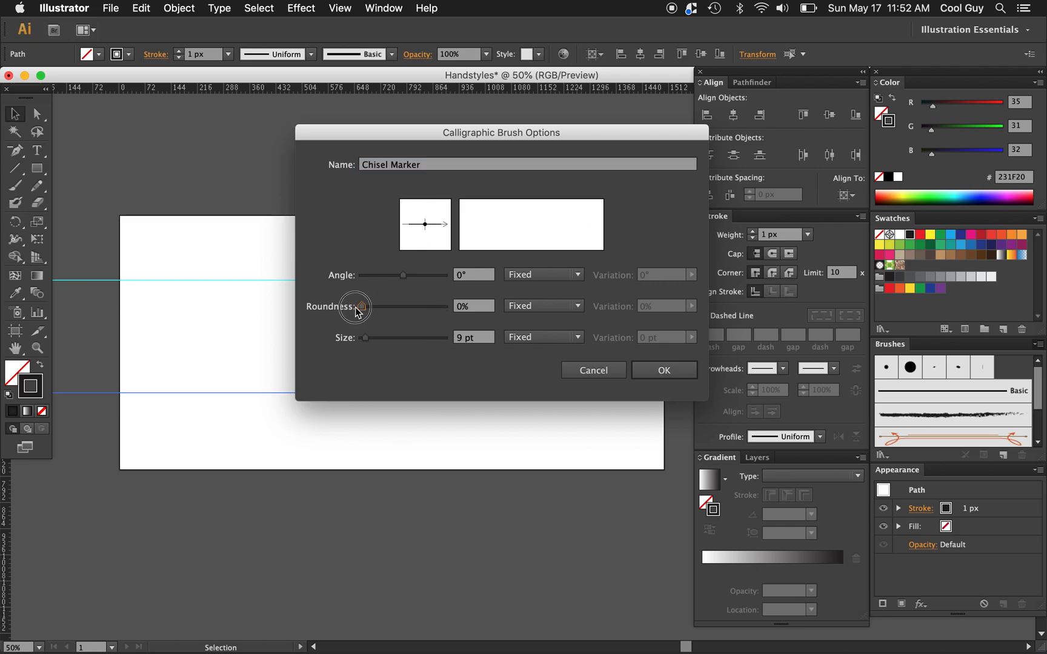
drag(358, 305, 368, 305)
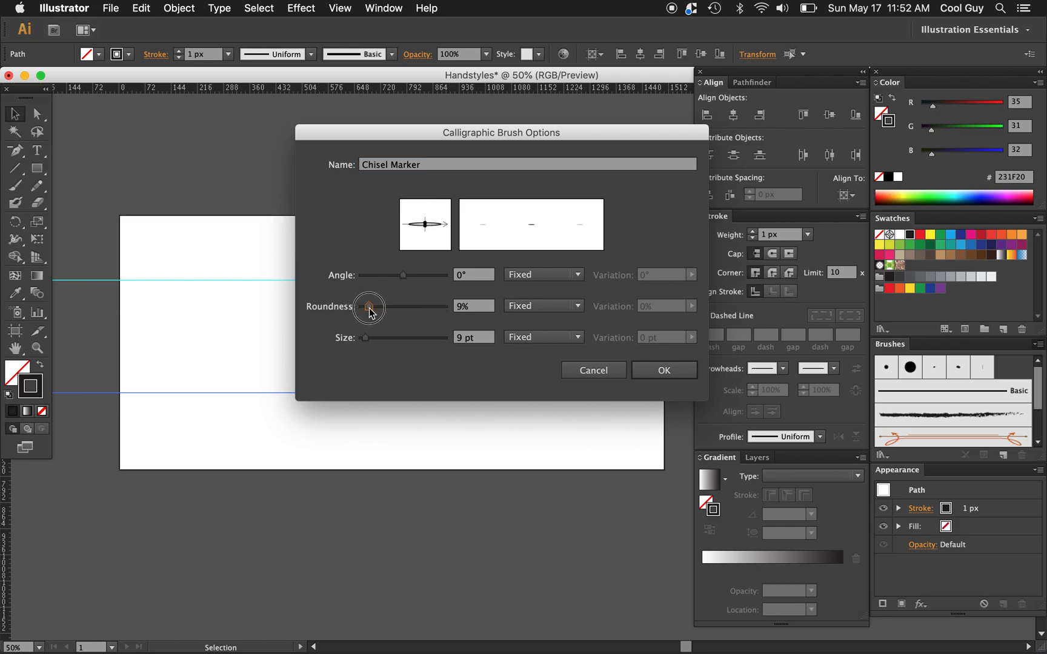
drag(368, 306, 370, 305)
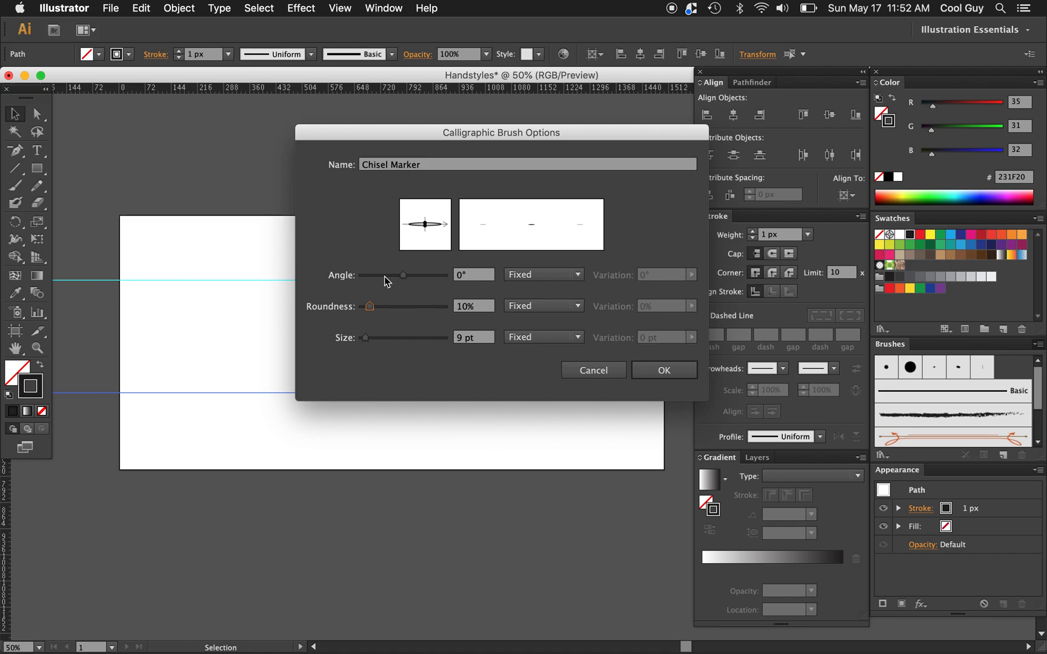
drag(402, 274, 409, 274)
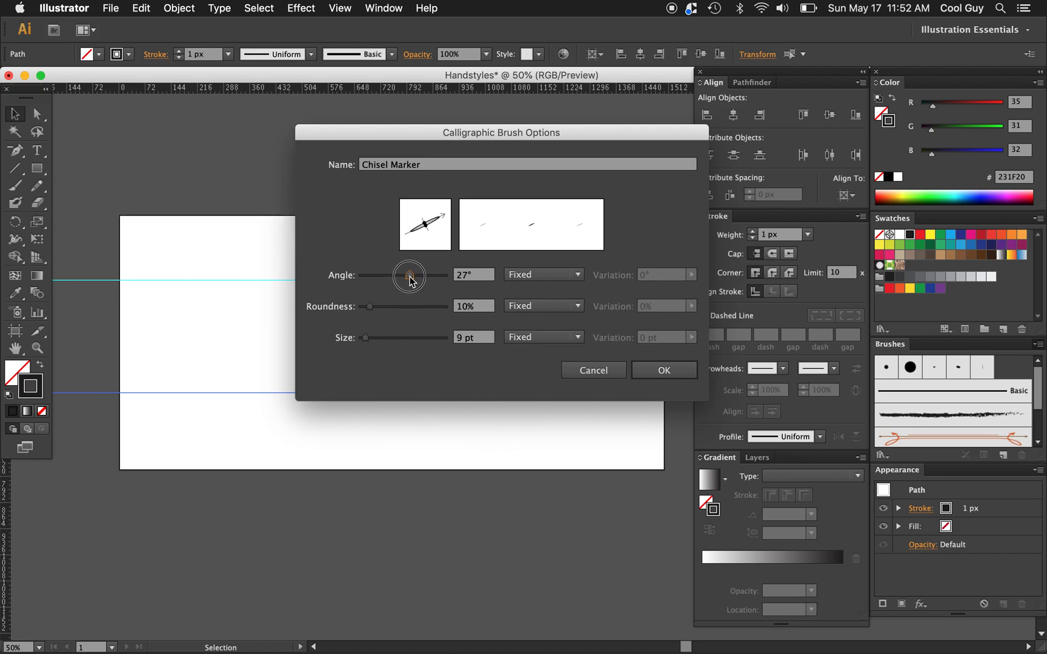
drag(410, 274, 413, 272)
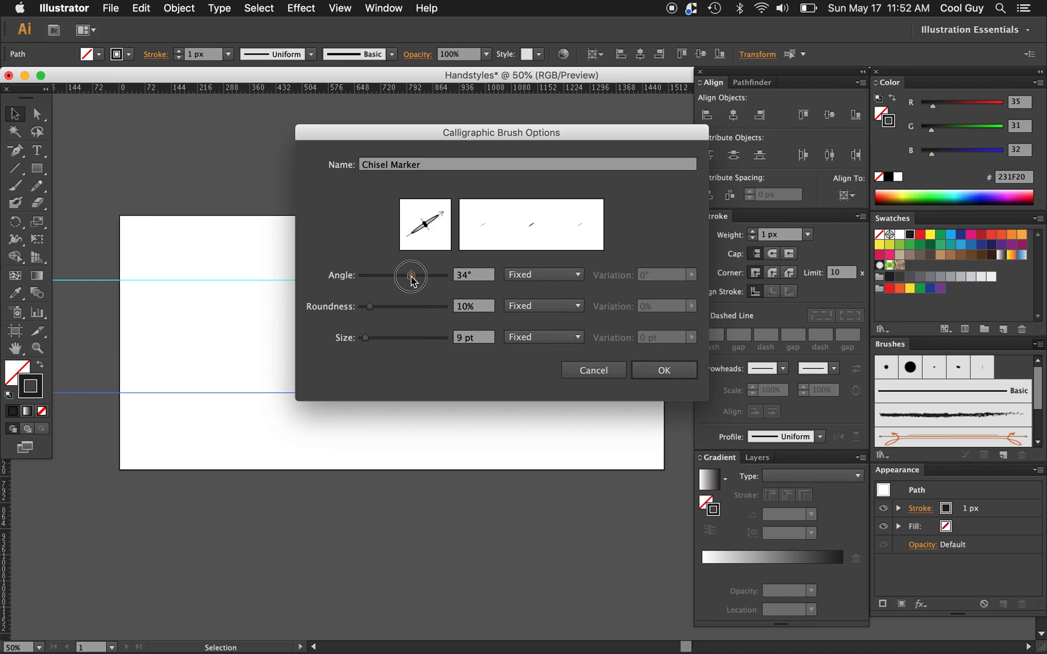
drag(410, 273, 410, 274)
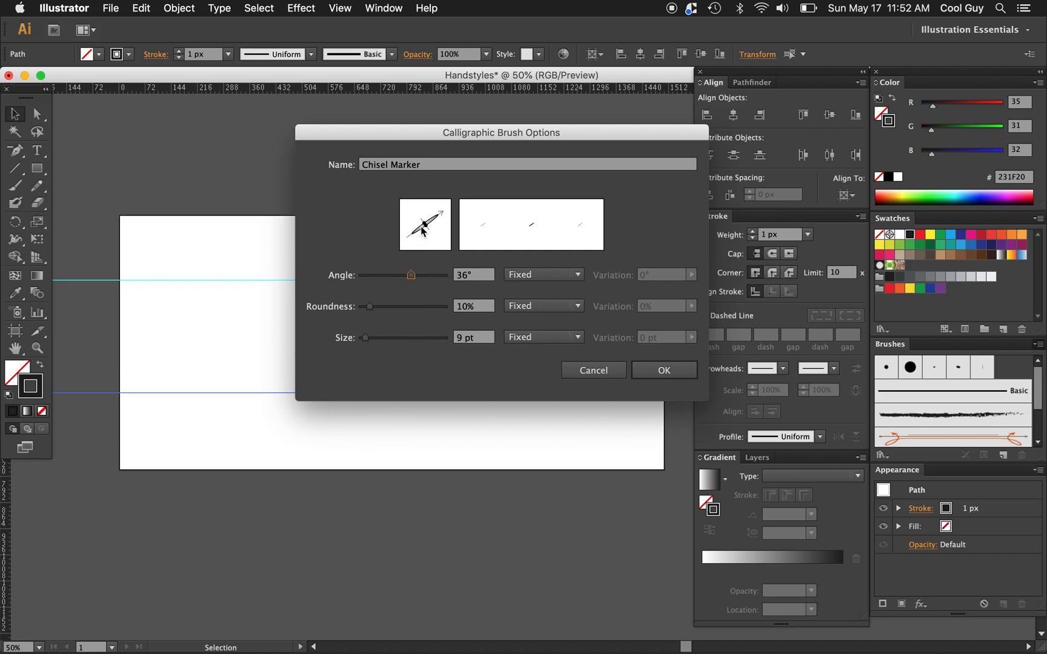
Set the brush size to 60 pt and confirm the Chisel Marker brush.
drag(366, 337, 380, 337)
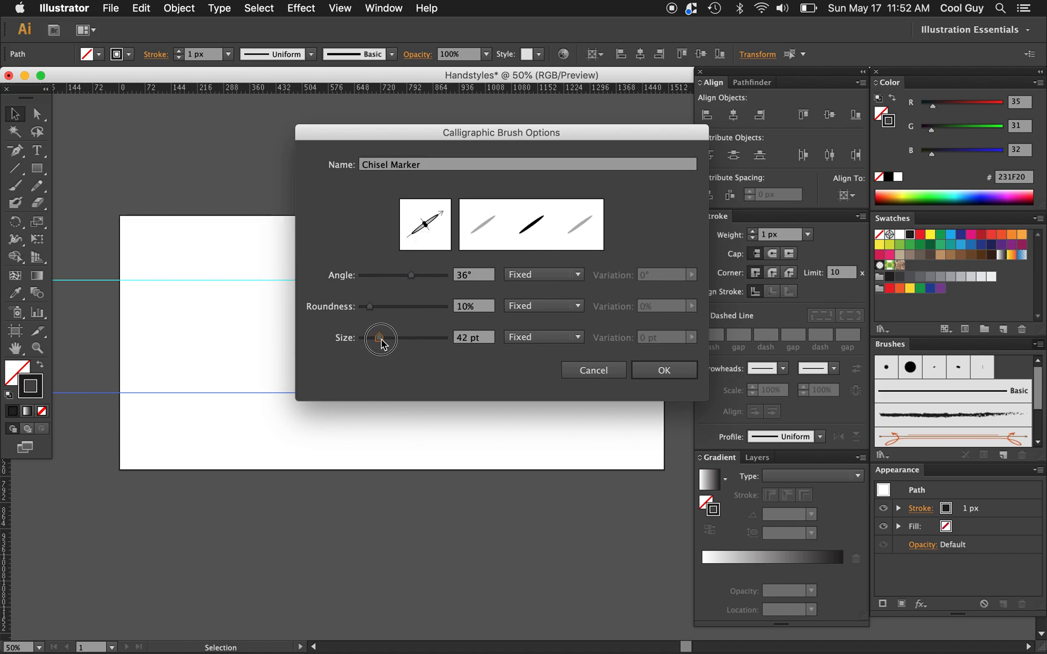
drag(380, 337, 388, 337)
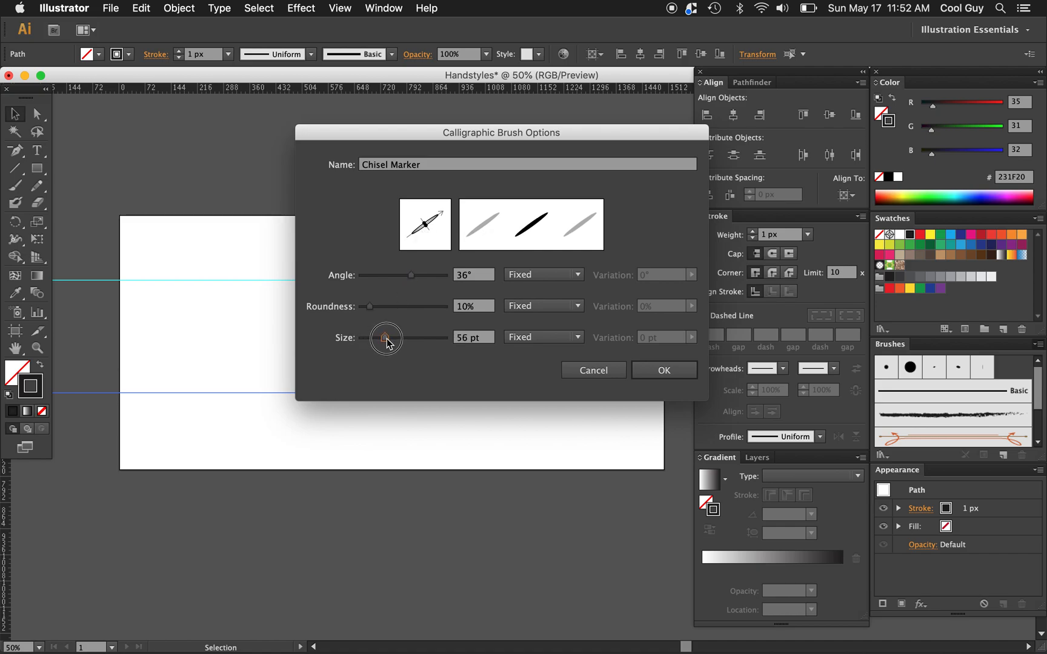
drag(385, 336, 390, 337)
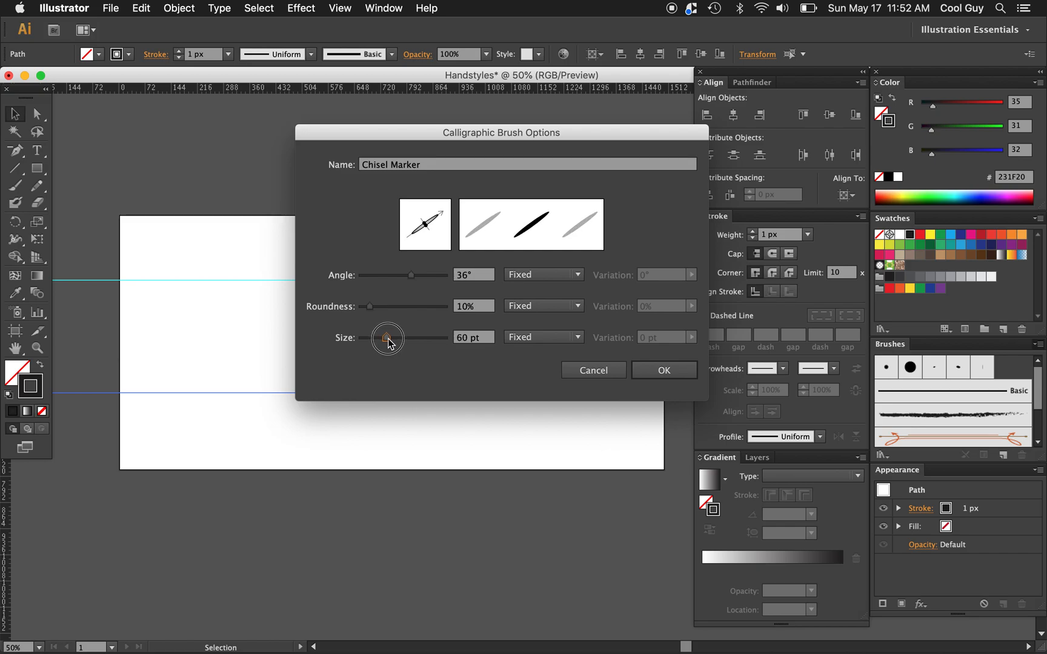
click(664, 371)
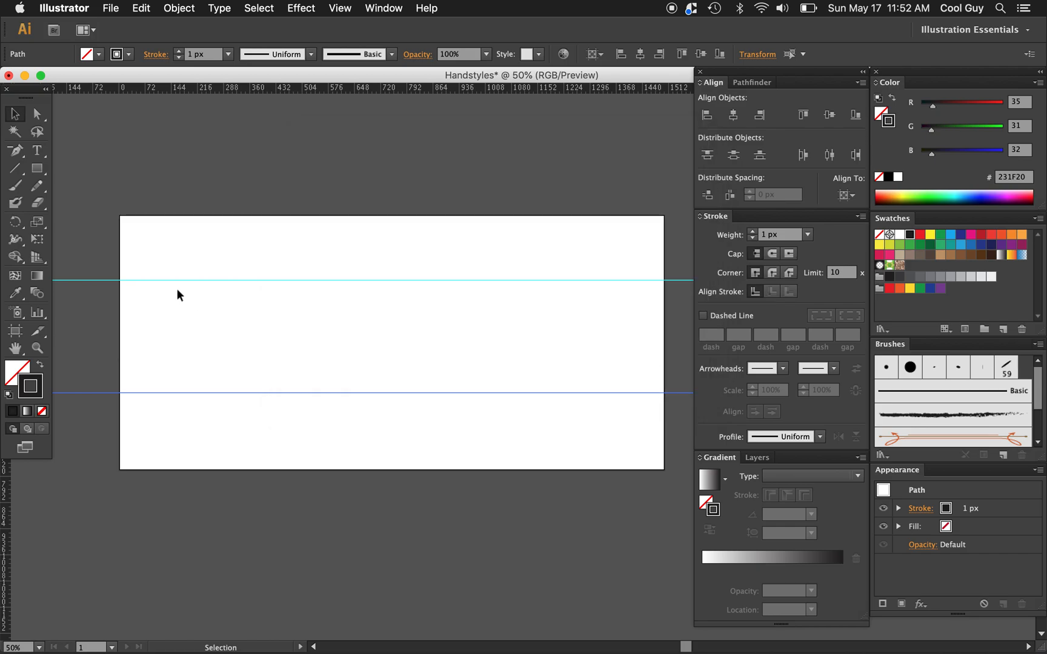
Reopen the Chisel Marker brush, try a different angle, and confirm it at 36°, 10% roundness, 60 pt.
drag(179, 291, 240, 388)
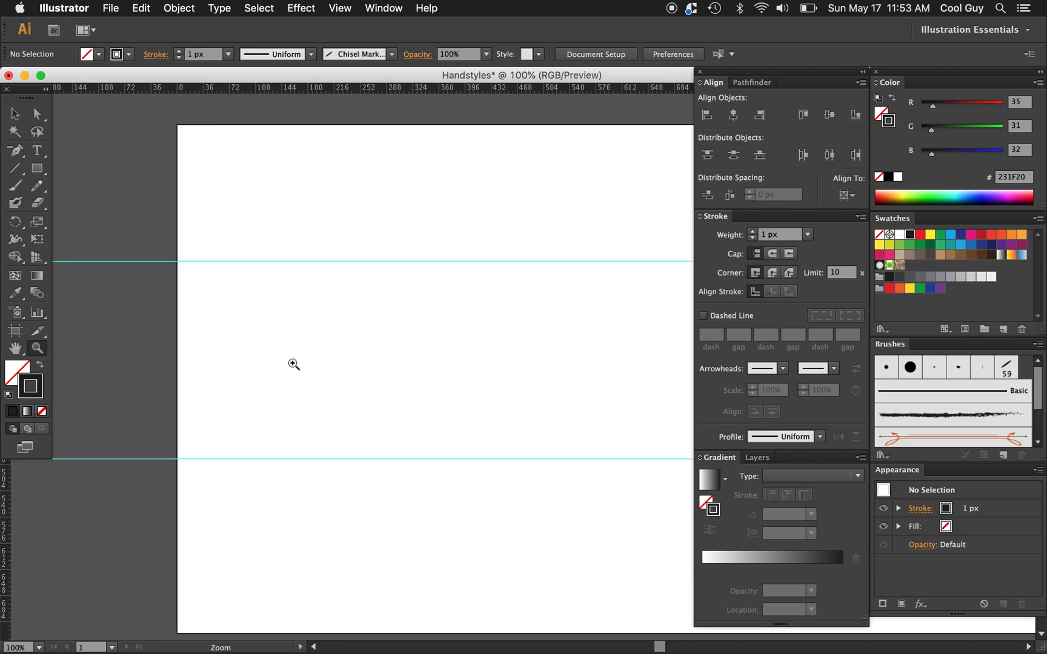
double_click(1006, 367)
text(60)
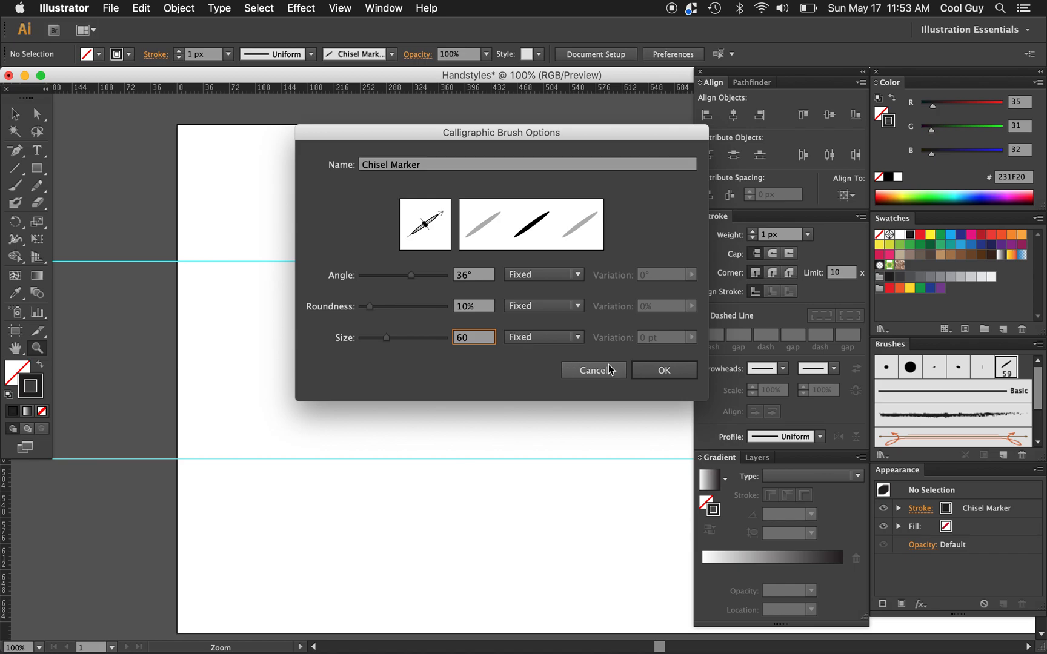
click(663, 370)
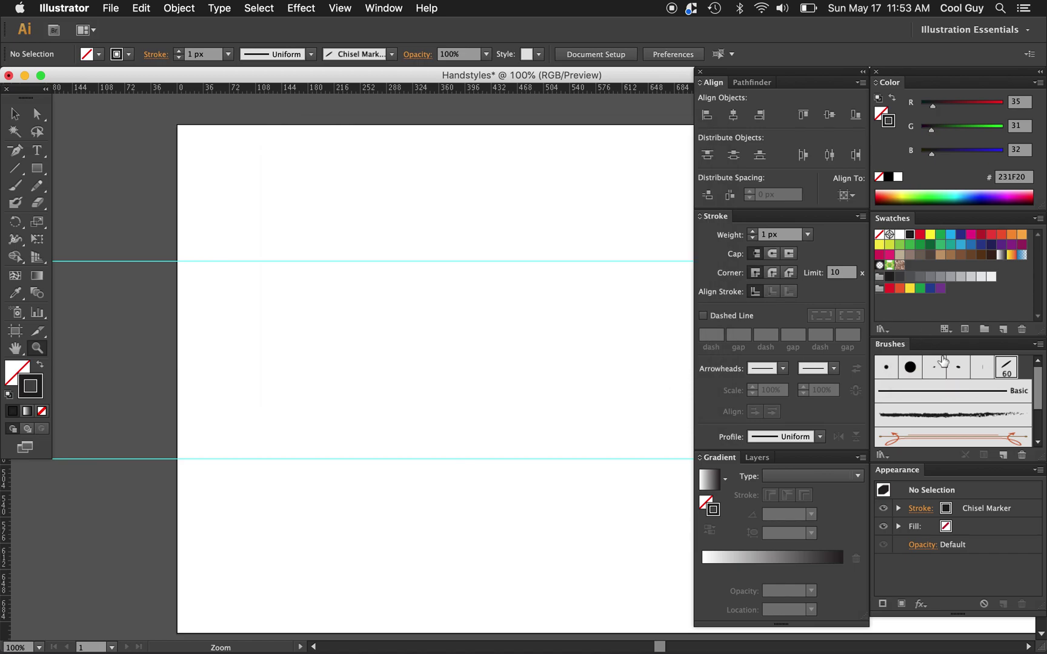
double_click(1007, 367)
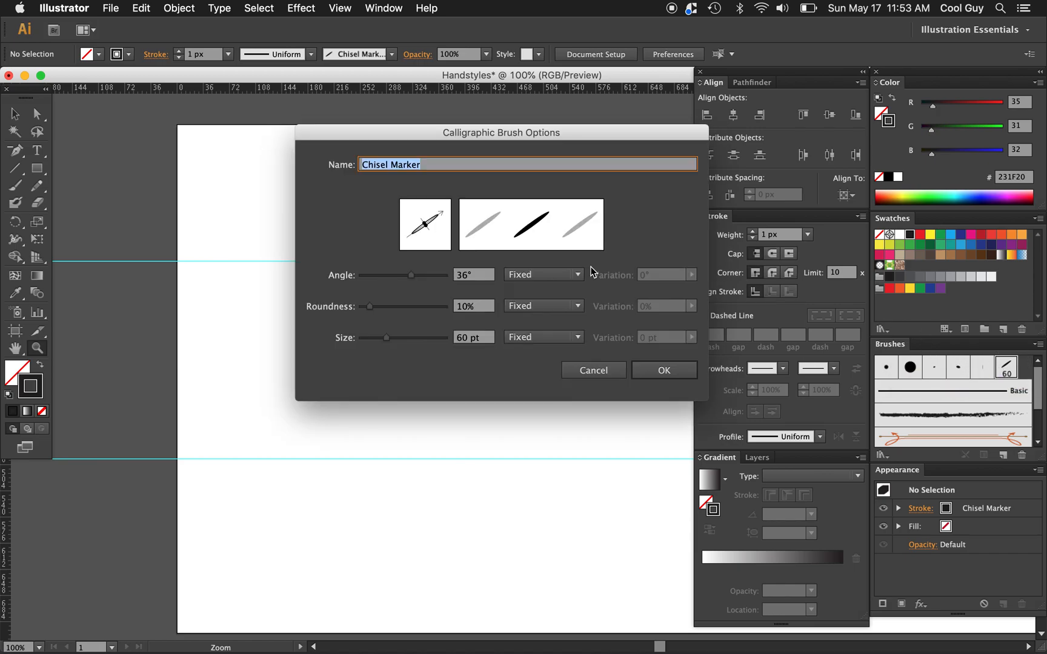
drag(410, 273, 385, 273)
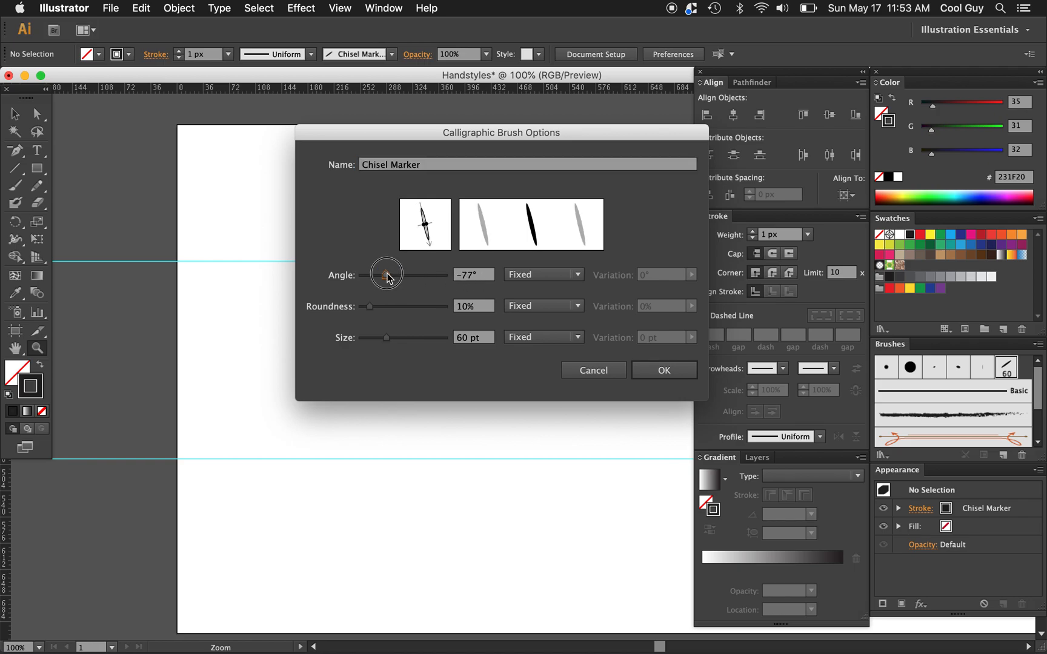
click(664, 371)
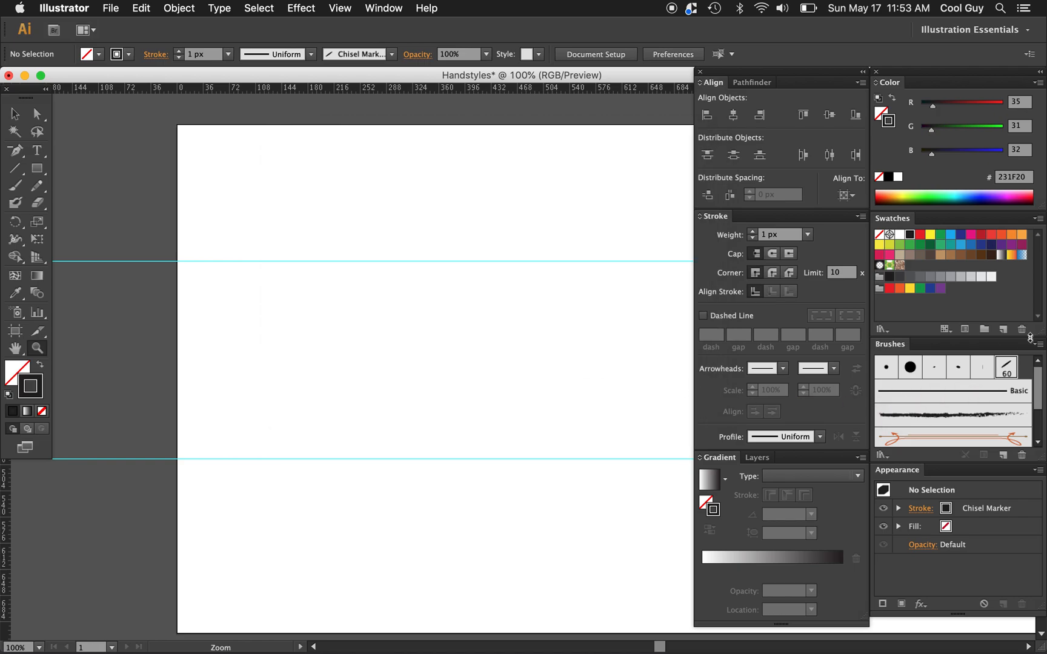
double_click(1005, 367)
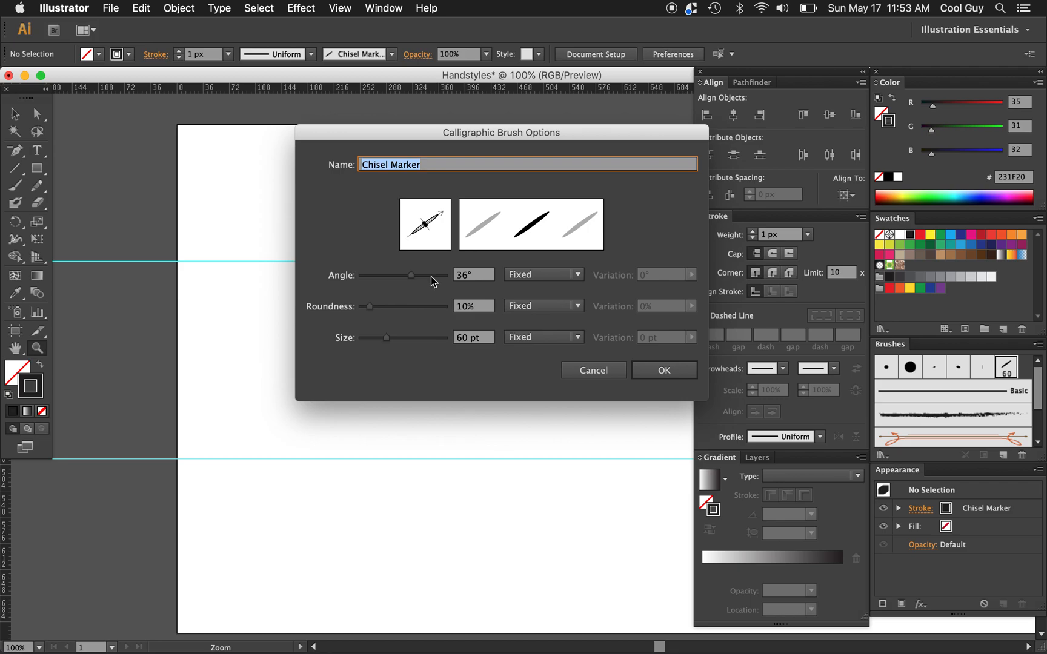
mouse_move(467, 284)
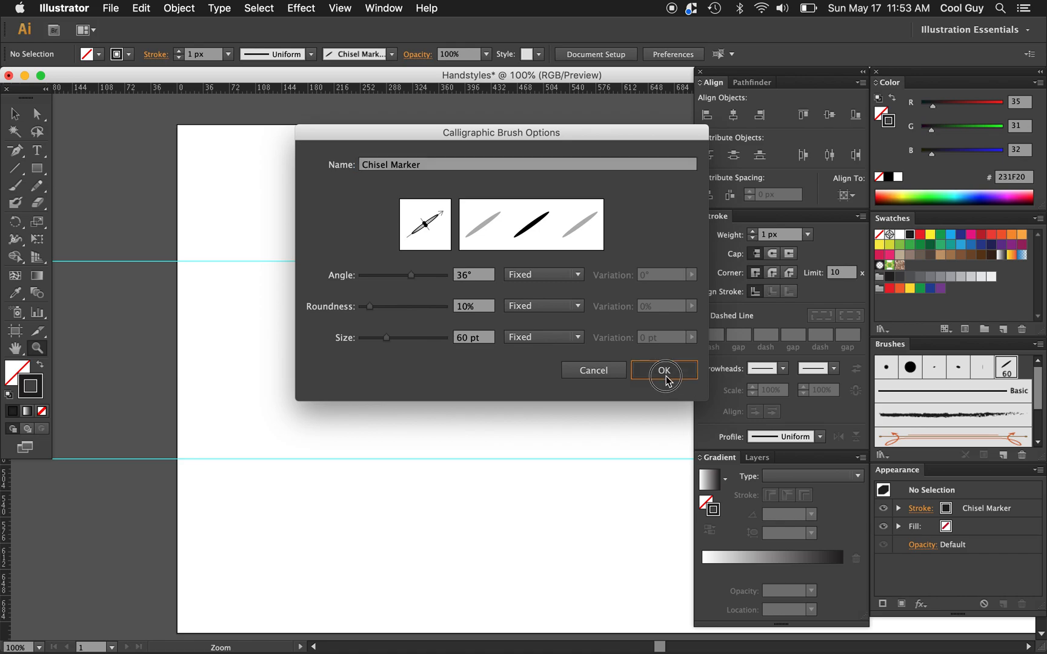
click(664, 371)
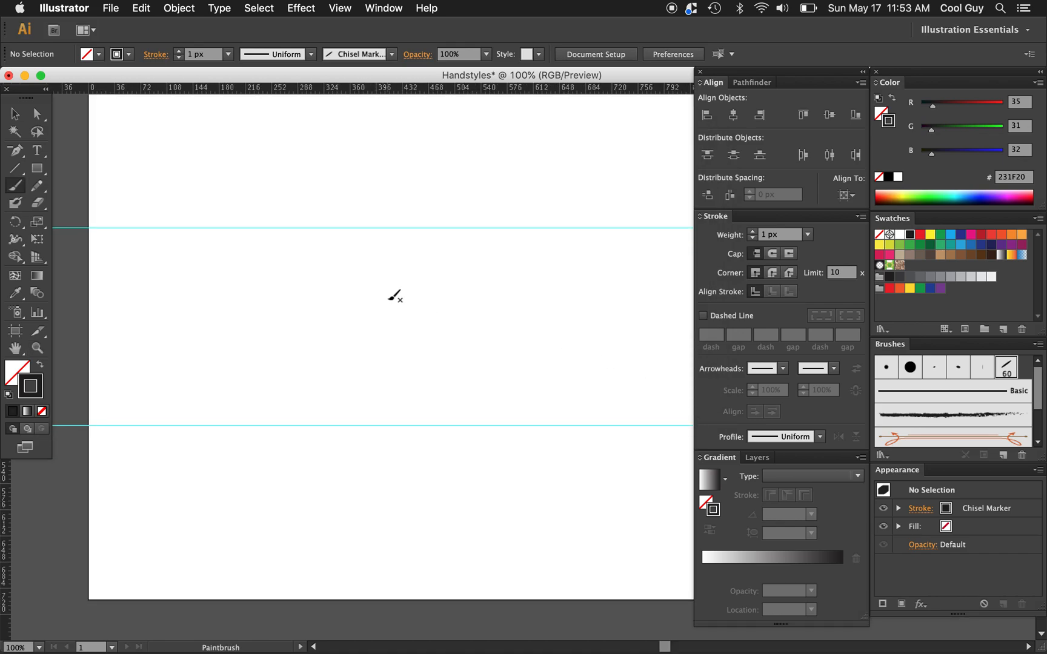
mouse_move(325, 419)
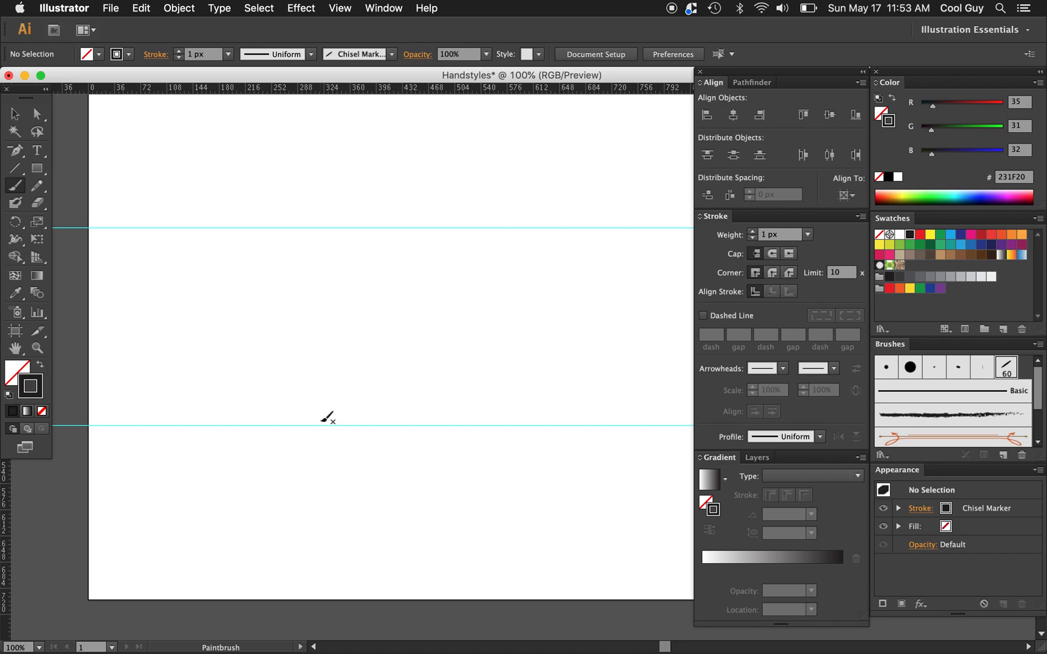
drag(304, 430, 441, 404)
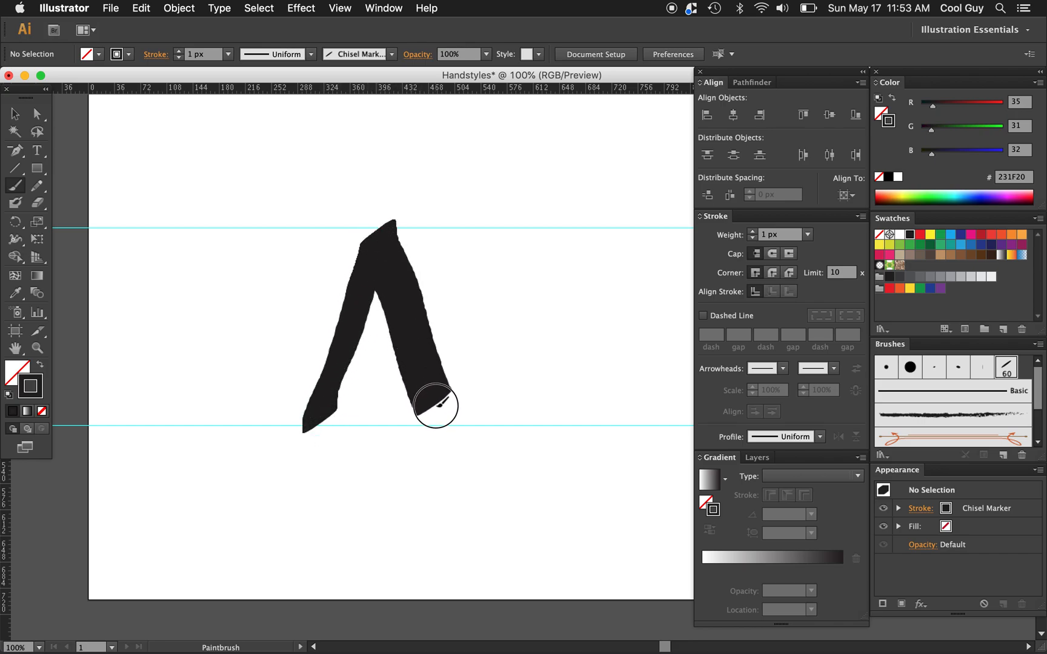
drag(307, 377, 454, 363)
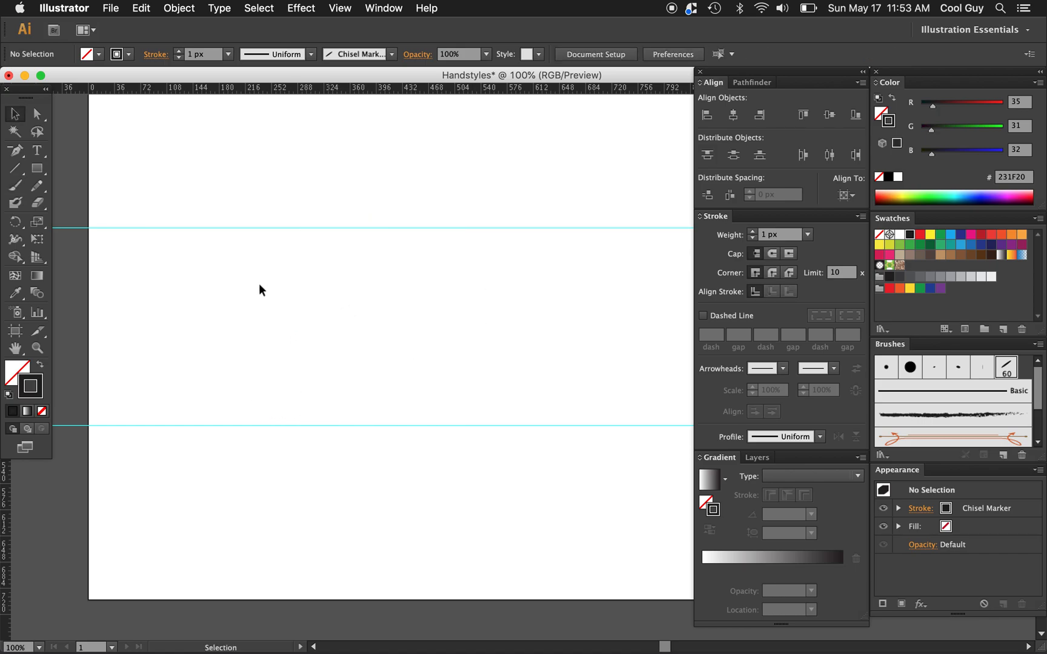
mouse_move(16, 188)
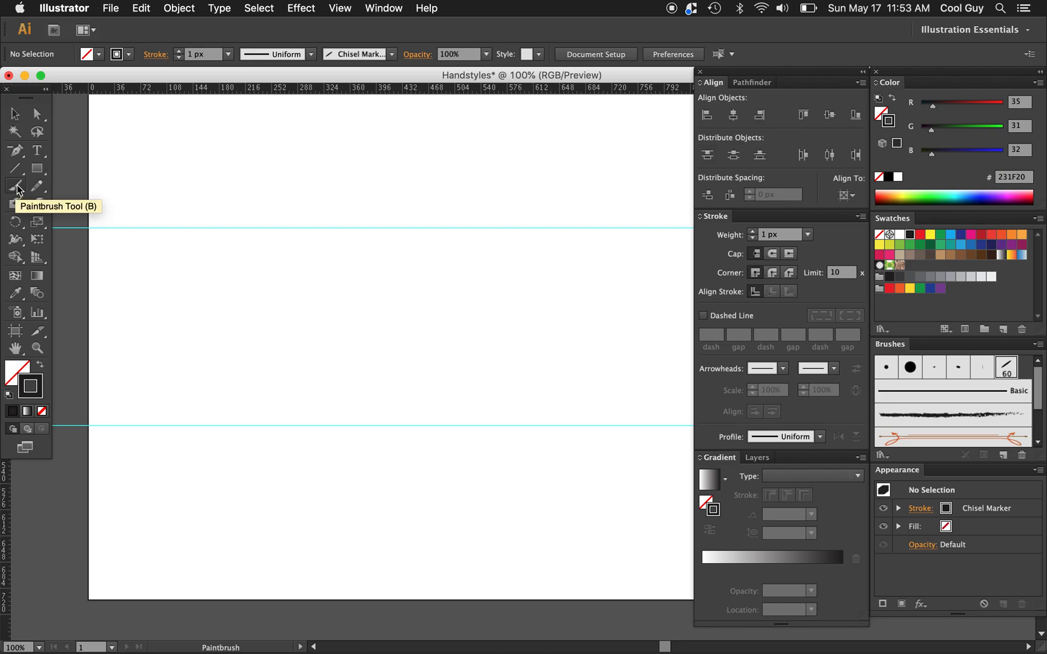
Confirm Paintbrush Tool Options at 2-pixel fidelity and 50% smoothness.
double_click(16, 184)
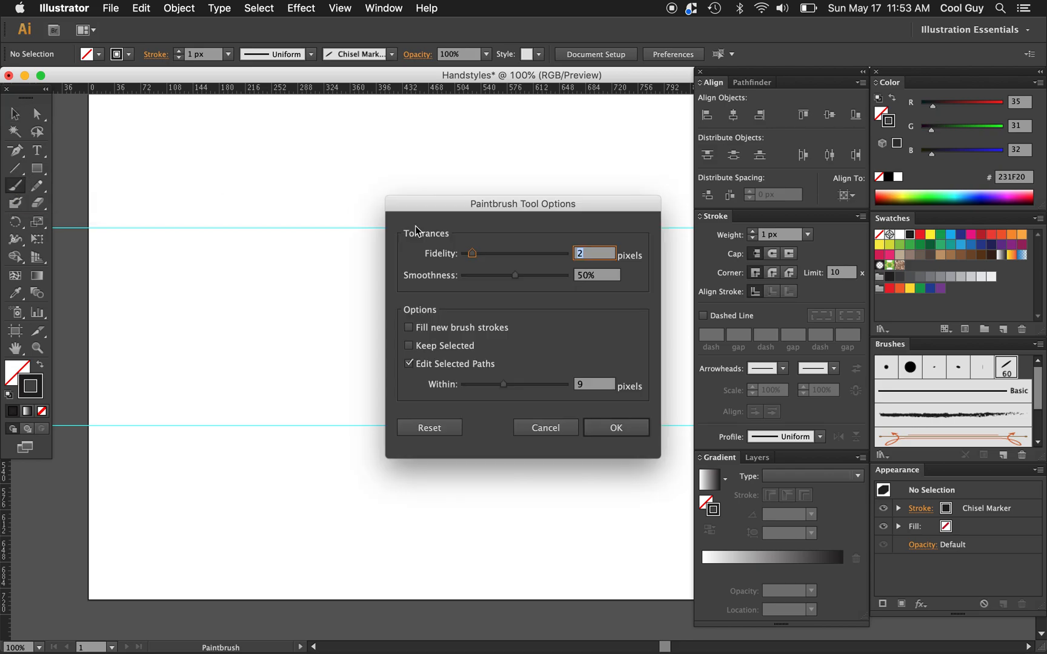
mouse_move(473, 257)
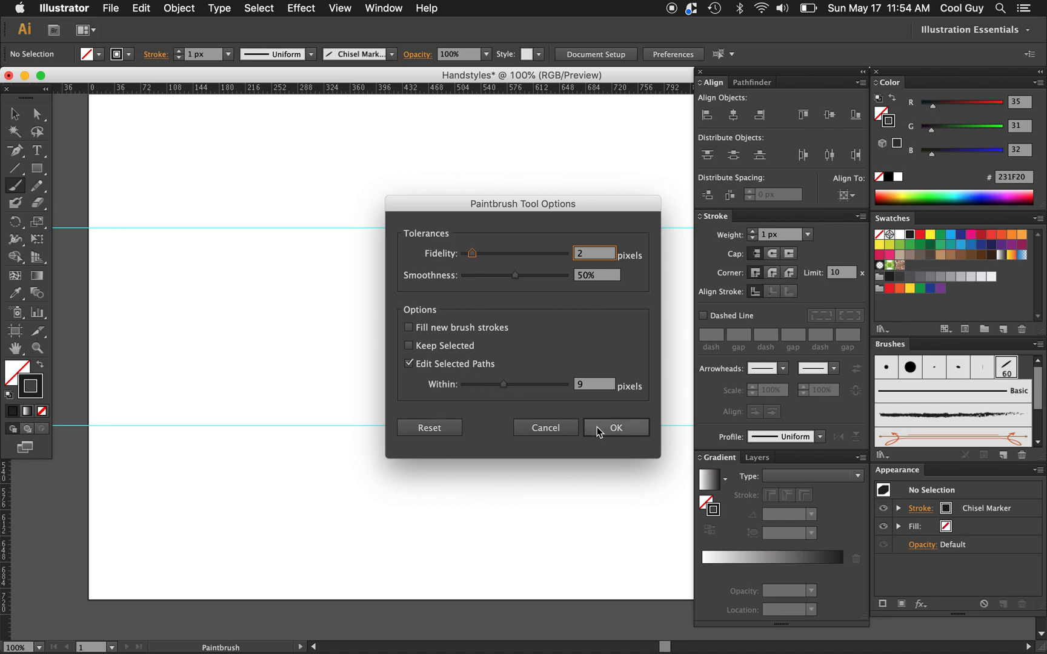
click(616, 427)
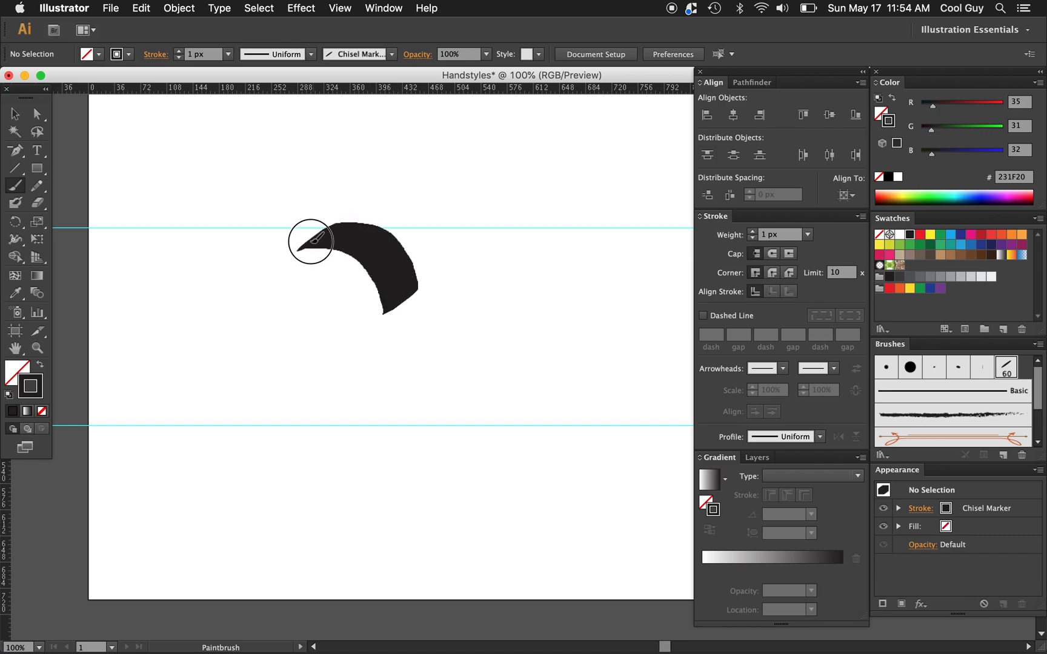
drag(310, 240, 434, 367)
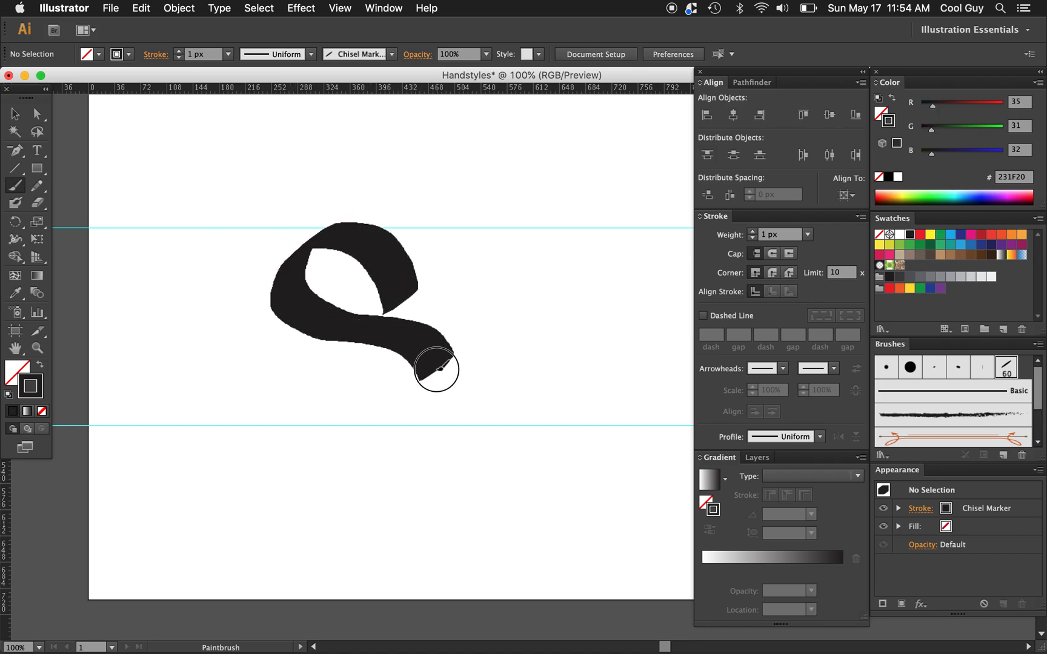
drag(434, 370, 287, 358)
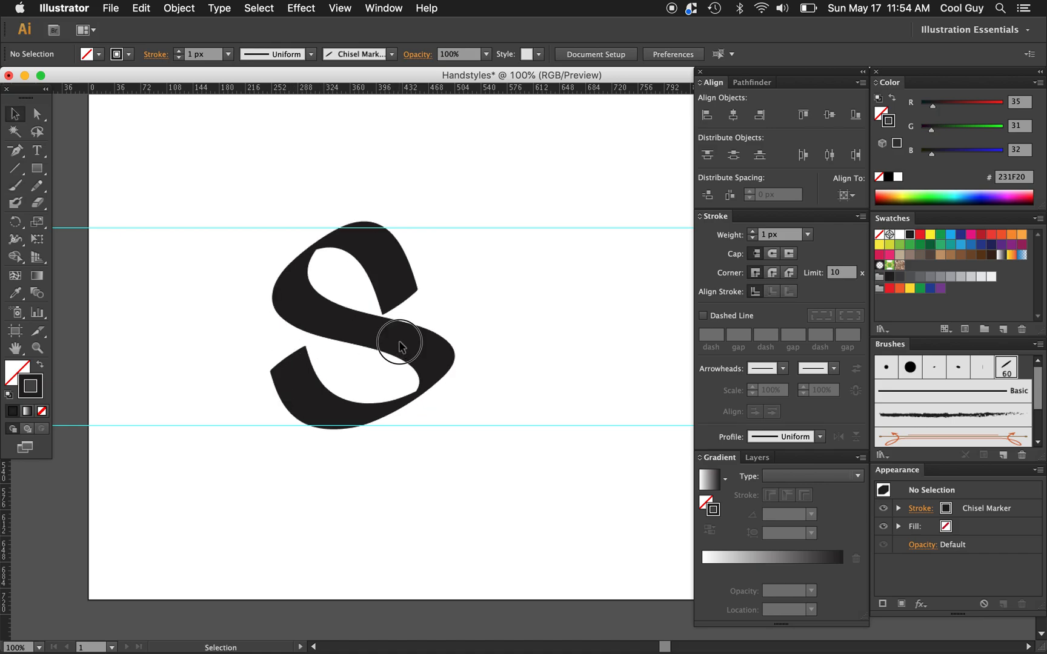
click(398, 344)
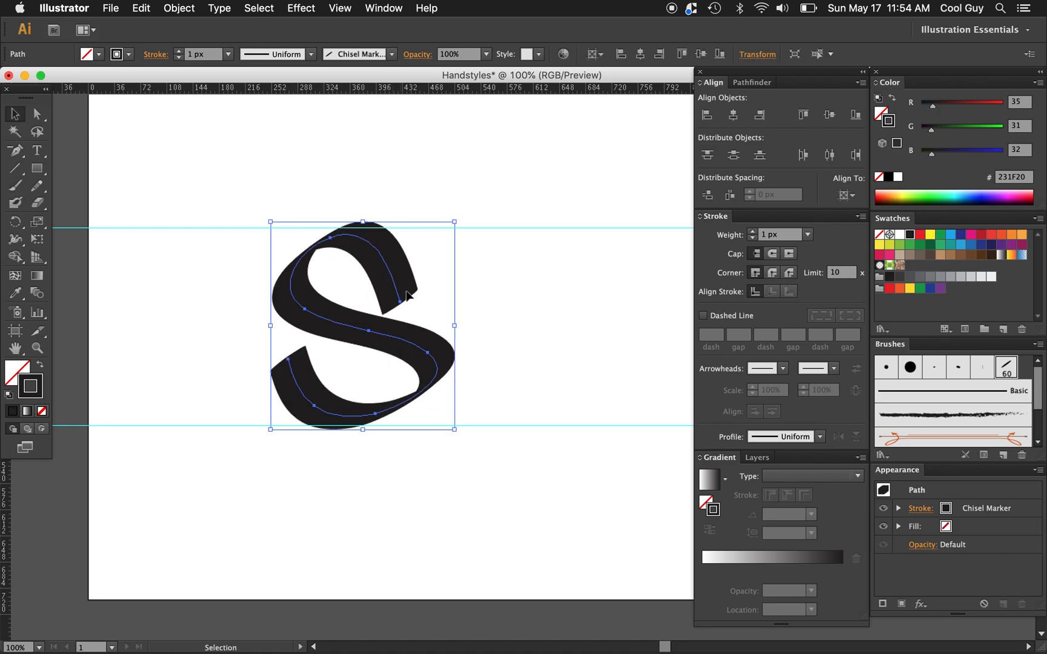
mouse_move(410, 380)
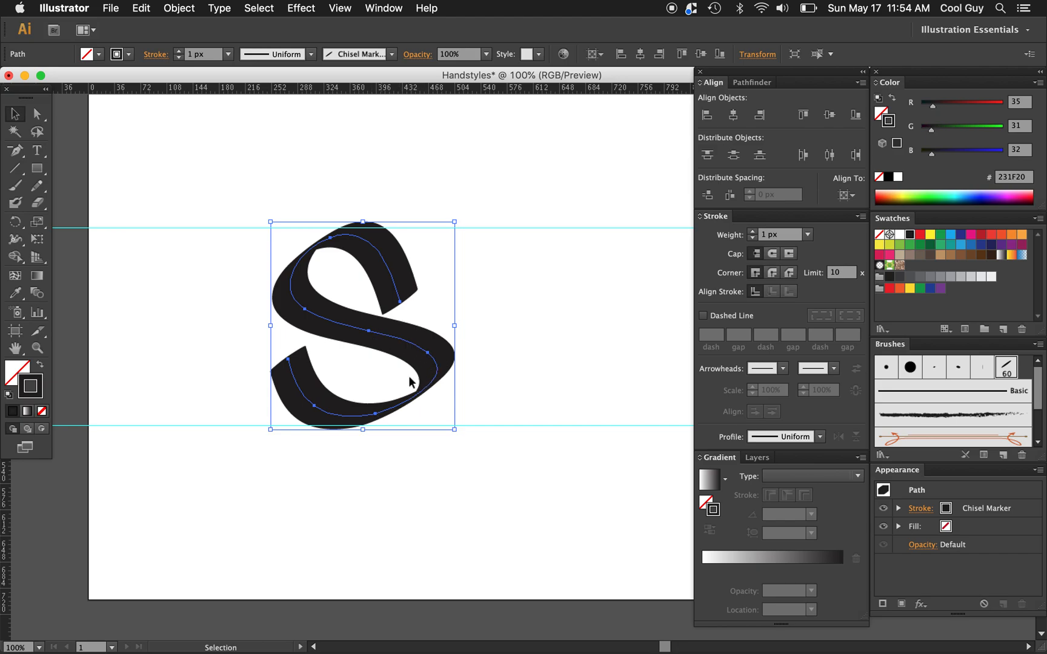
click(514, 327)
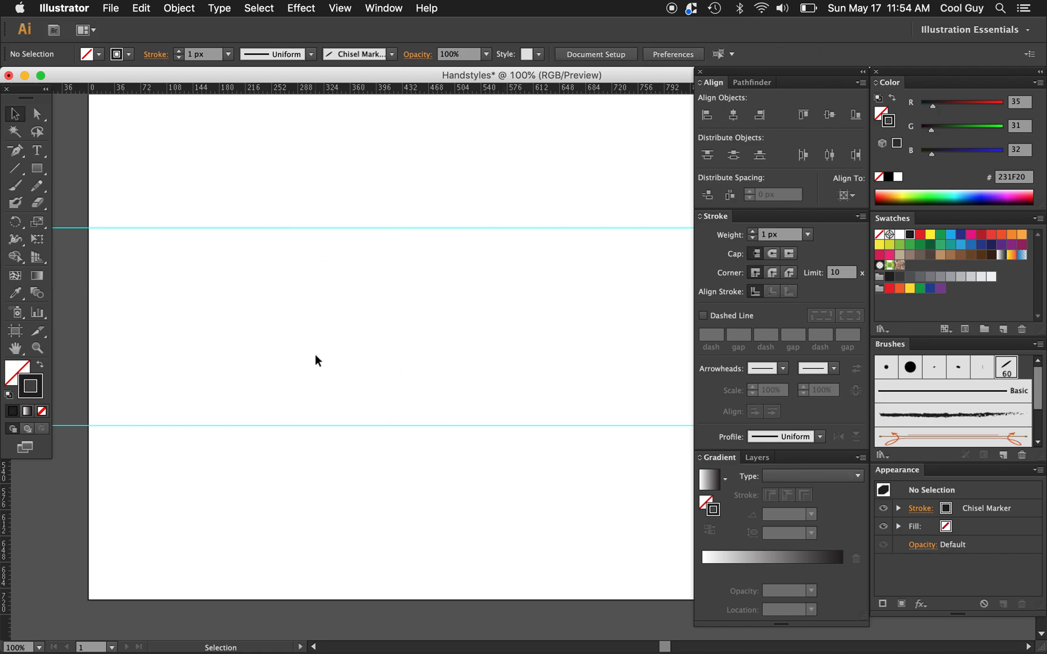
mouse_move(16, 186)
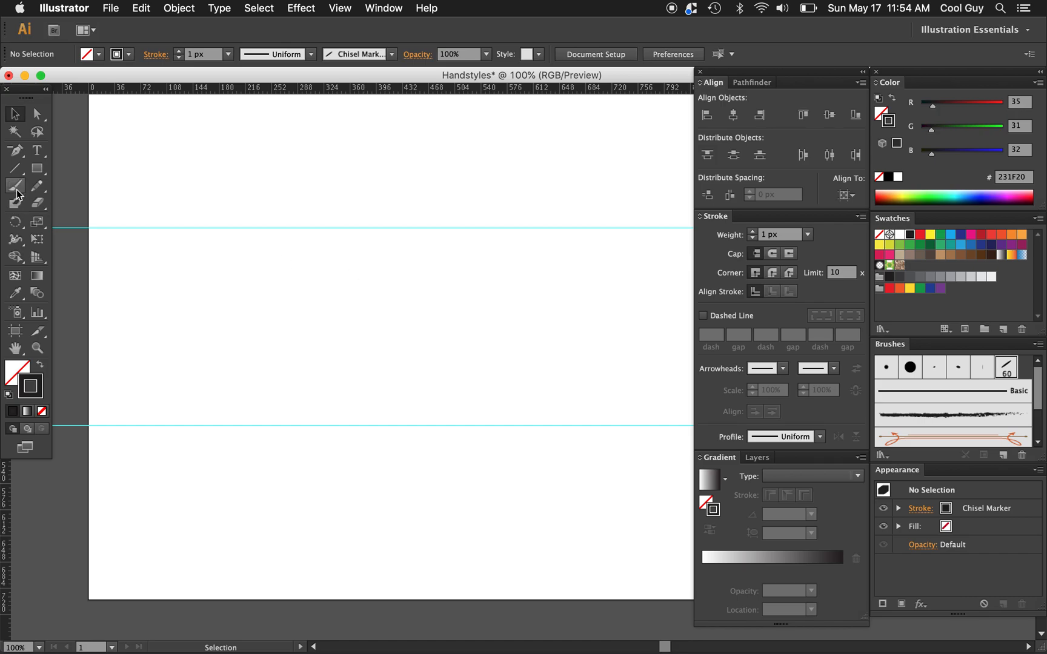
Lower paintbrush smoothness to about 3% and paint a curved test stroke.
double_click(15, 185)
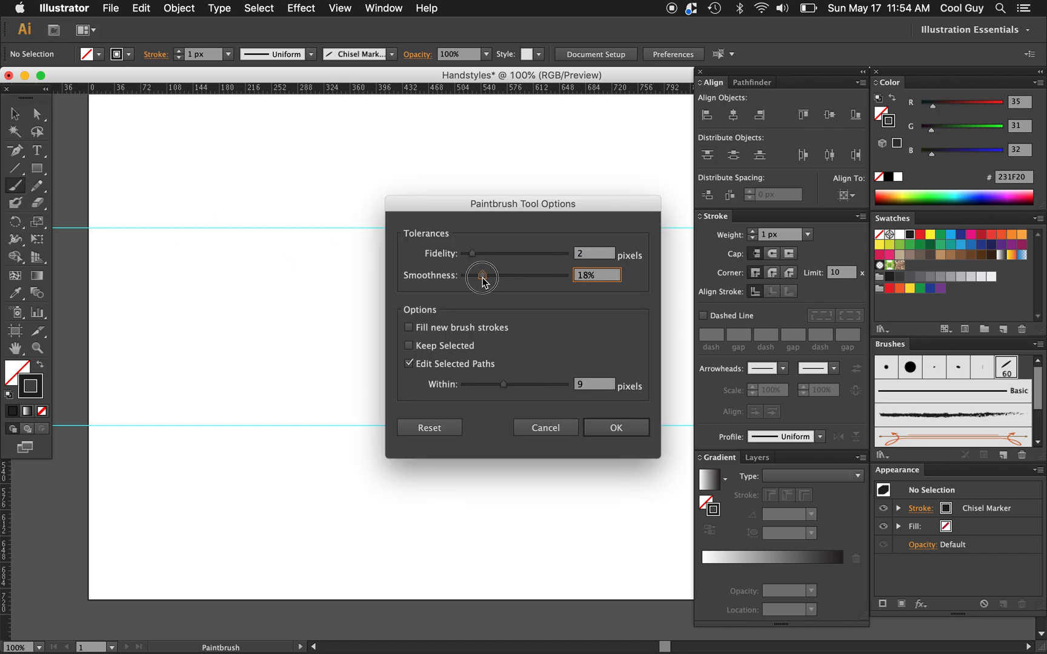
drag(482, 274, 468, 274)
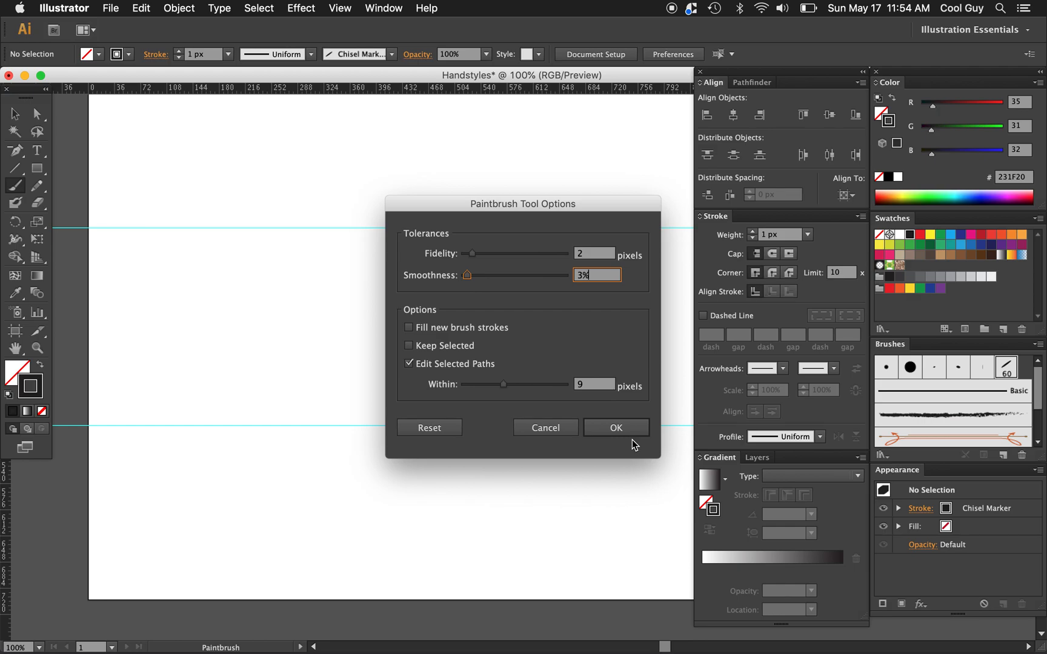
click(616, 427)
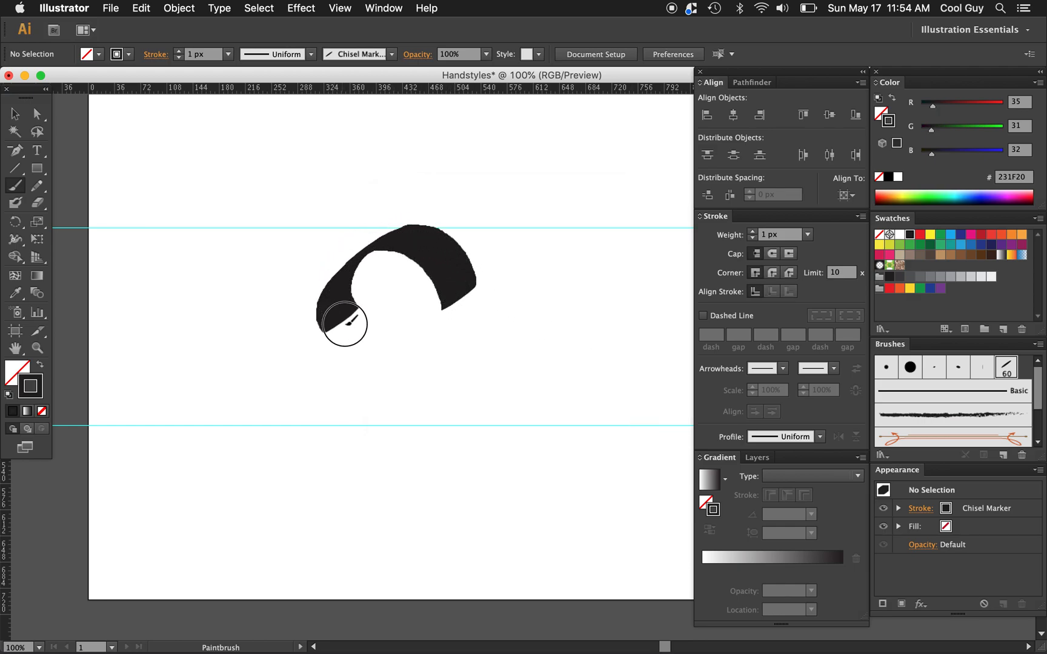
drag(341, 323, 400, 417)
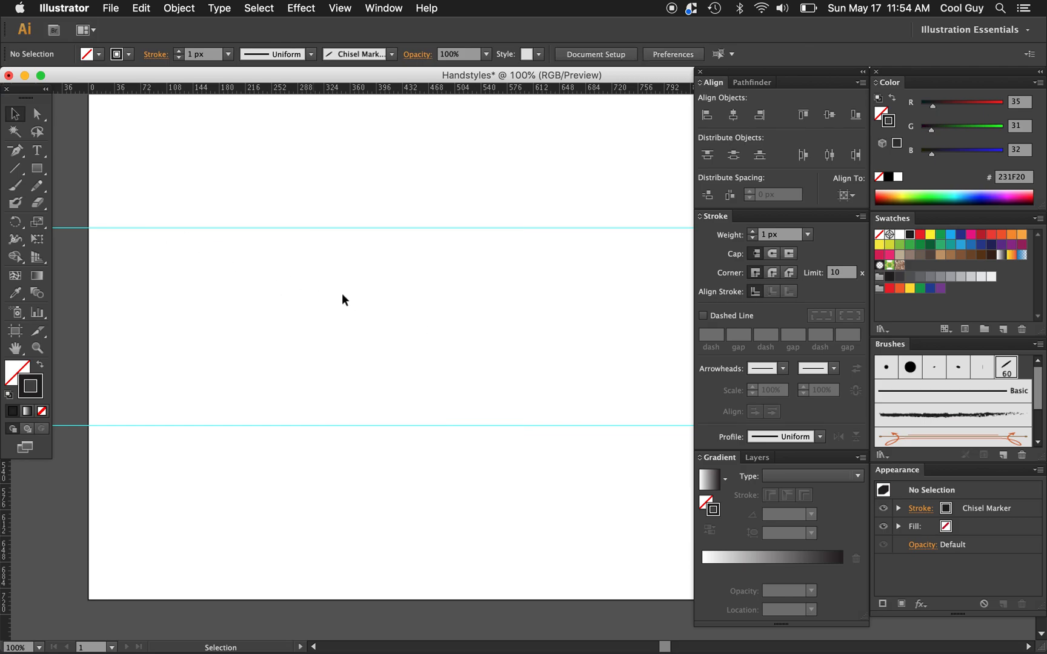
Reduce paintbrush fidelity to 1 pixel and confirm the options.
double_click(16, 184)
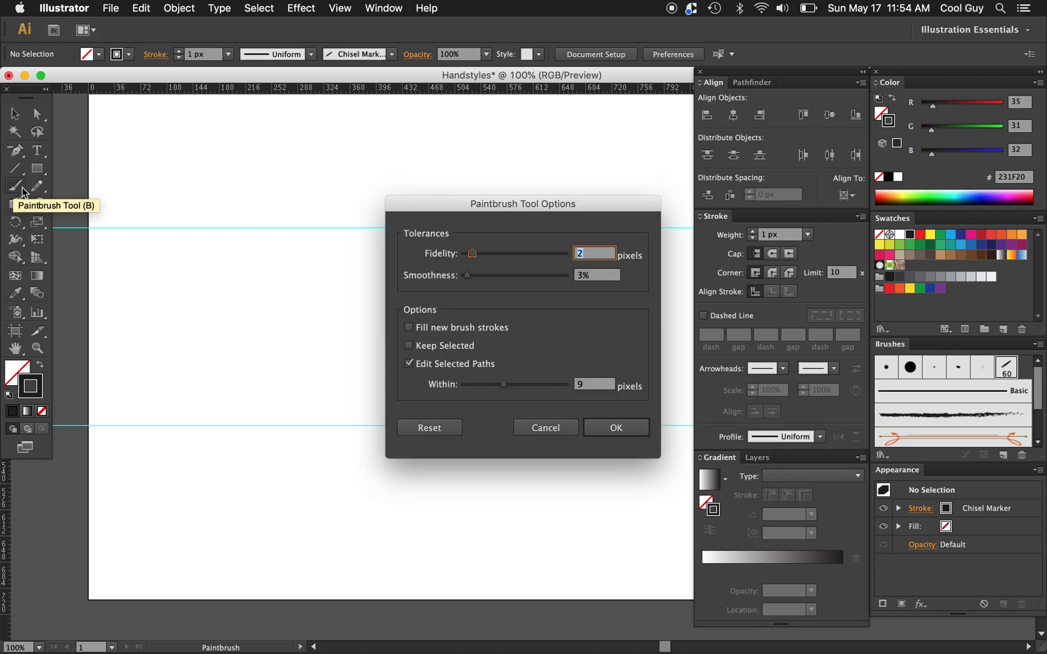
drag(470, 253, 467, 253)
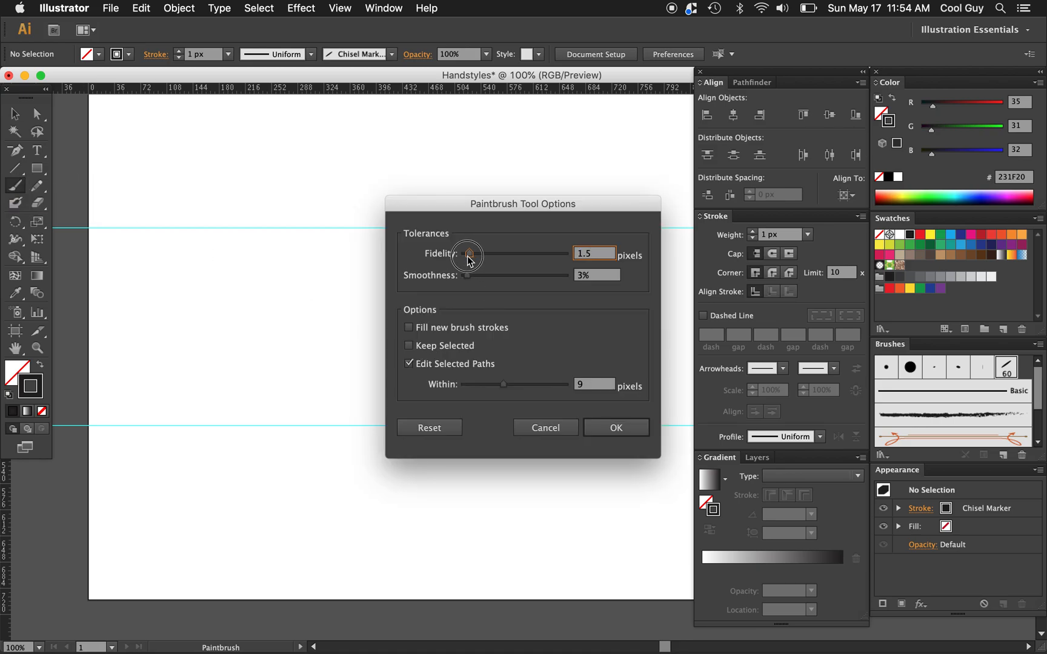
drag(468, 253, 465, 253)
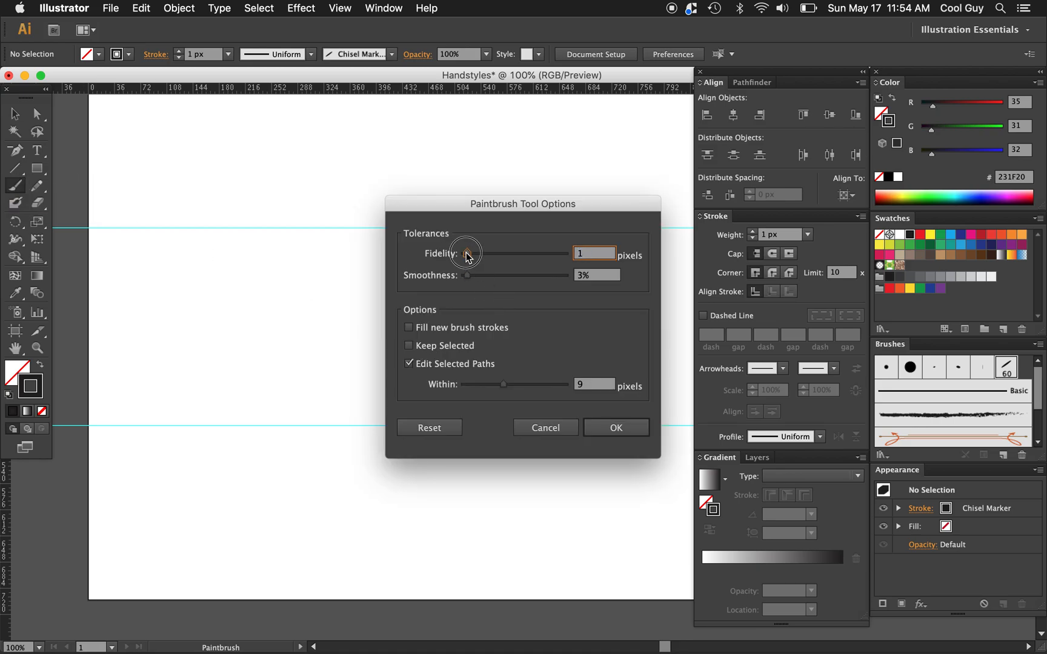
click(616, 427)
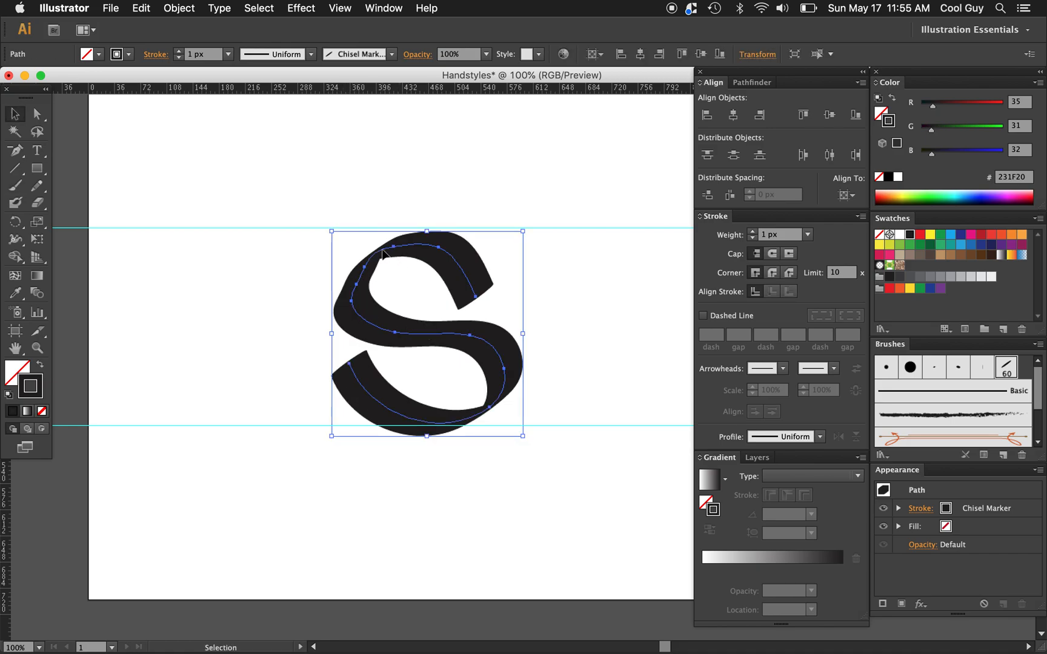
mouse_move(368, 397)
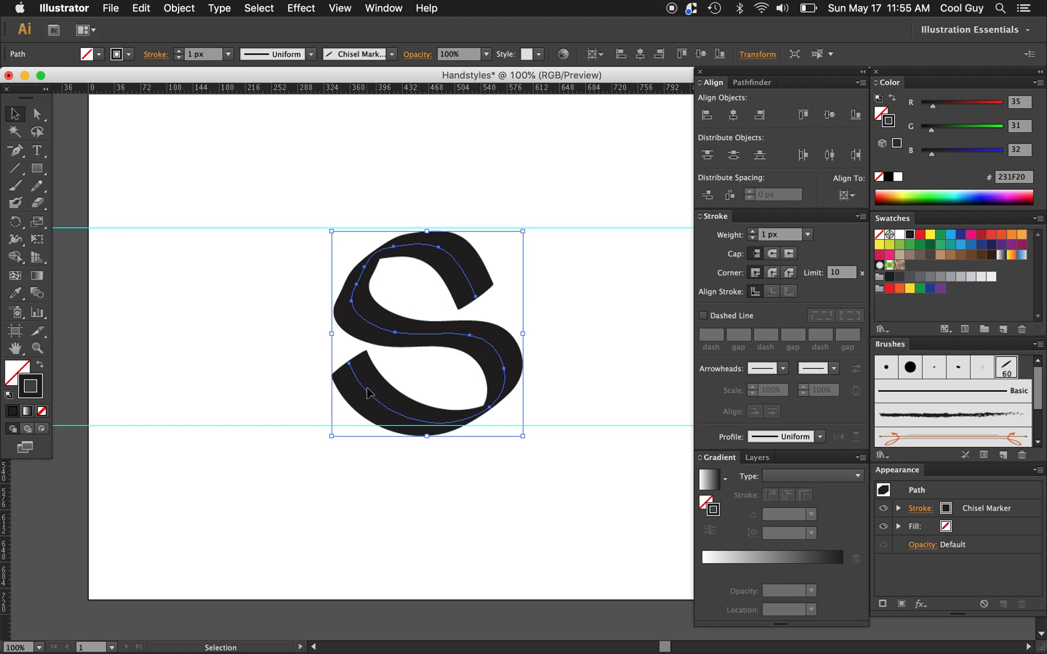
mouse_move(376, 269)
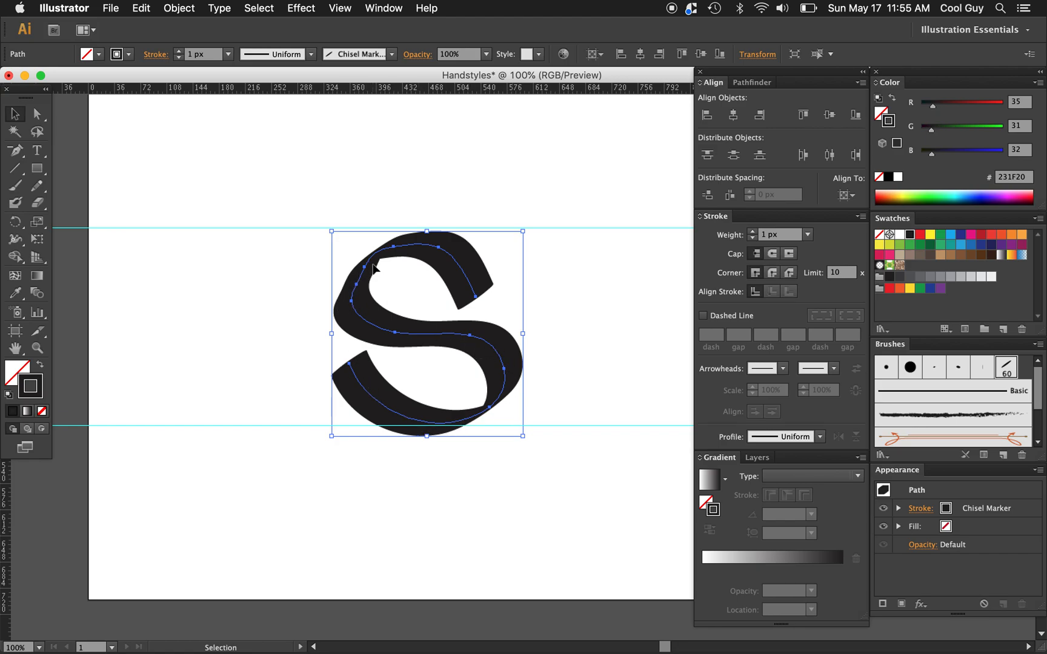
Raise paintbrush smoothness back to 50% with fidelity 2 and confirm.
double_click(15, 186)
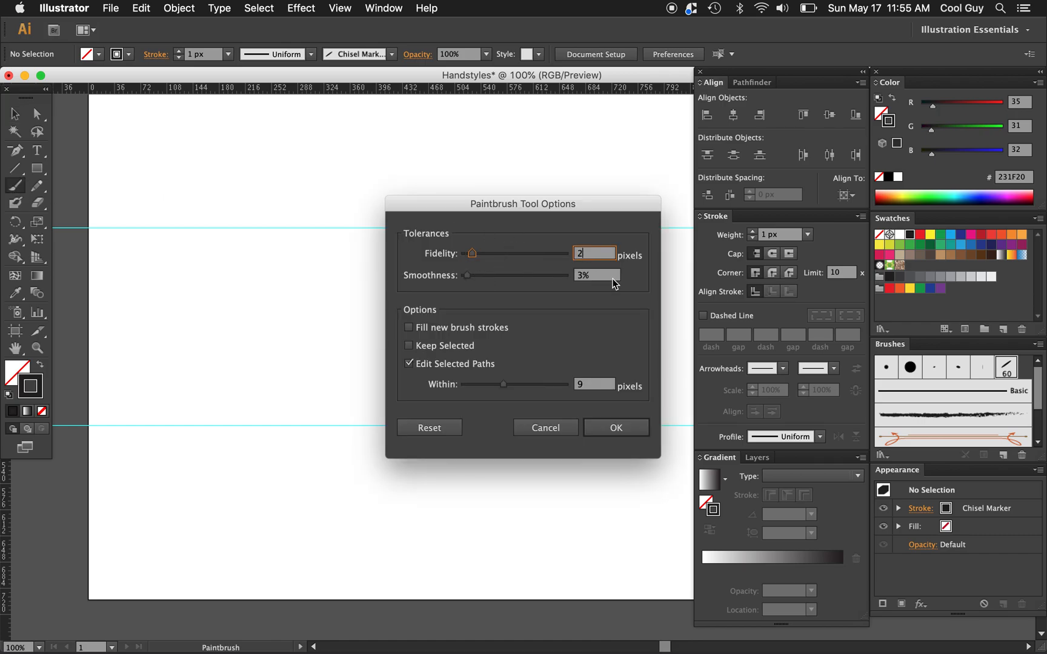
drag(468, 274, 515, 275)
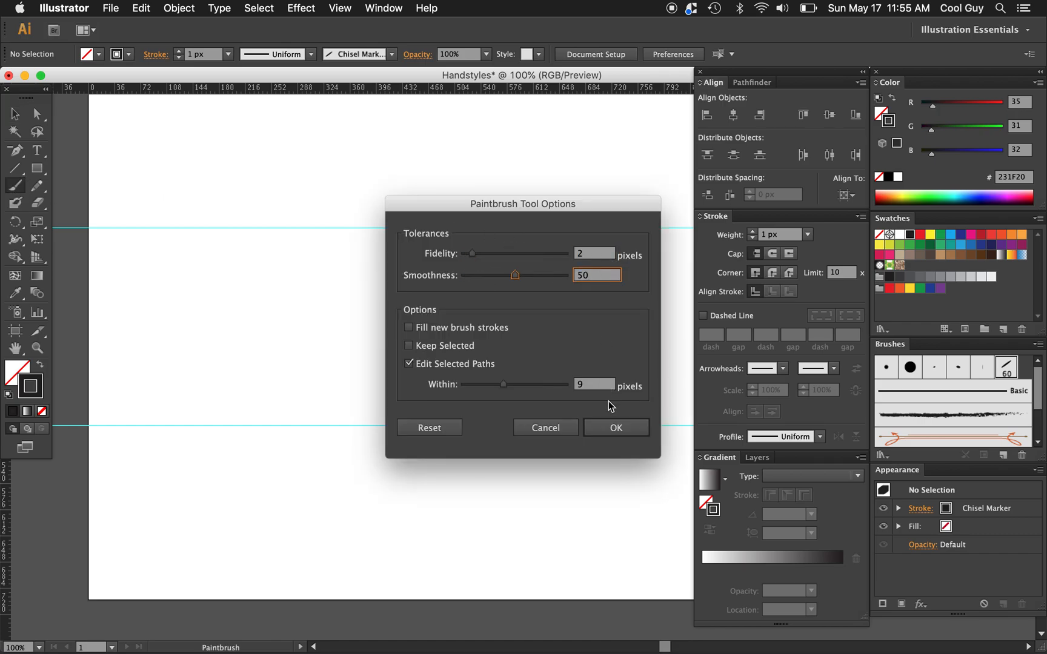
click(616, 427)
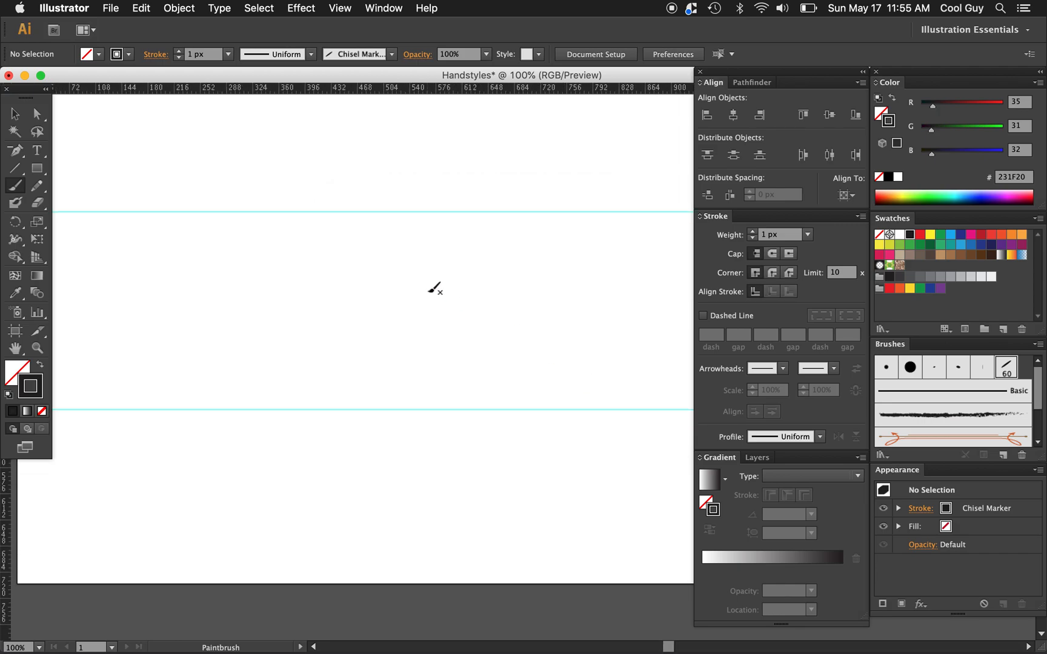
mouse_move(375, 272)
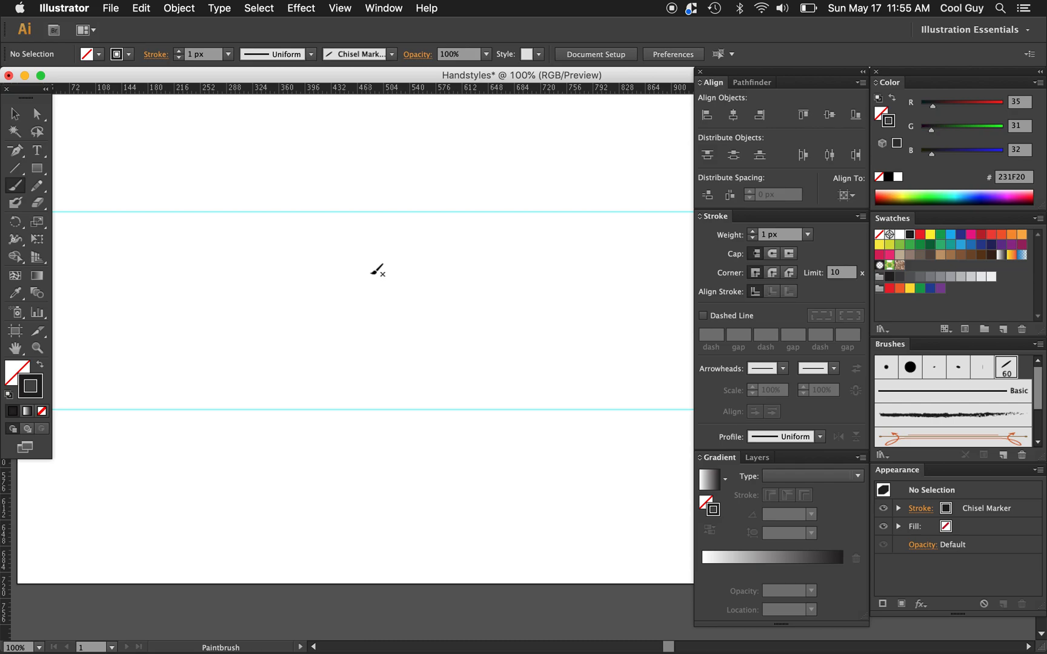
mouse_move(386, 263)
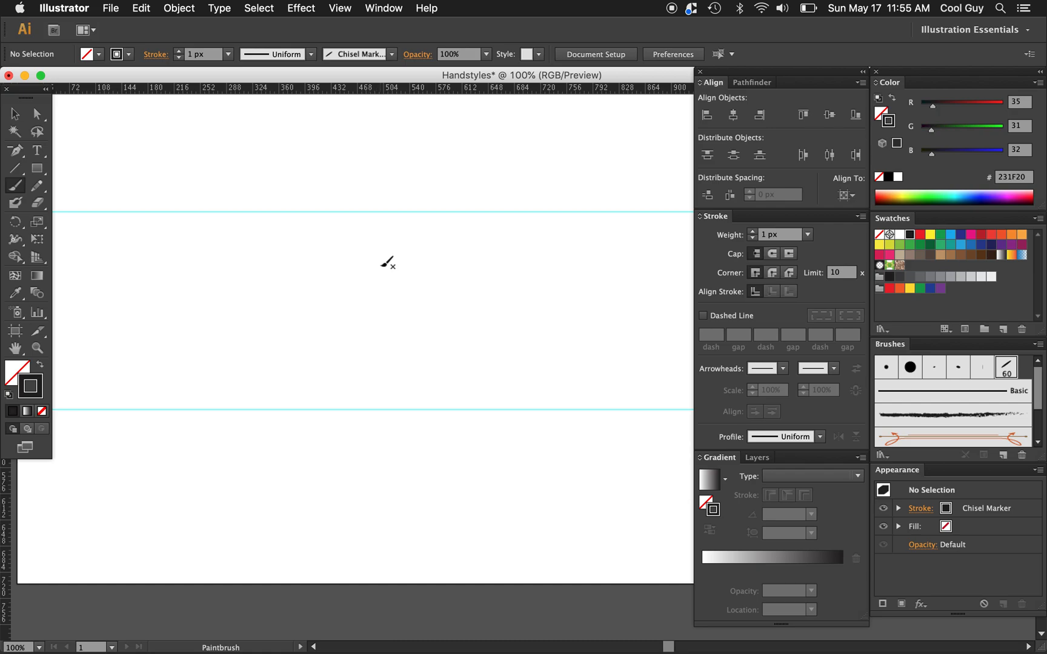
mouse_move(395, 250)
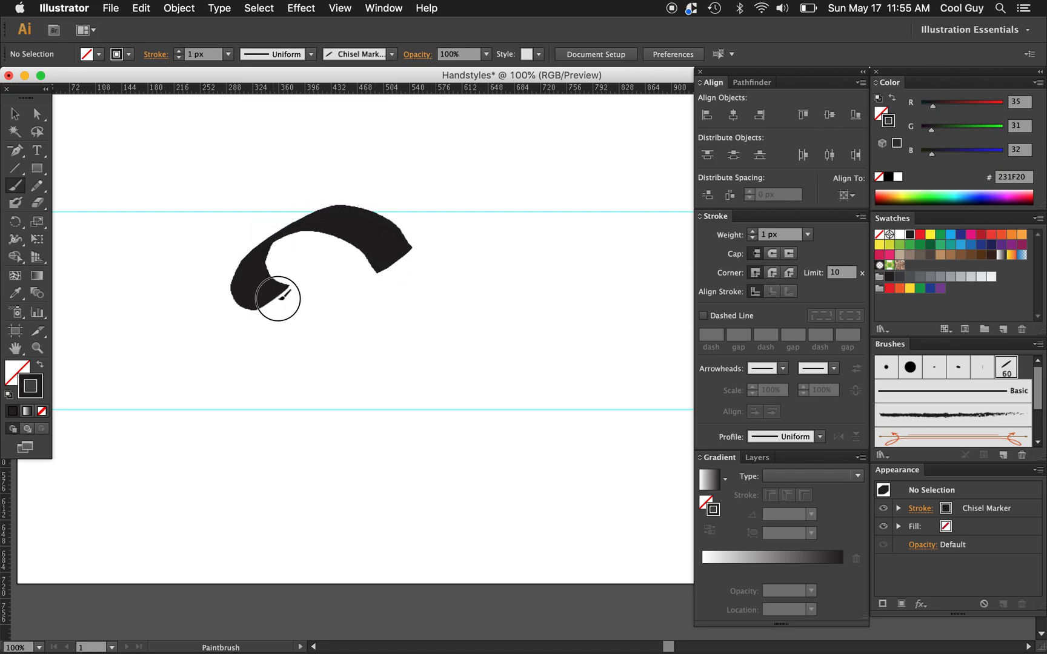
Redraw the S as one smooth Chisel Marker stroke from top bar through spine to bottom curve.
drag(260, 300, 280, 374)
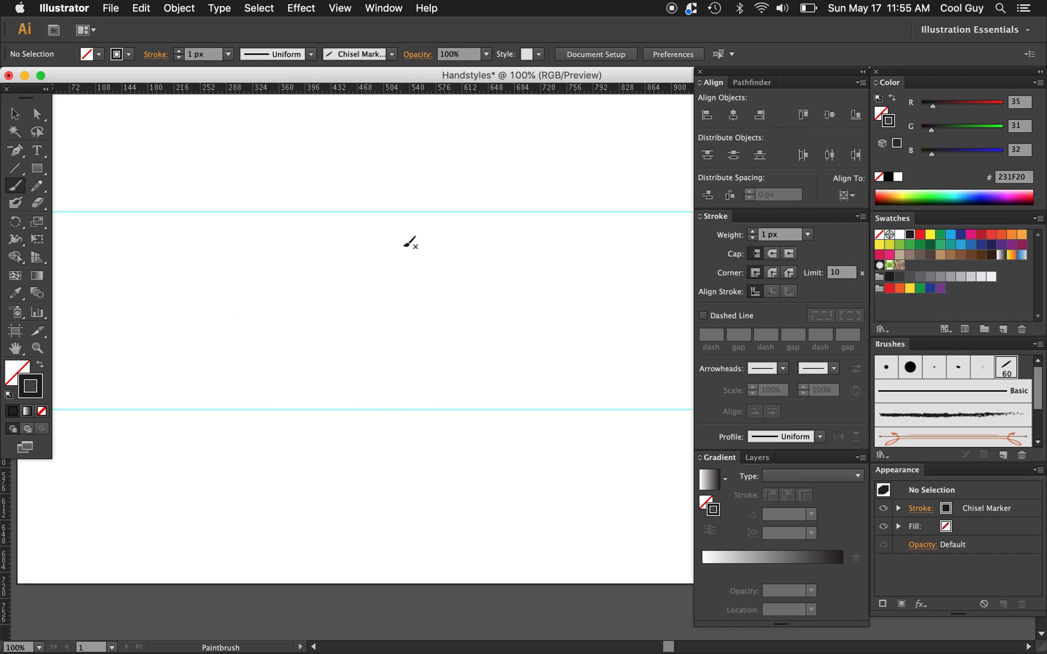
drag(292, 240, 401, 237)
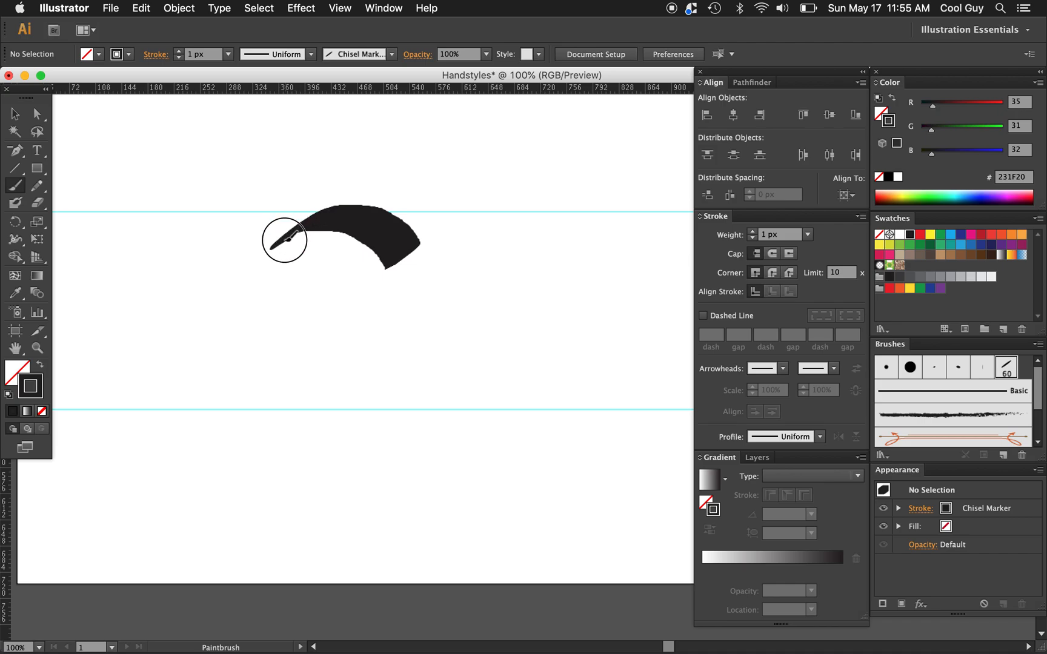
drag(287, 240, 428, 319)
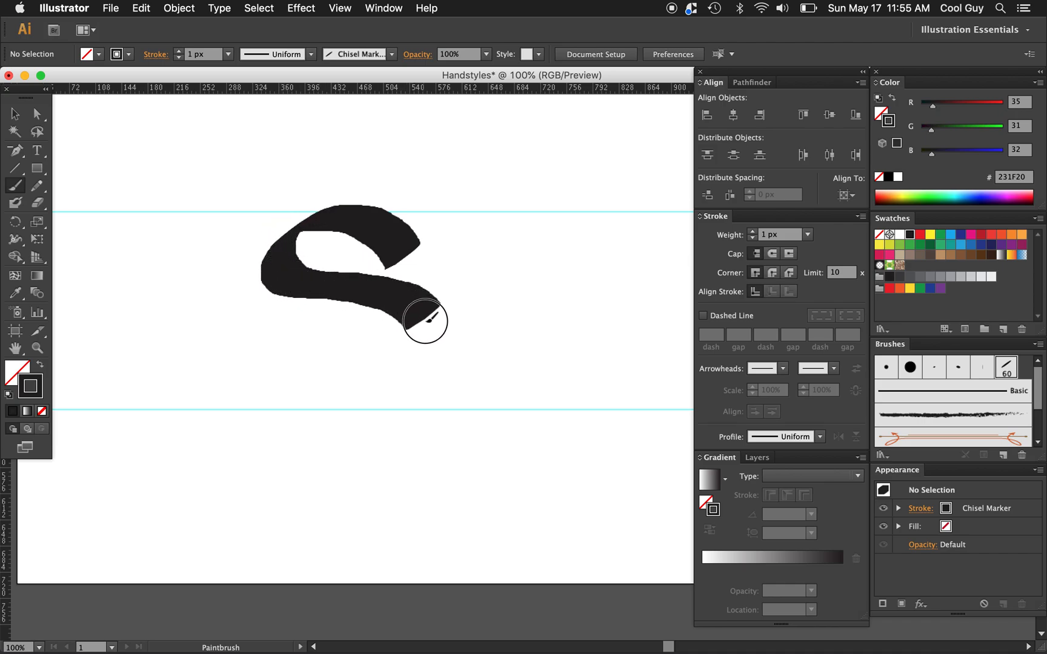
drag(428, 319, 283, 370)
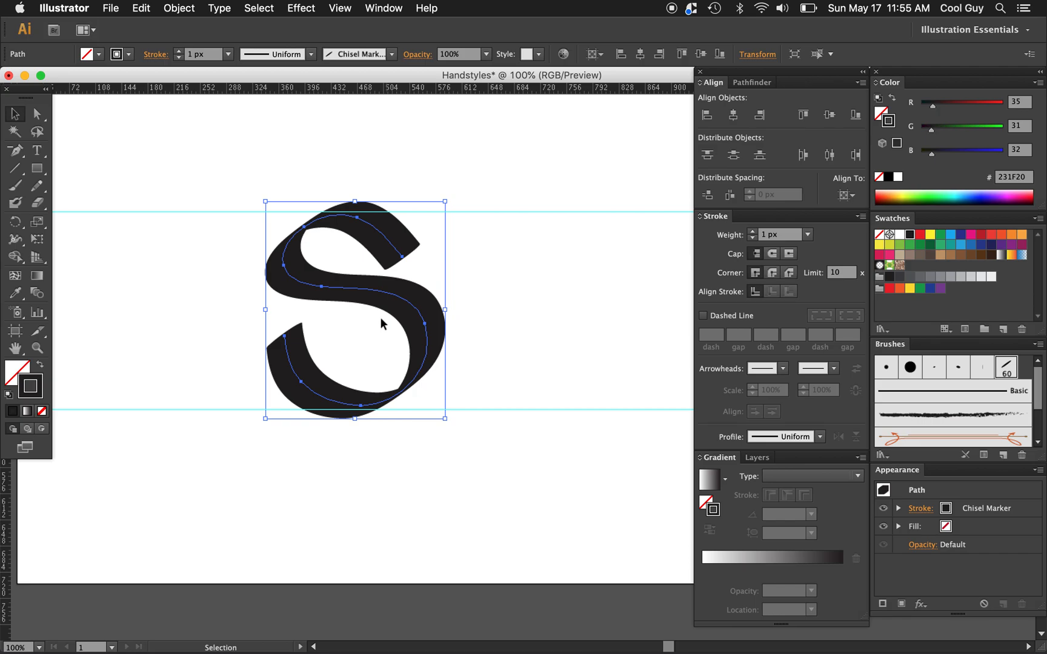
mouse_move(360, 357)
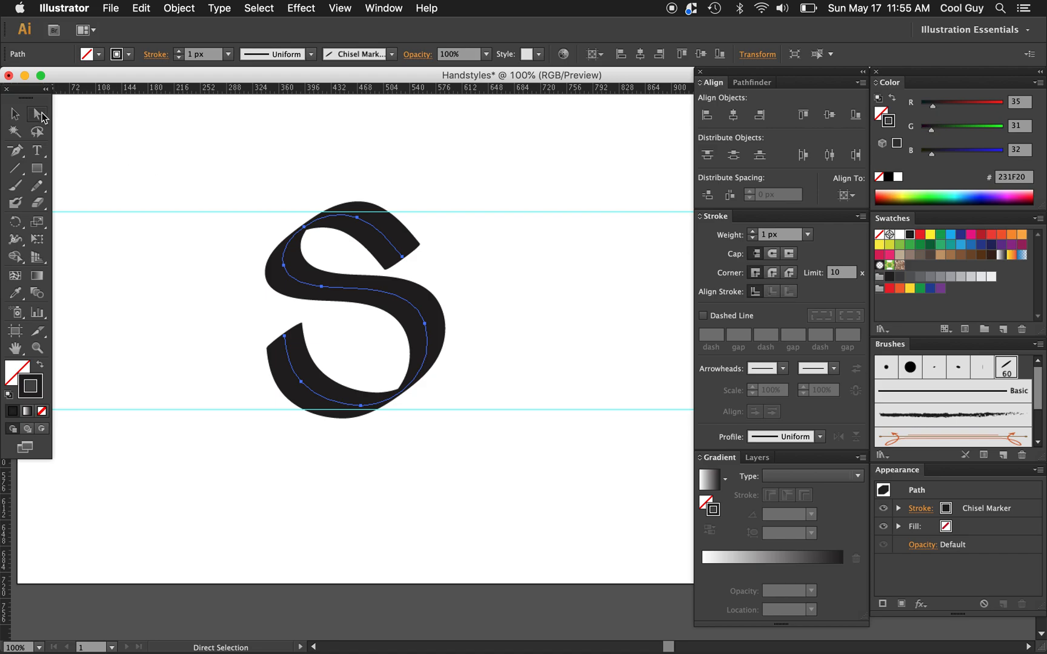
mouse_move(436, 337)
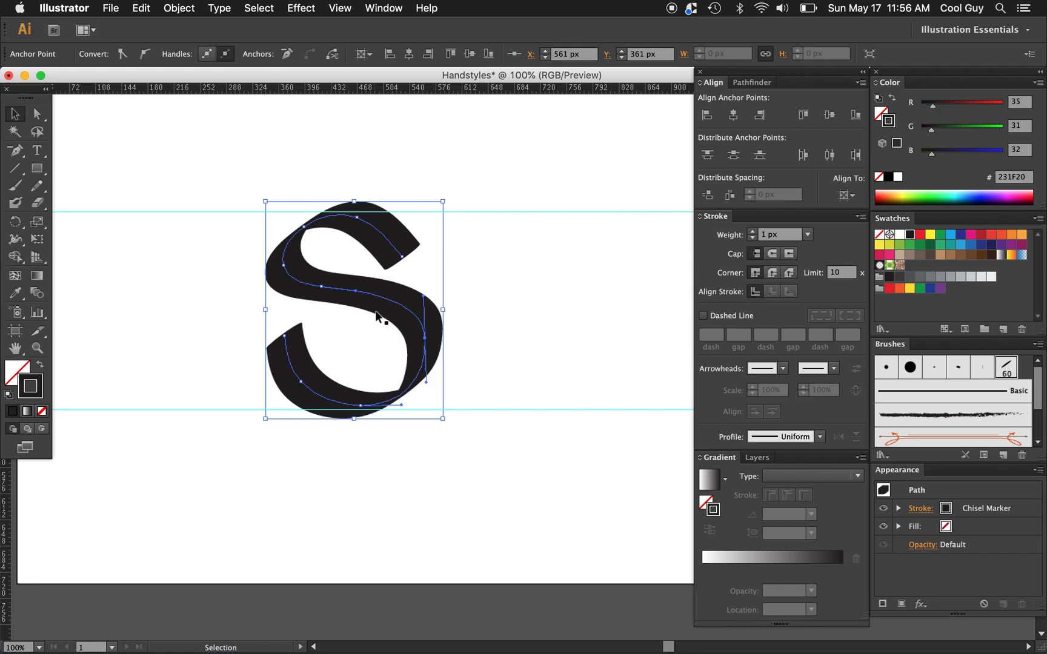
Reshape the S's middle spine, bottom curve and lower-left end point, then deselect it.
drag(377, 318, 433, 384)
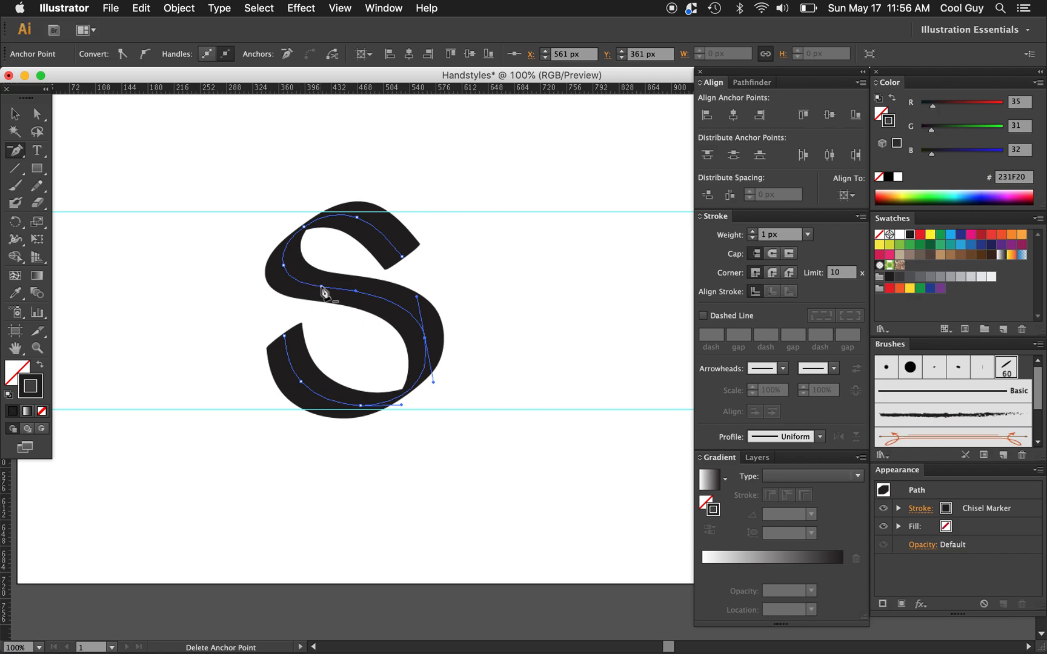
mouse_move(14, 152)
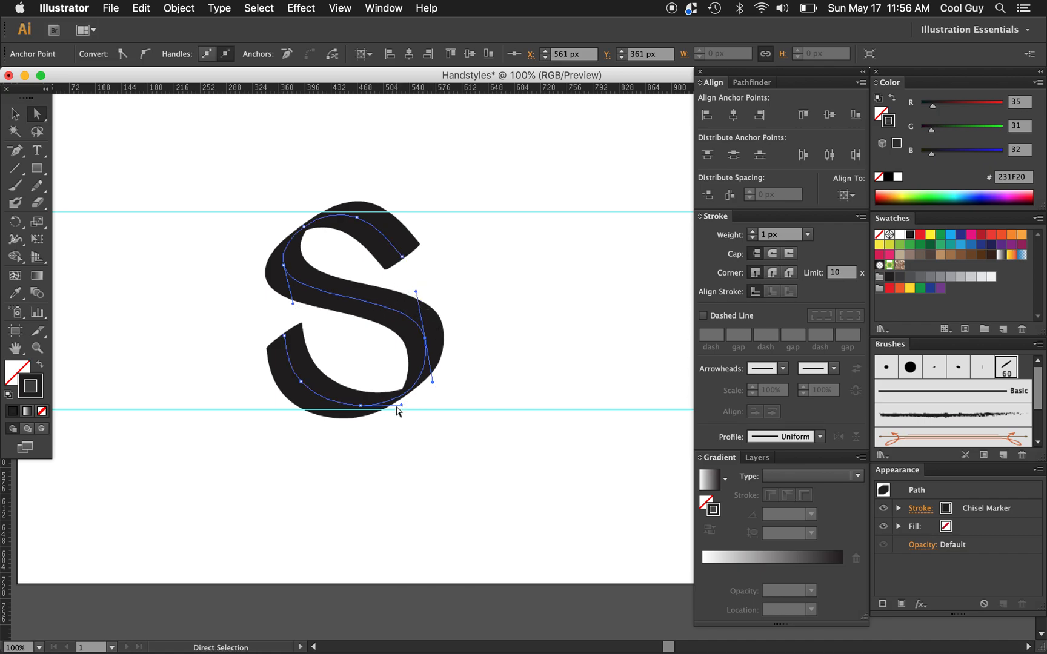
drag(397, 407, 415, 407)
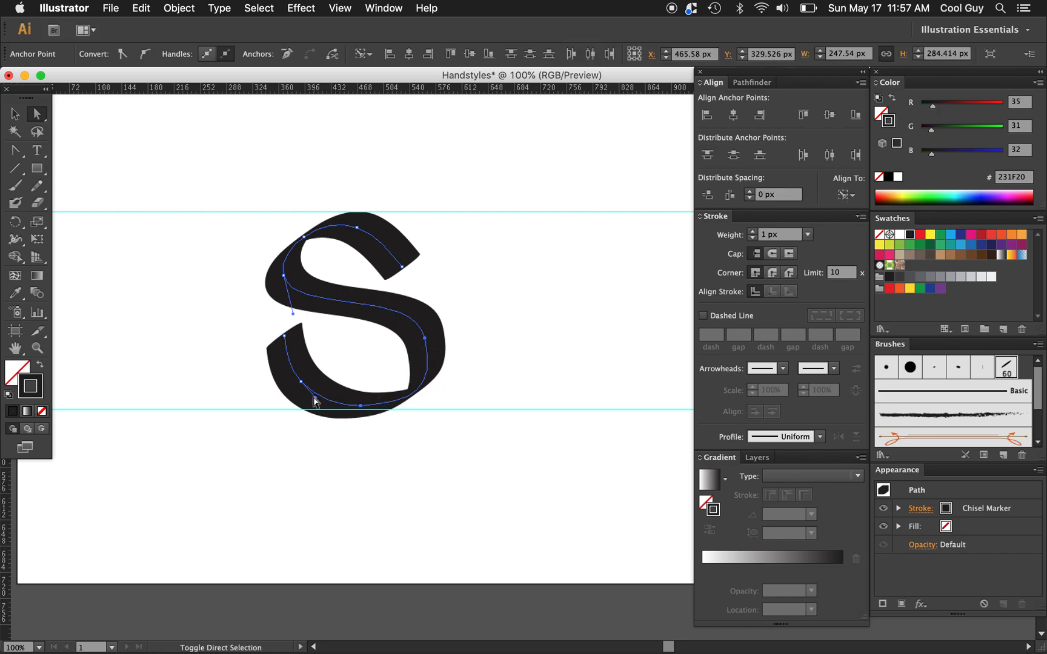
click(291, 346)
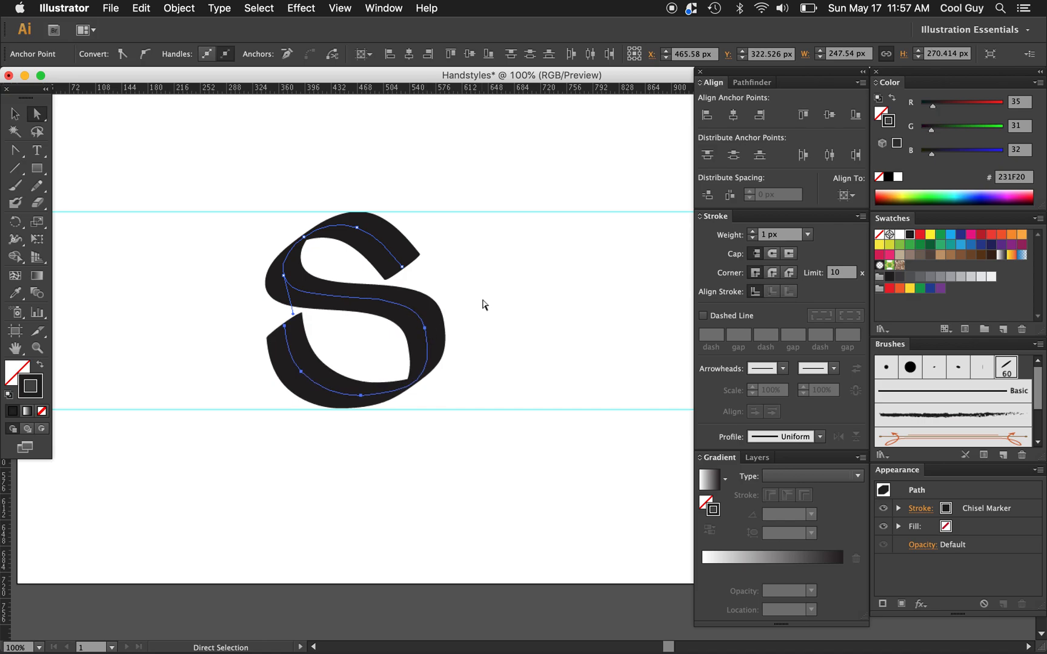
click(479, 305)
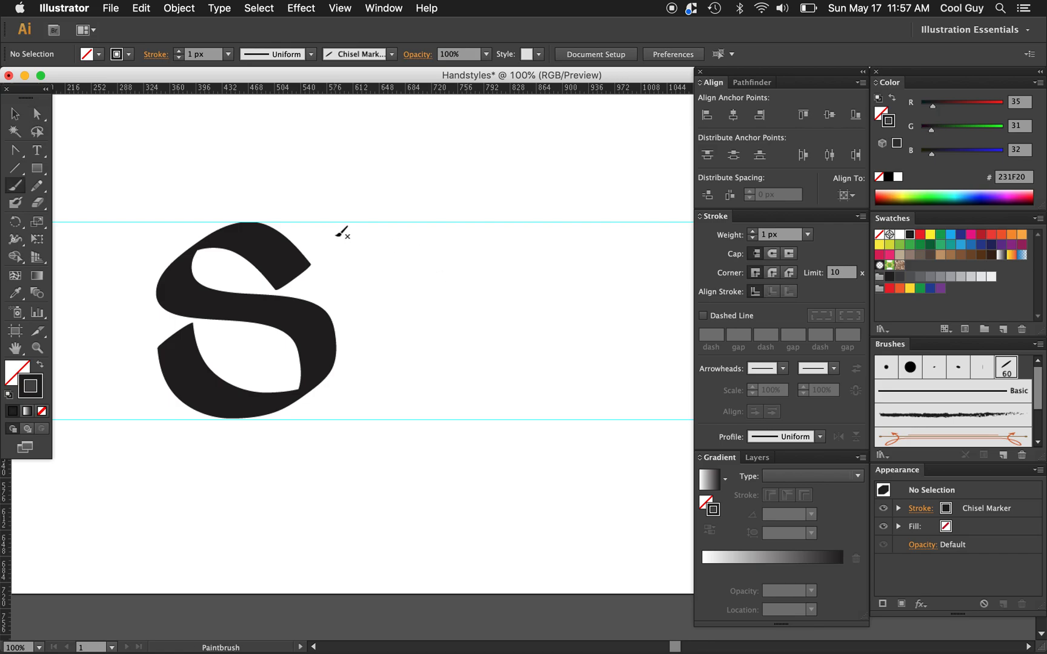
drag(320, 241, 461, 240)
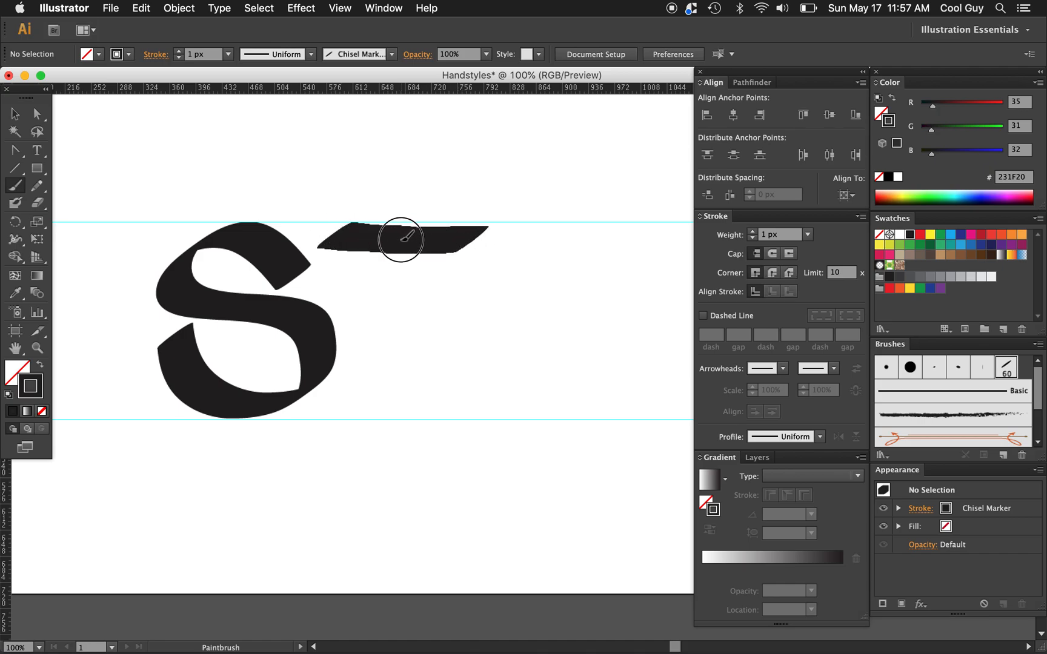
drag(401, 239, 406, 394)
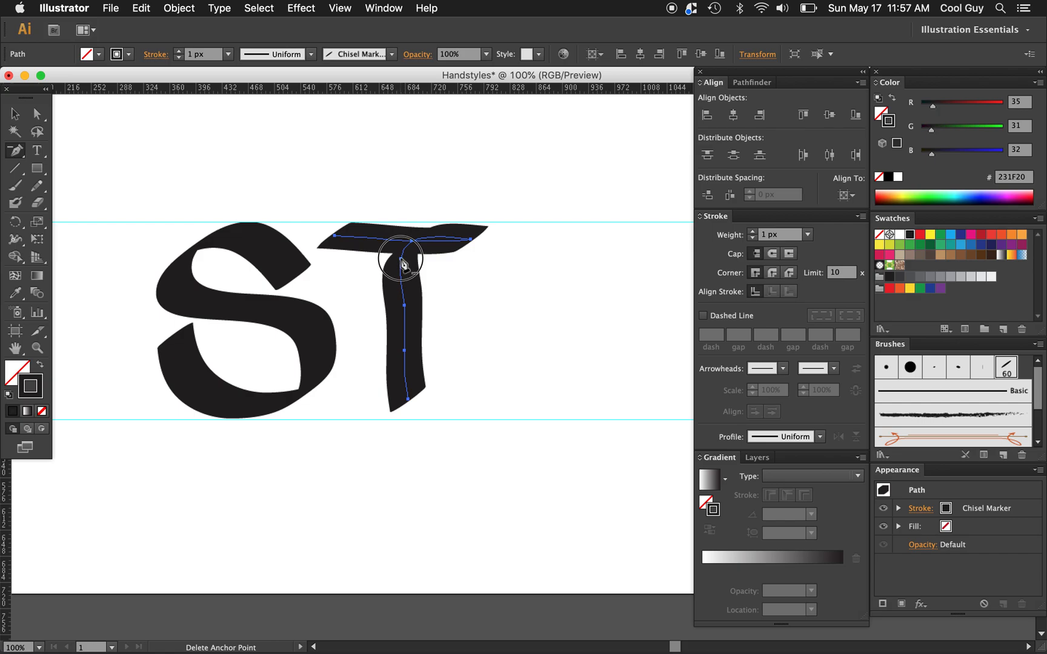
drag(402, 259, 451, 239)
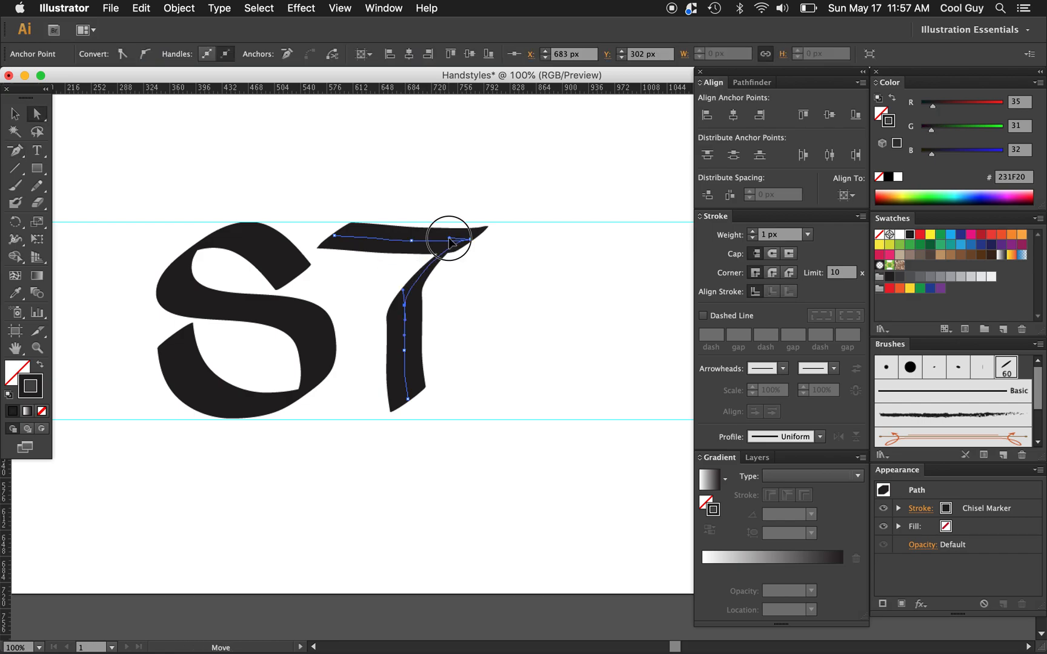
drag(449, 238, 404, 237)
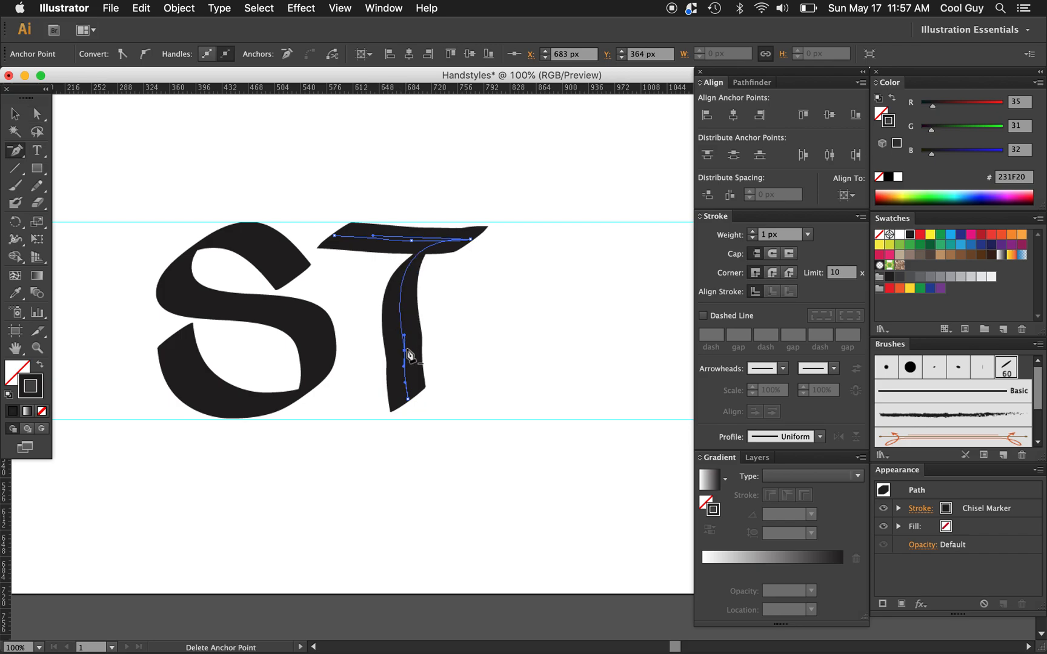
drag(409, 356, 409, 414)
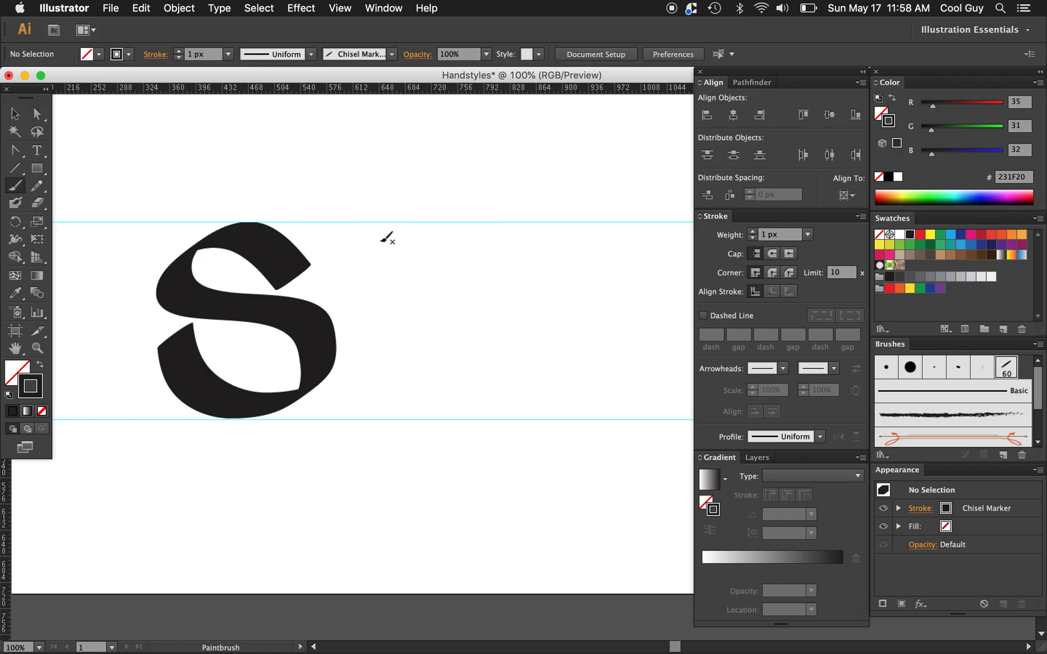
mouse_move(339, 236)
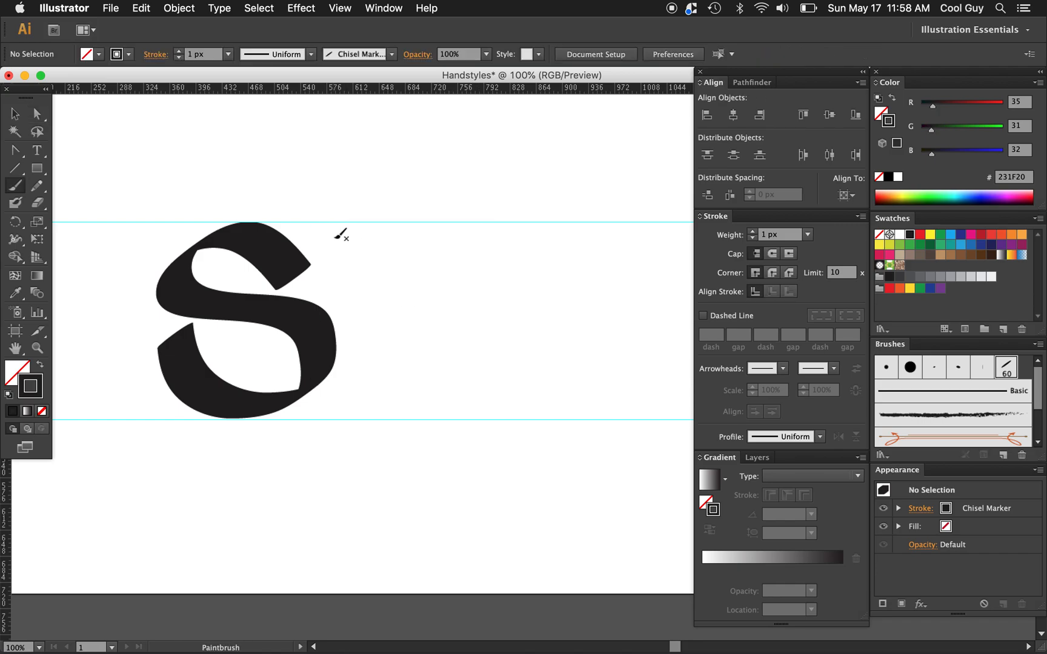
Paint the T's top crossbar and curved vertical stem beside the S, then deselect.
drag(334, 238, 483, 237)
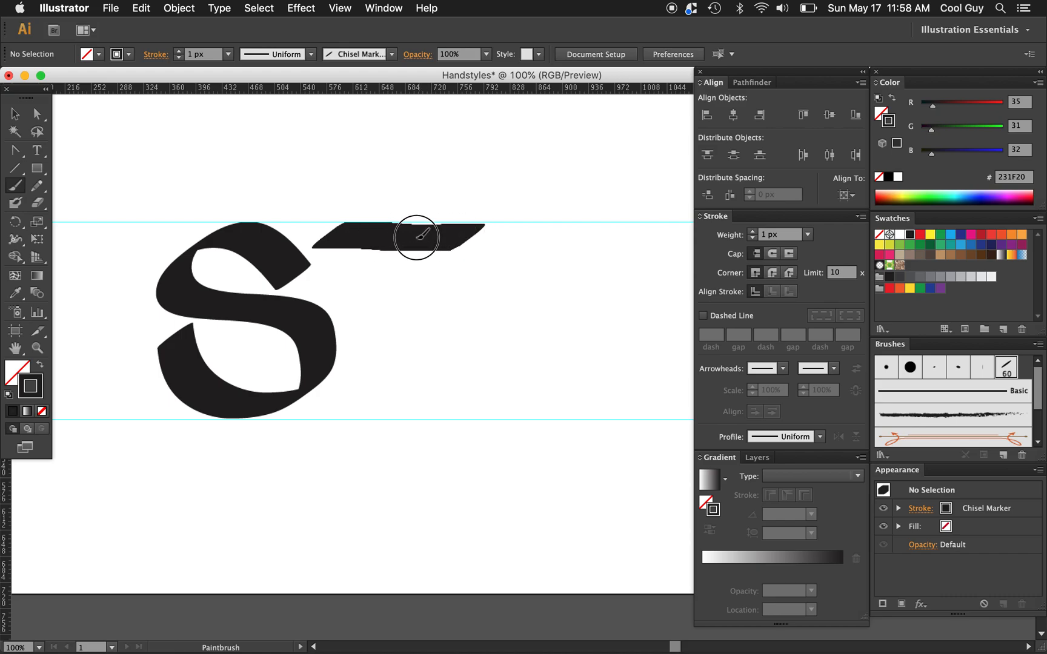
drag(415, 234, 420, 401)
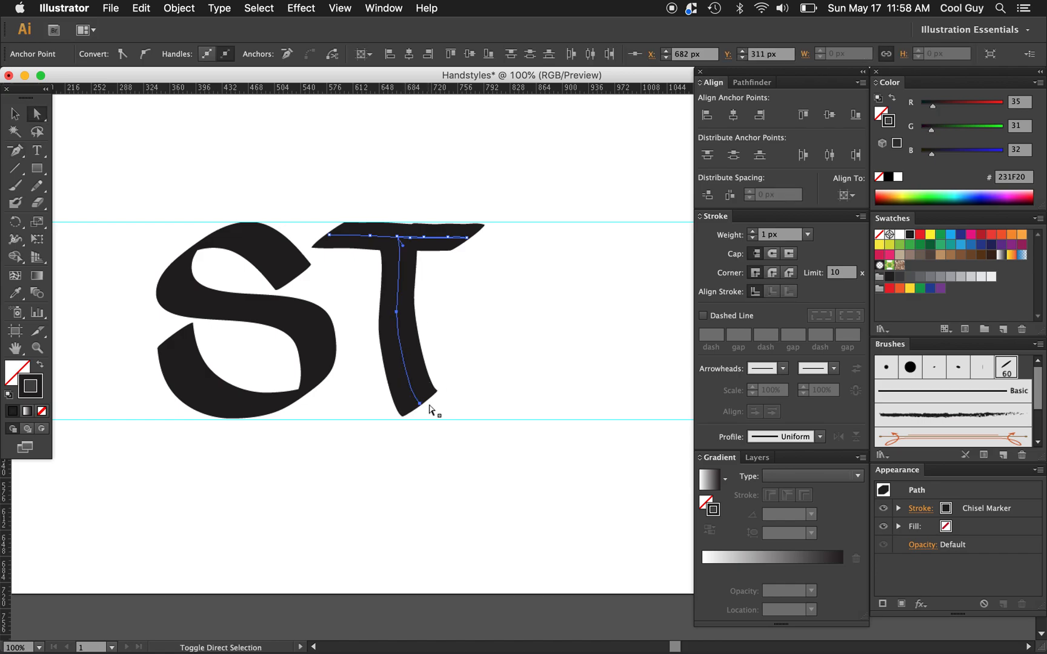
click(471, 327)
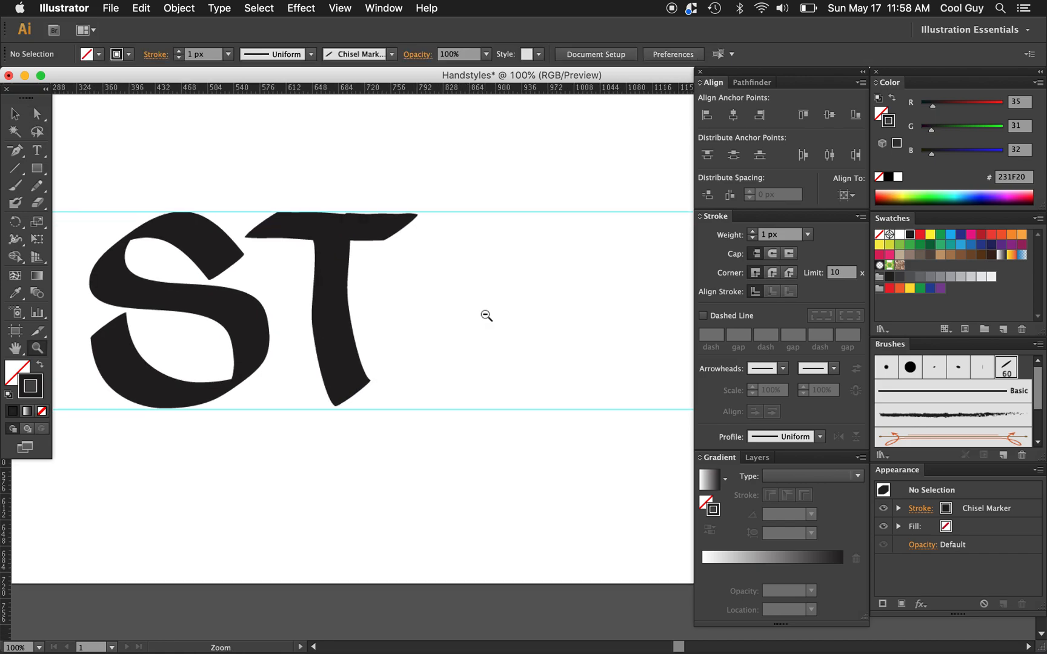
Paint the Y's V-shaped top and long diagonal after the T, then begin the L's vertical stroke.
click(486, 315)
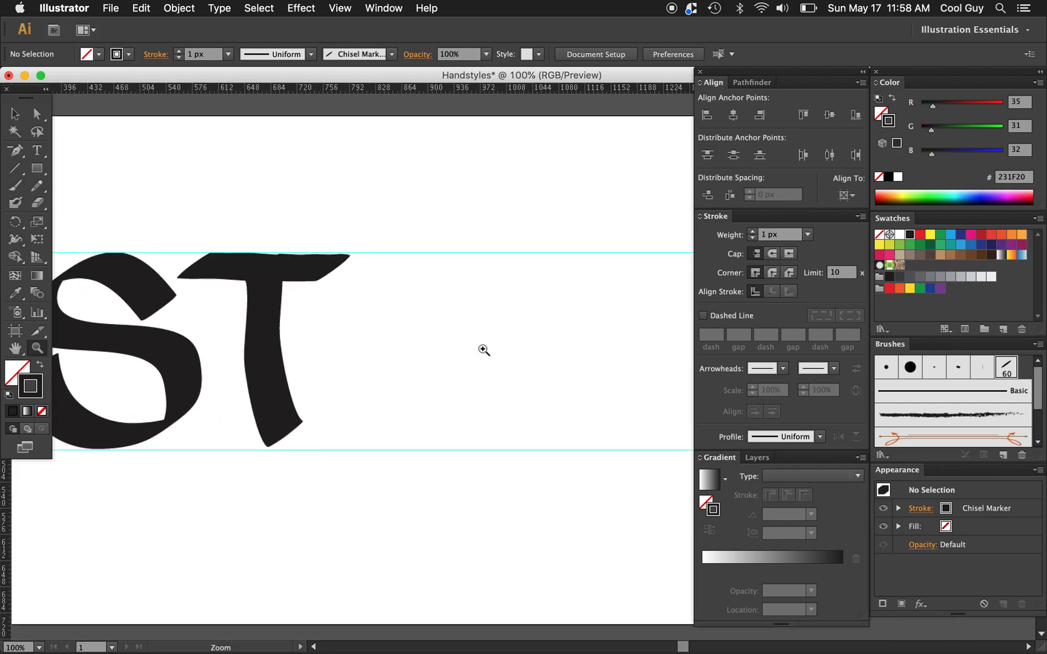
click(14, 184)
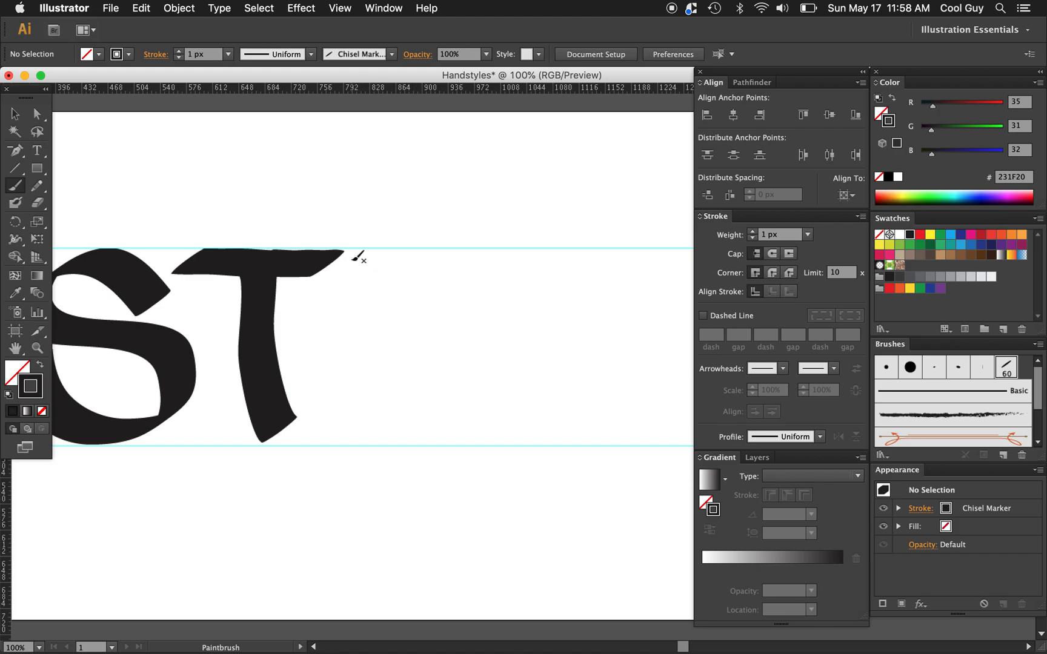
drag(361, 257, 443, 300)
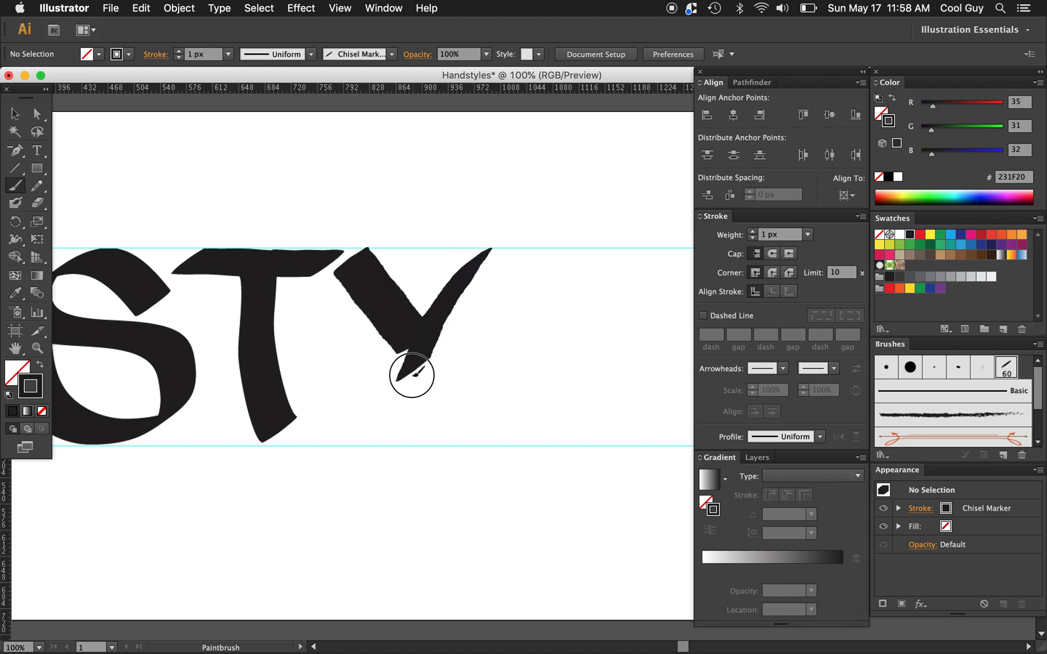
drag(415, 375, 428, 441)
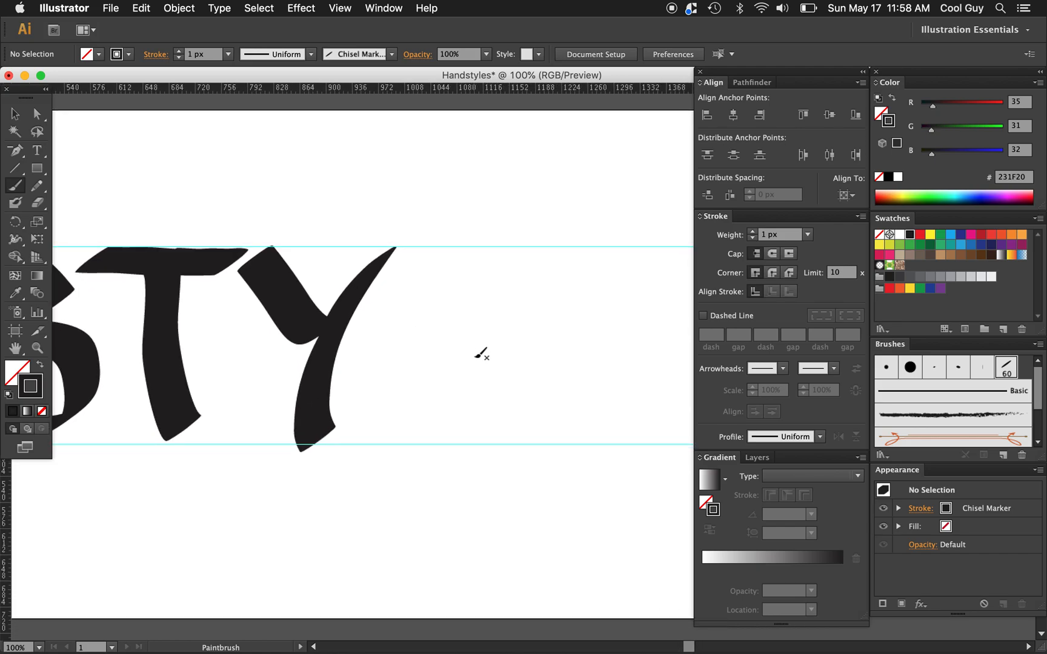
mouse_move(428, 246)
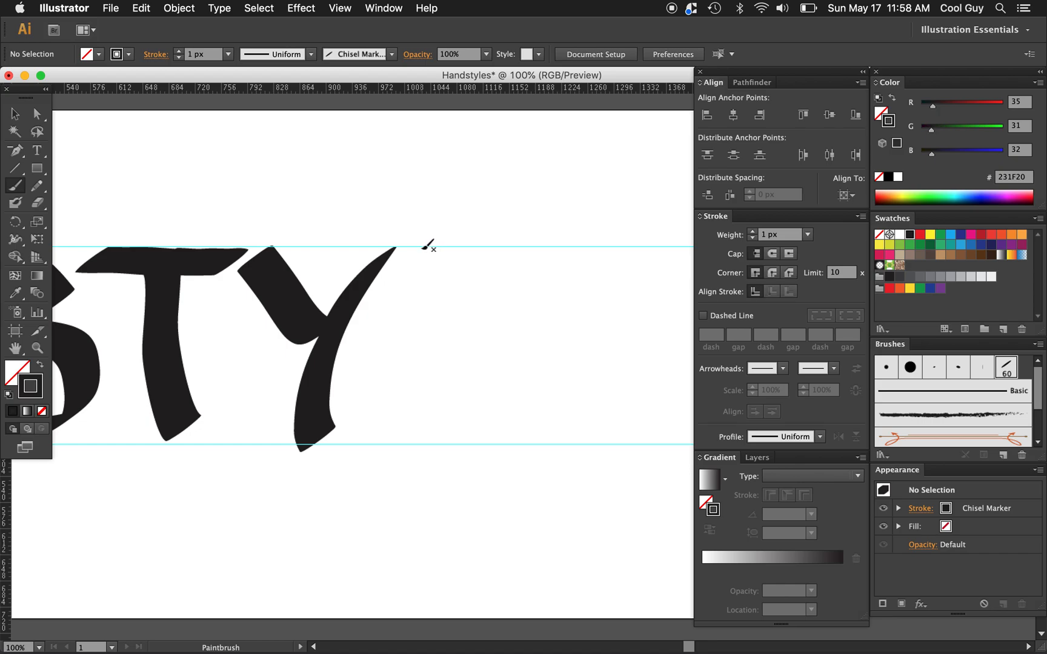
drag(428, 243, 417, 432)
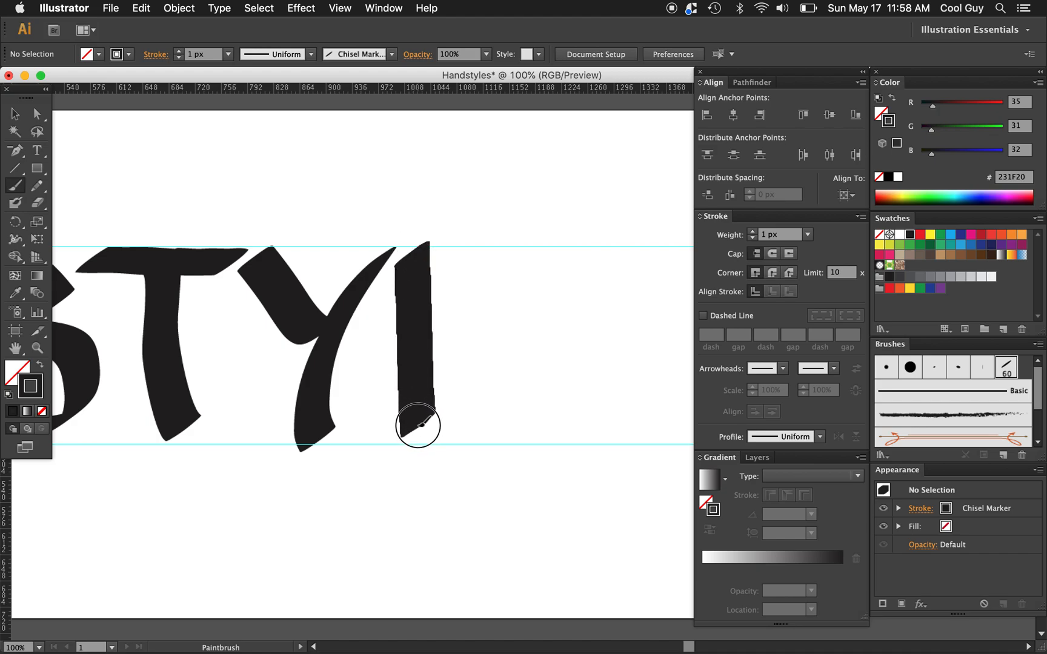
Draw the foot of the chisel-marker L and reshape its corner and bottom curve with Direct Selection.
drag(416, 426, 529, 427)
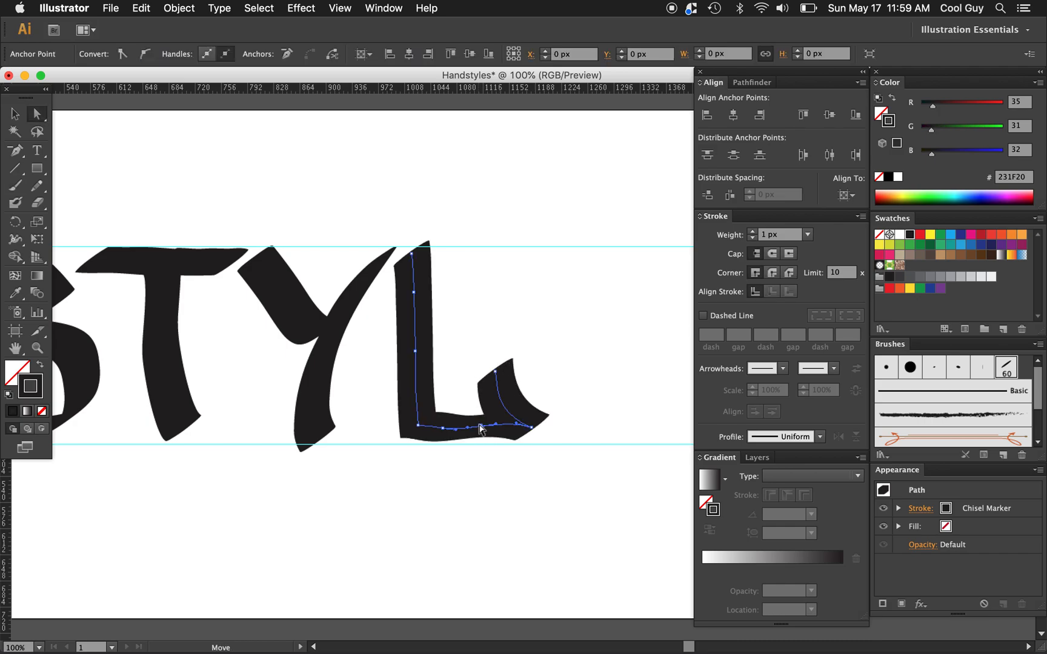
click(479, 425)
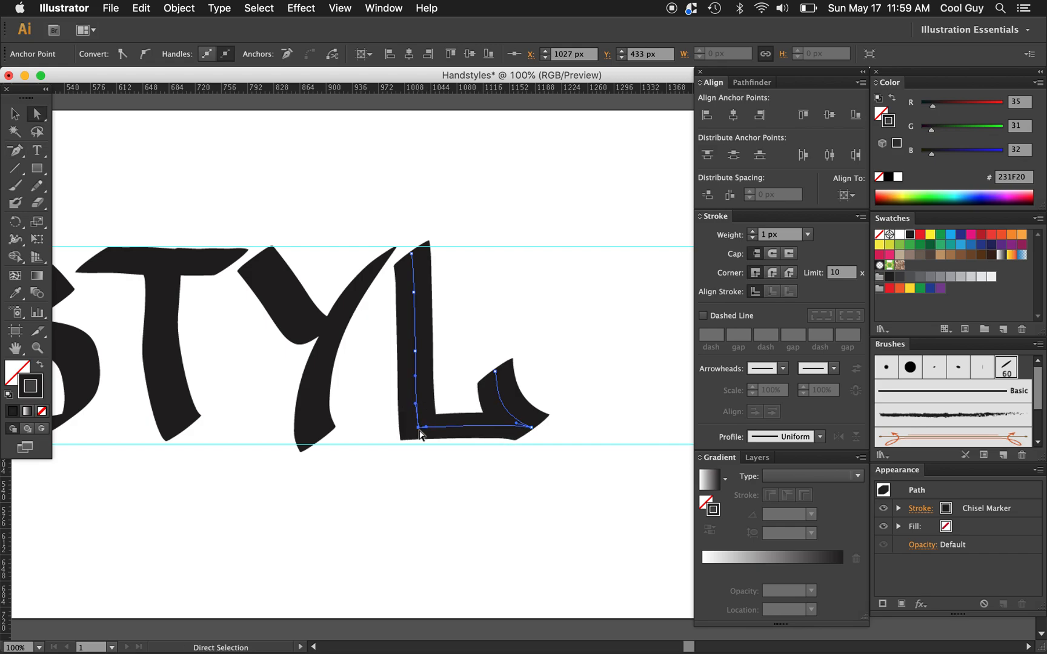
drag(421, 426, 502, 438)
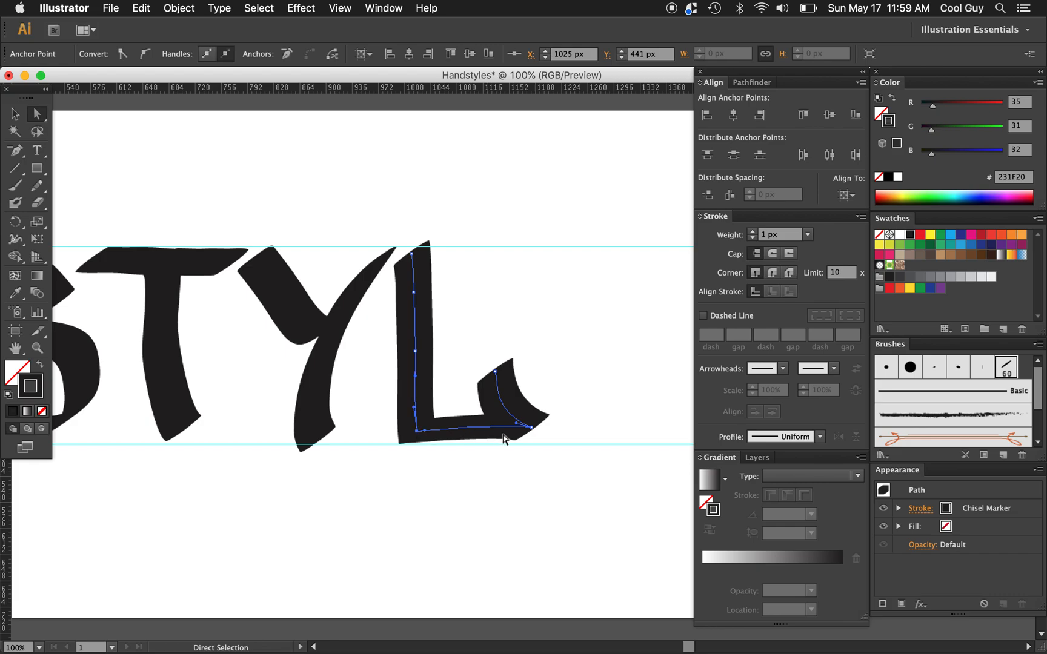
drag(503, 425, 530, 432)
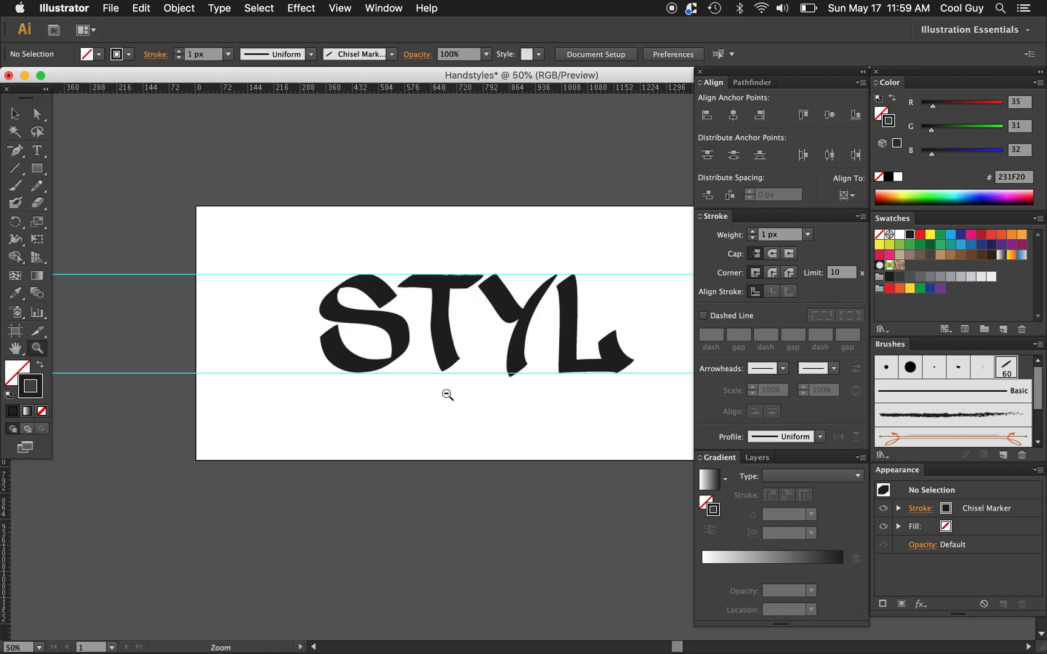
click(446, 395)
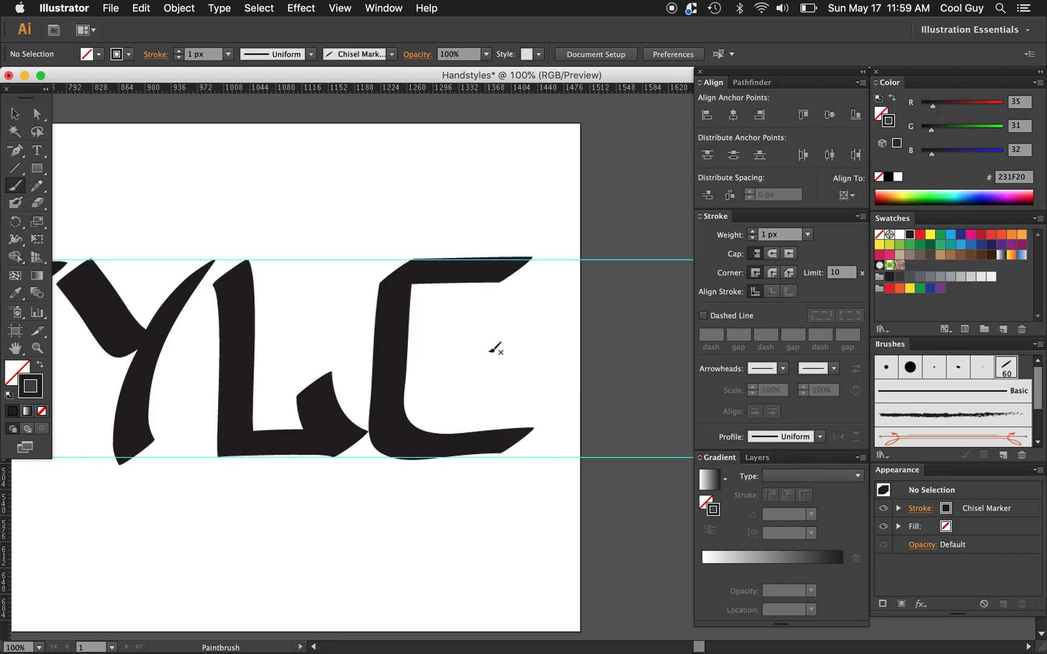
mouse_move(490, 344)
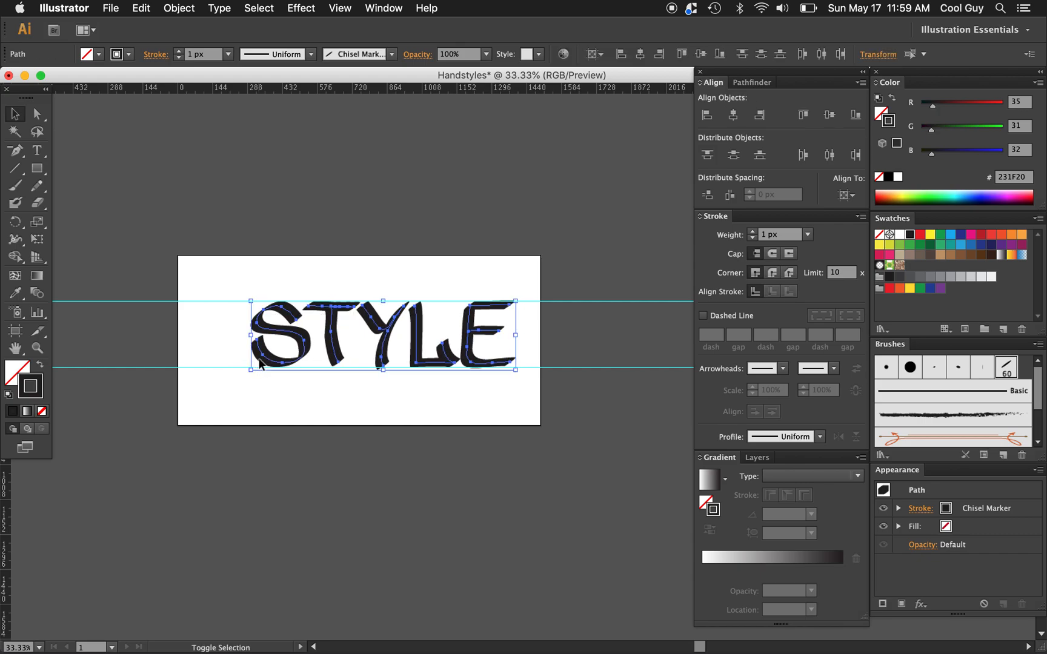
Select all the STYLE strokes and move the word up into position on the artboard.
click(562, 282)
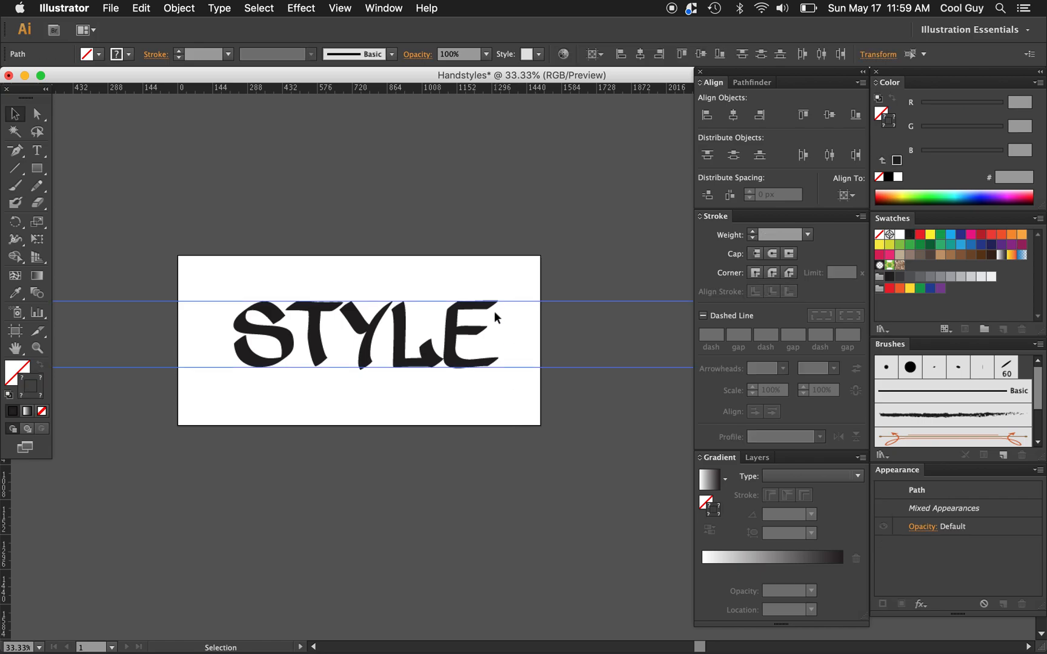
mouse_move(541, 316)
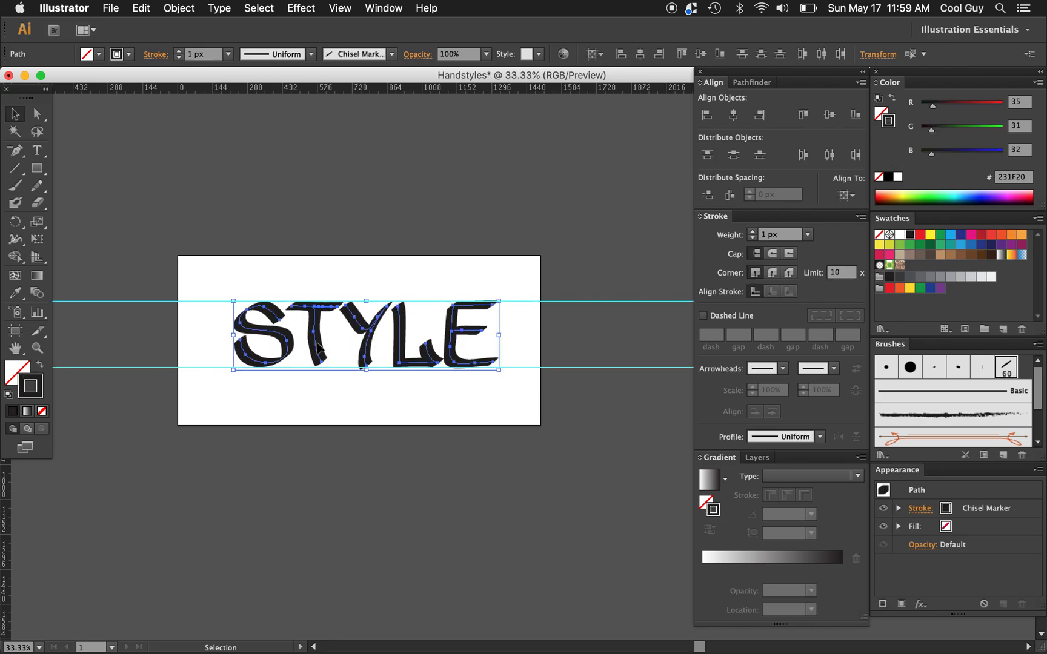
drag(358, 336, 358, 209)
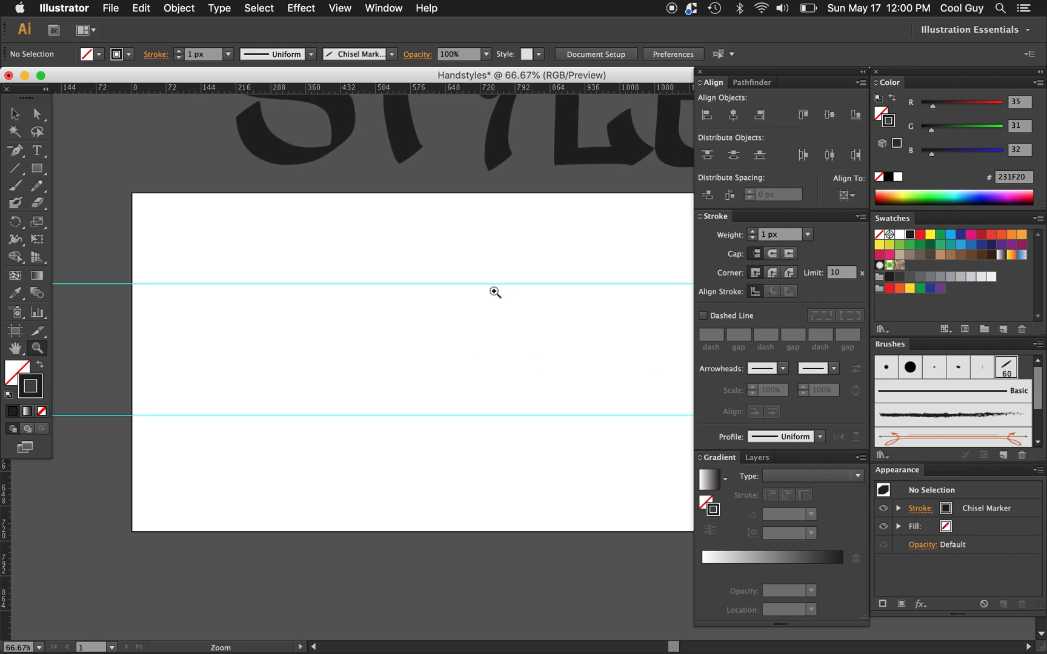
mouse_move(13, 168)
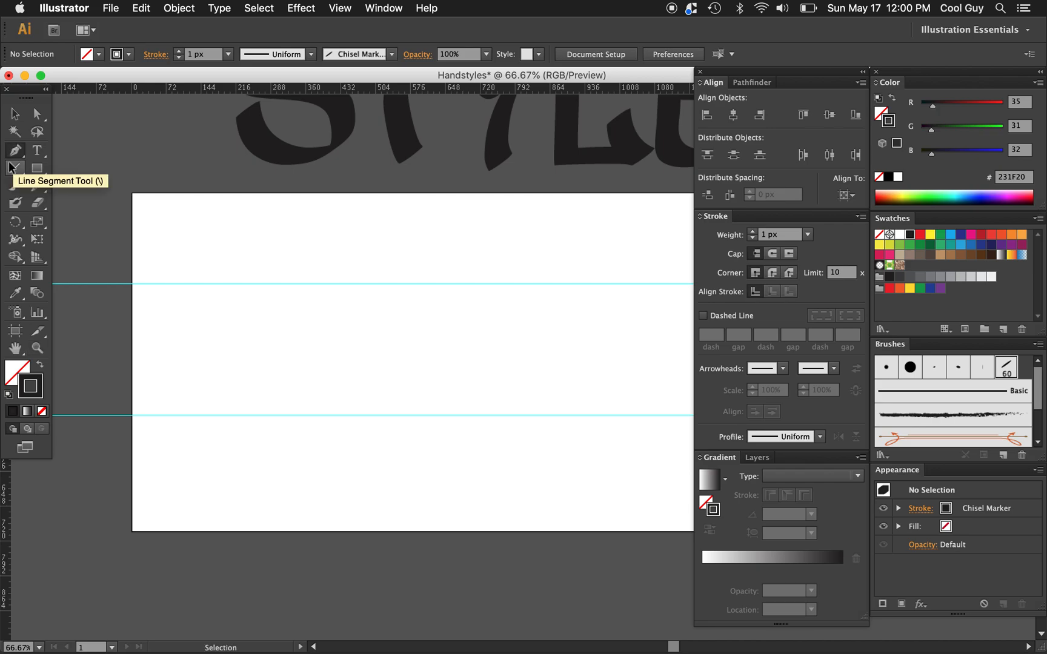
Plot the N path with straight Pen points and apply the Chisel Marker brush to it.
click(13, 151)
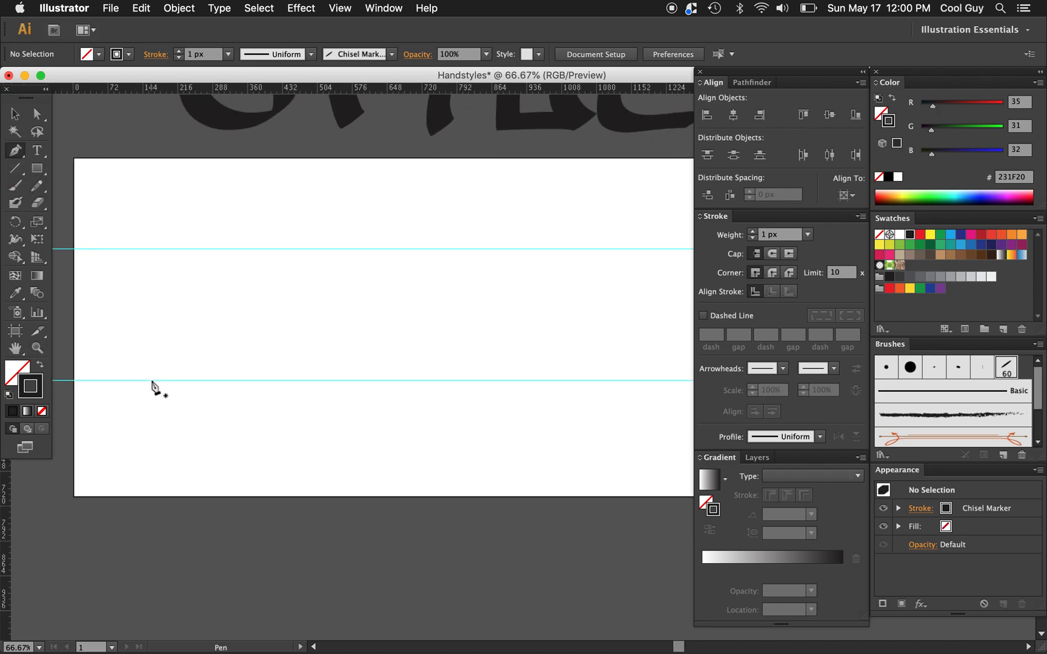
mouse_move(230, 397)
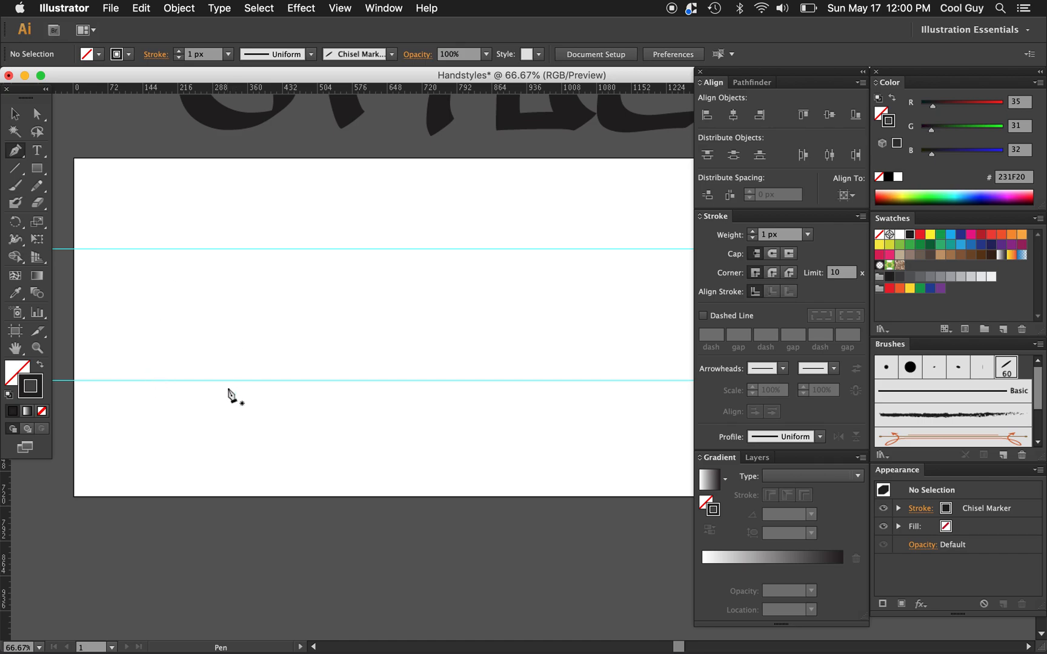
mouse_move(248, 391)
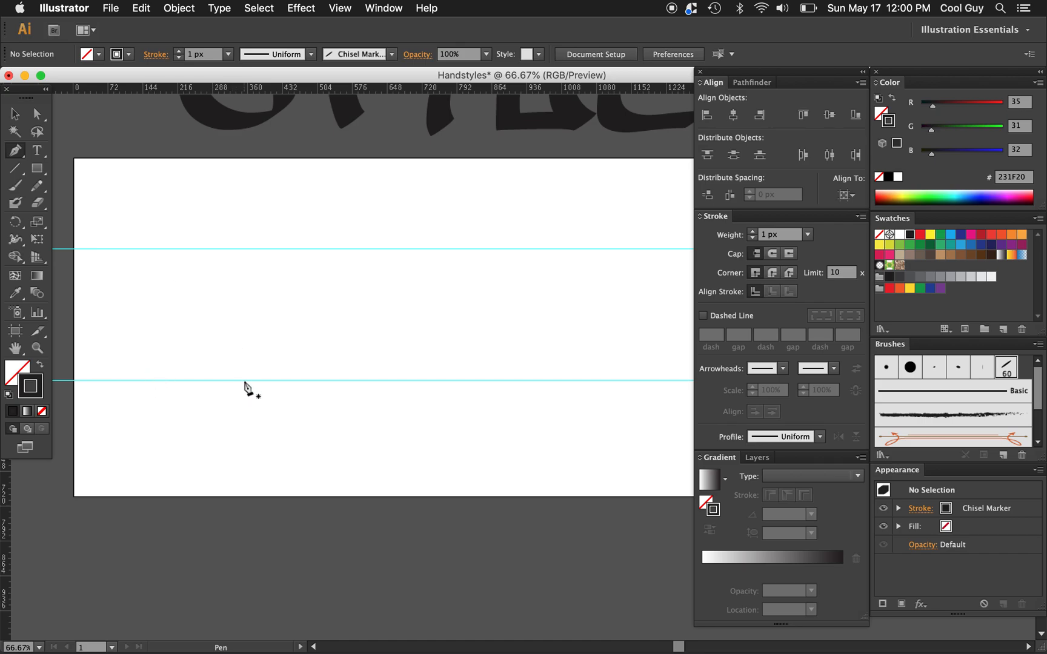
mouse_move(144, 387)
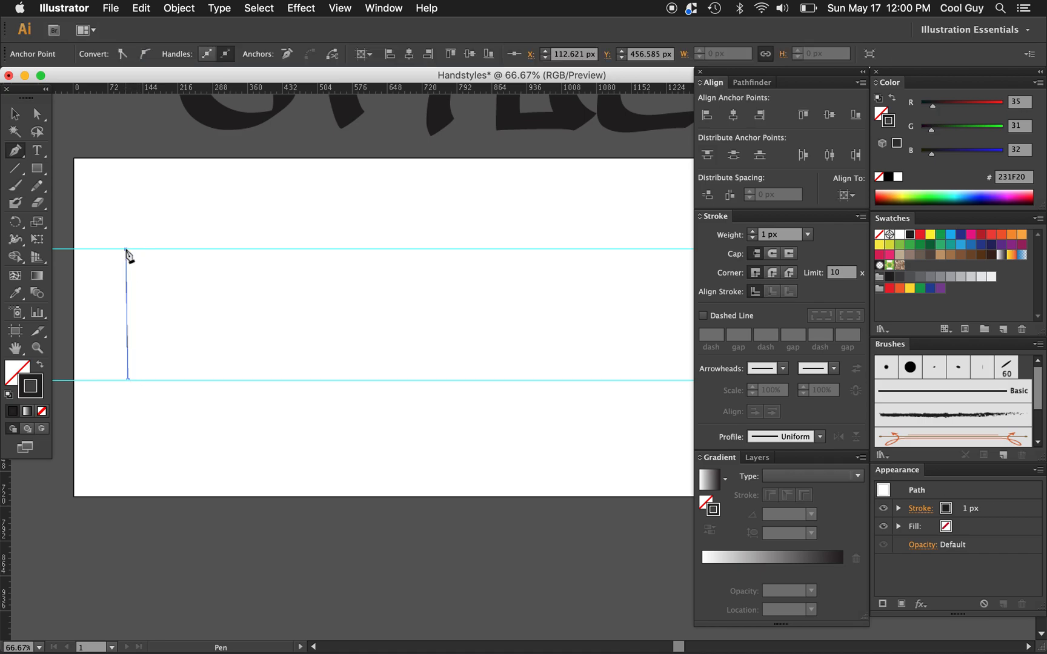
click(198, 383)
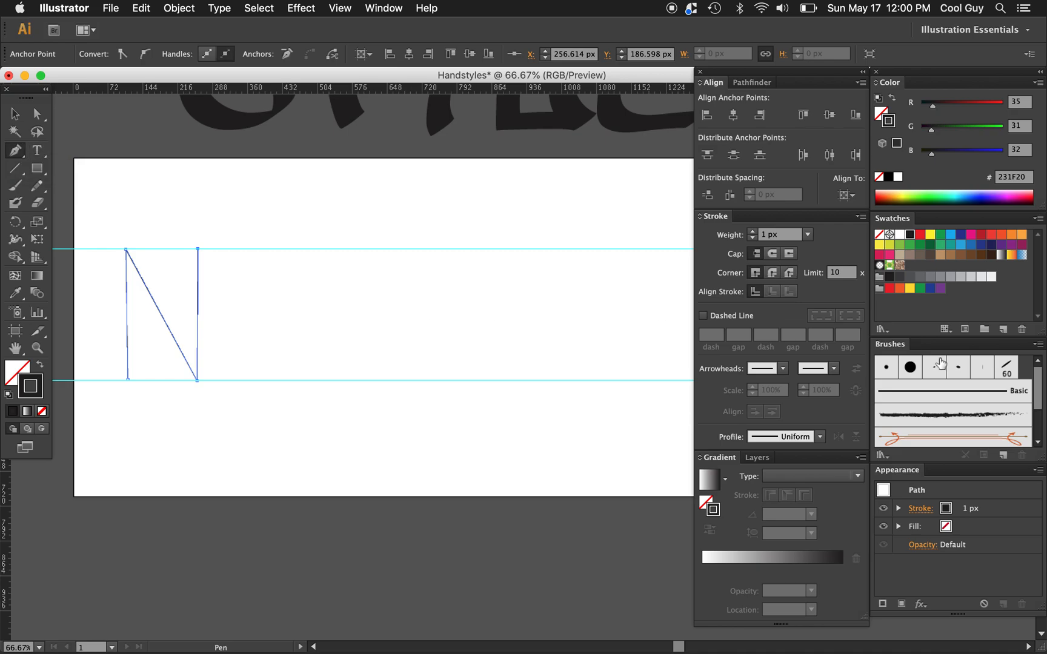
click(1006, 367)
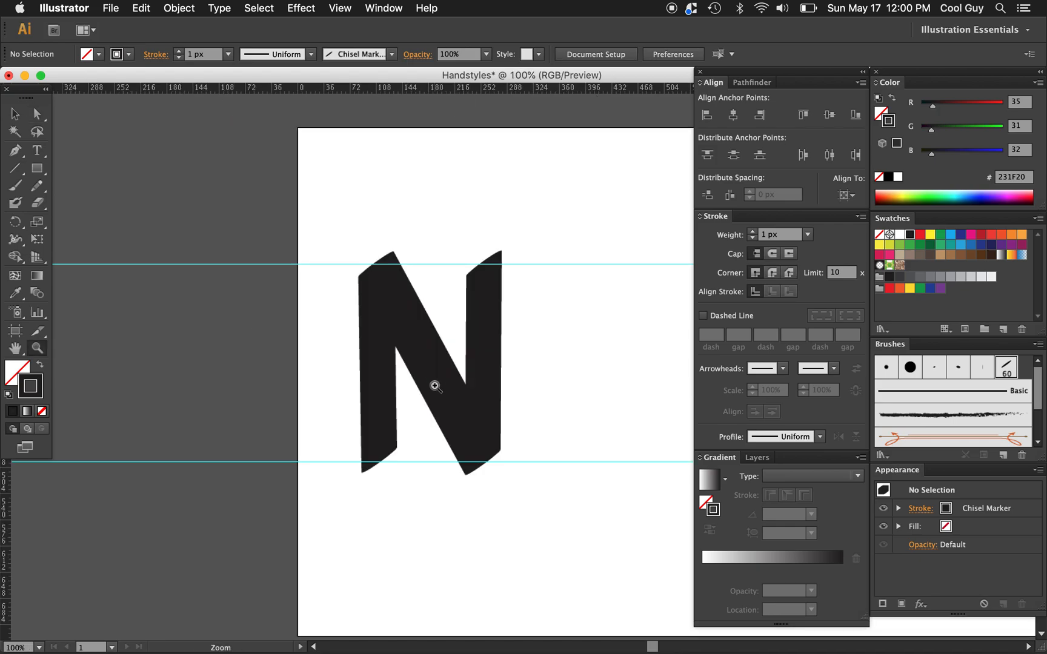
Adjust a top anchor point of the N with Direct Selection.
click(436, 384)
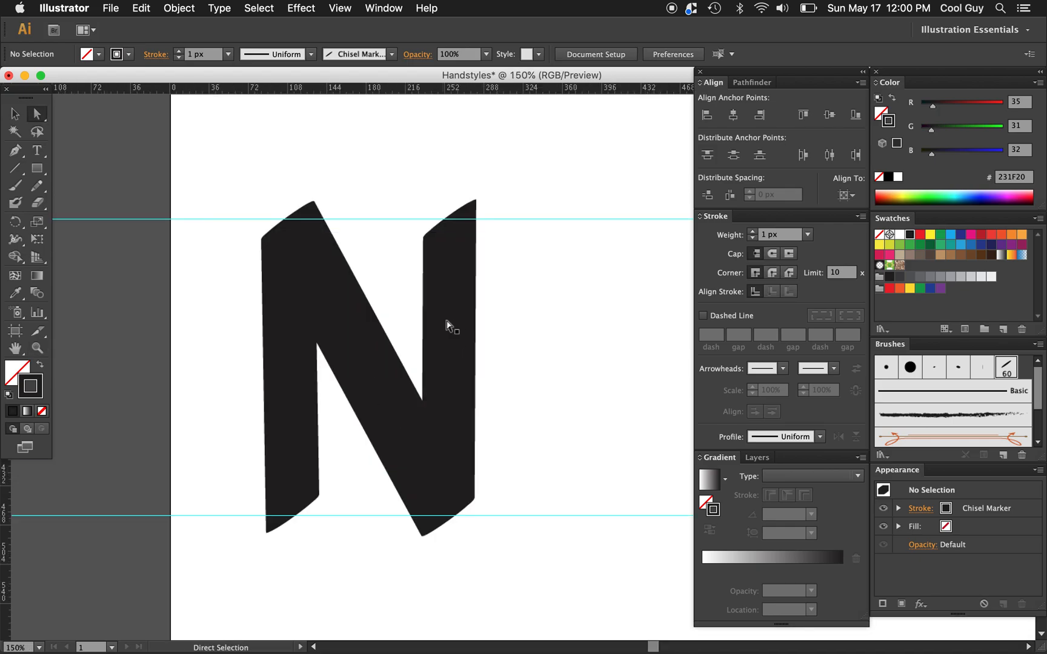
click(448, 237)
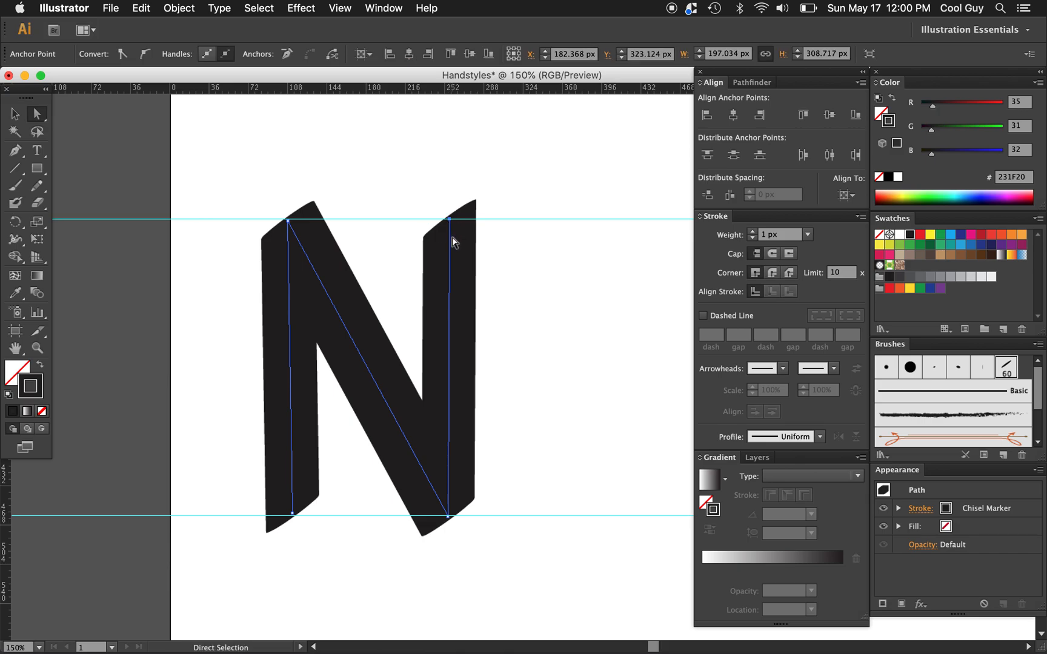
click(449, 219)
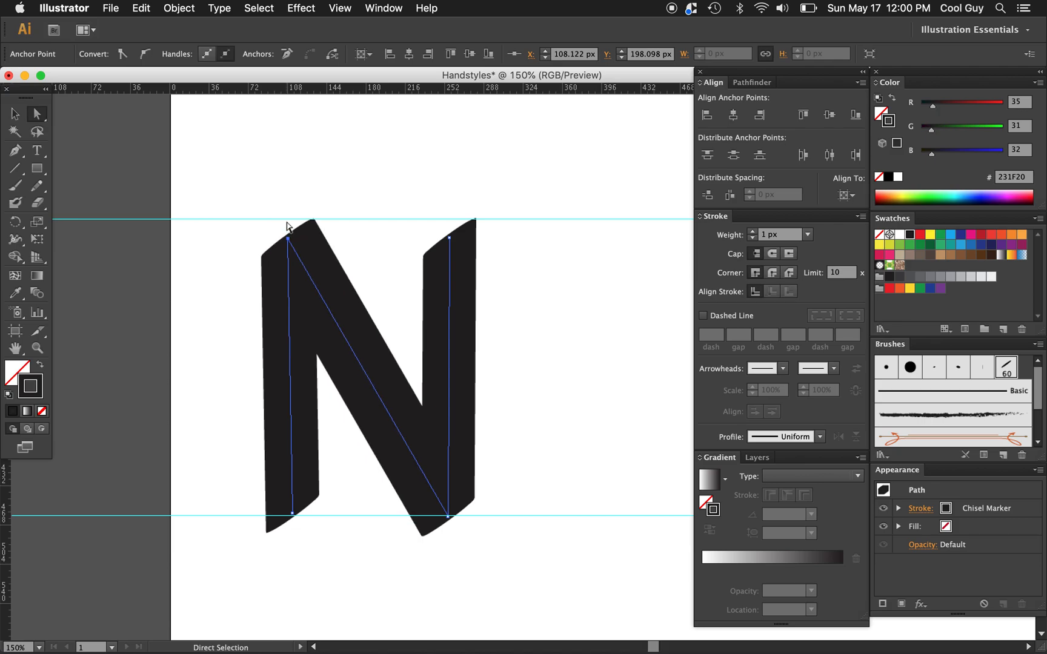
drag(289, 226, 292, 516)
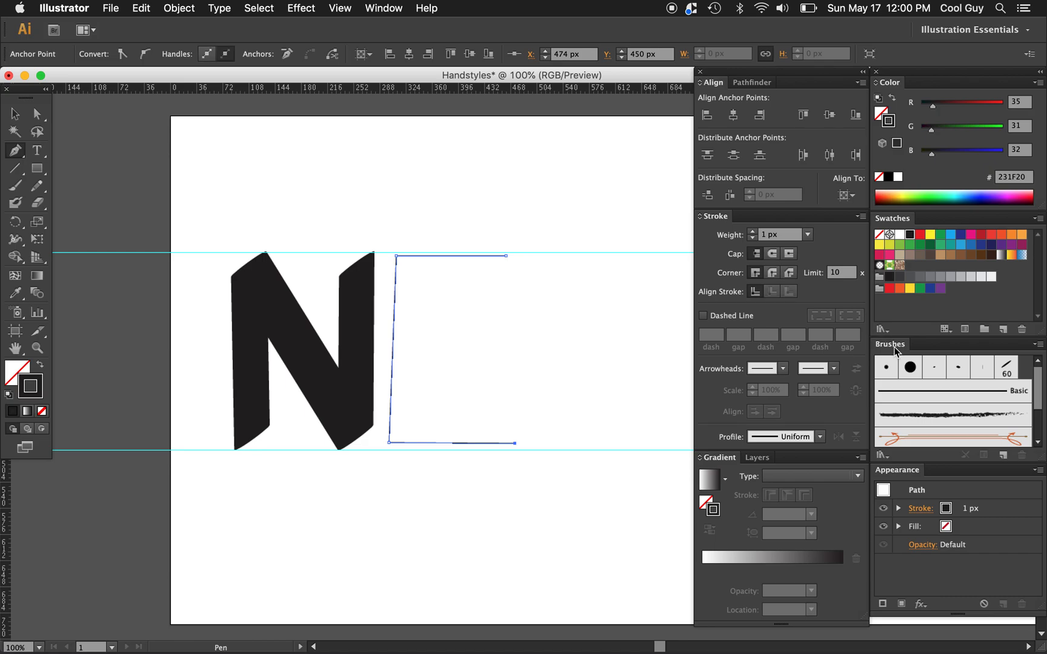
Apply the Chisel Marker brush to the E path and reshape its top and bottom ends.
click(1007, 366)
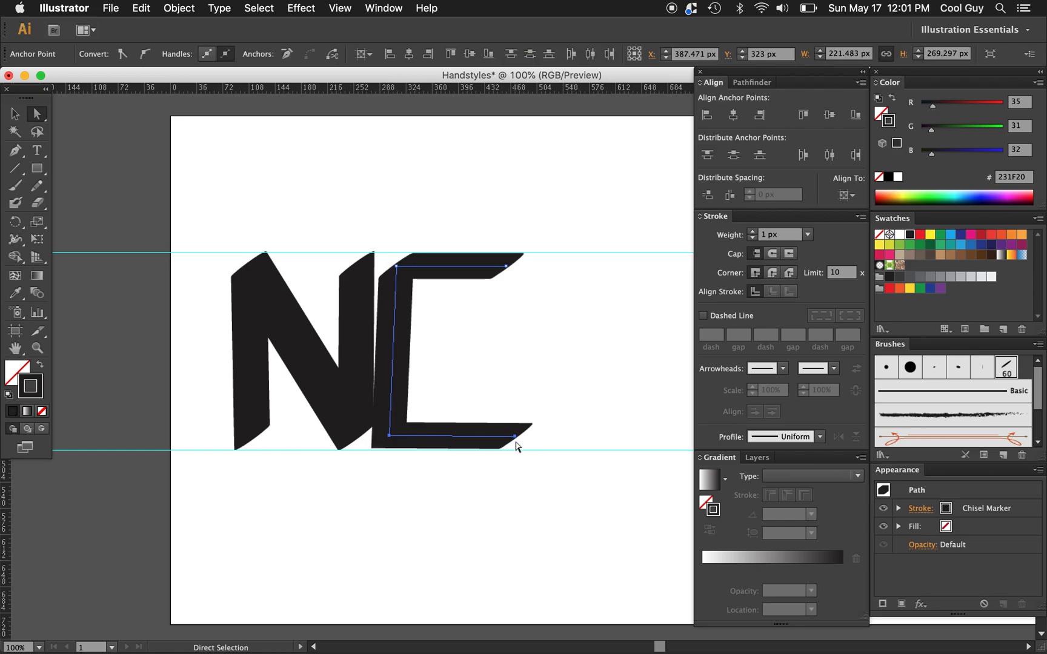
drag(515, 447, 519, 444)
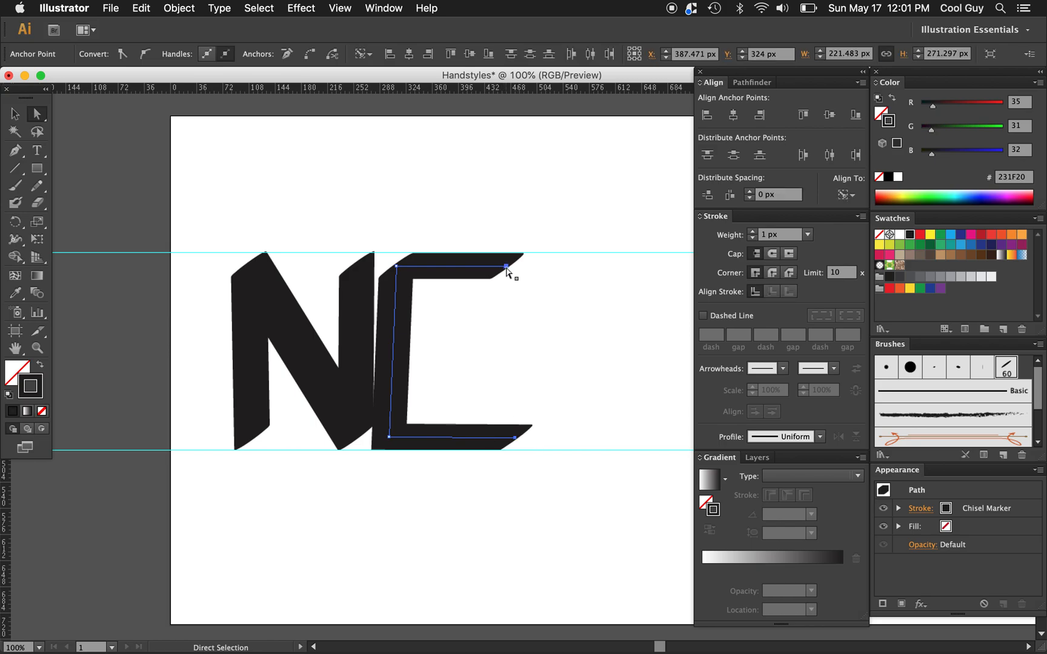
drag(508, 266, 495, 269)
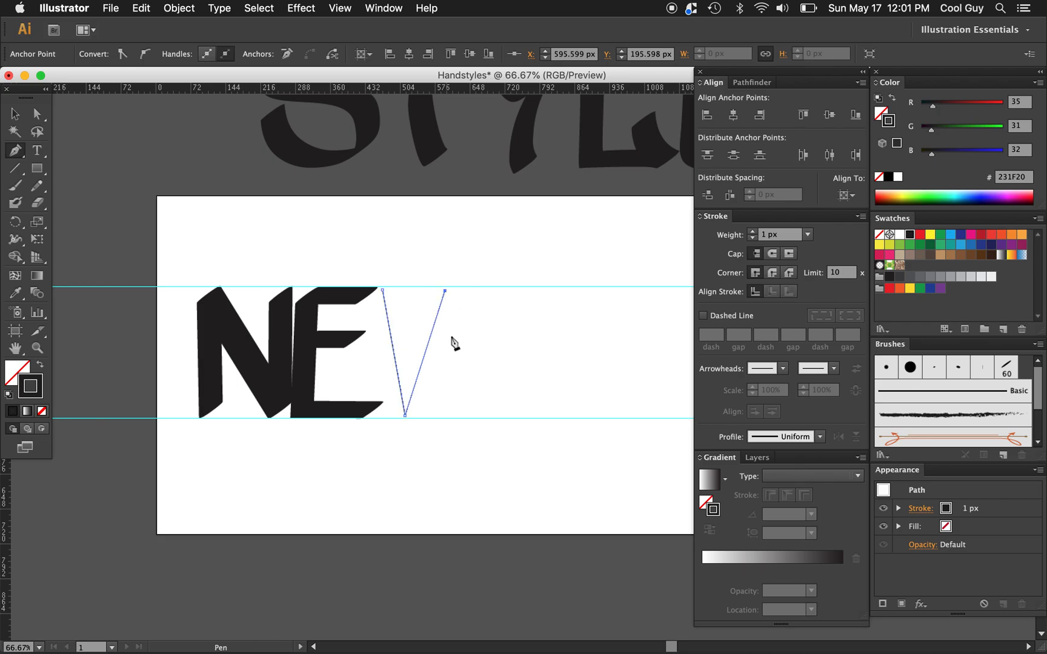
Finish the W zigzag with the Chisel Marker brush, completing NEW, and start the first Y stroke.
click(496, 293)
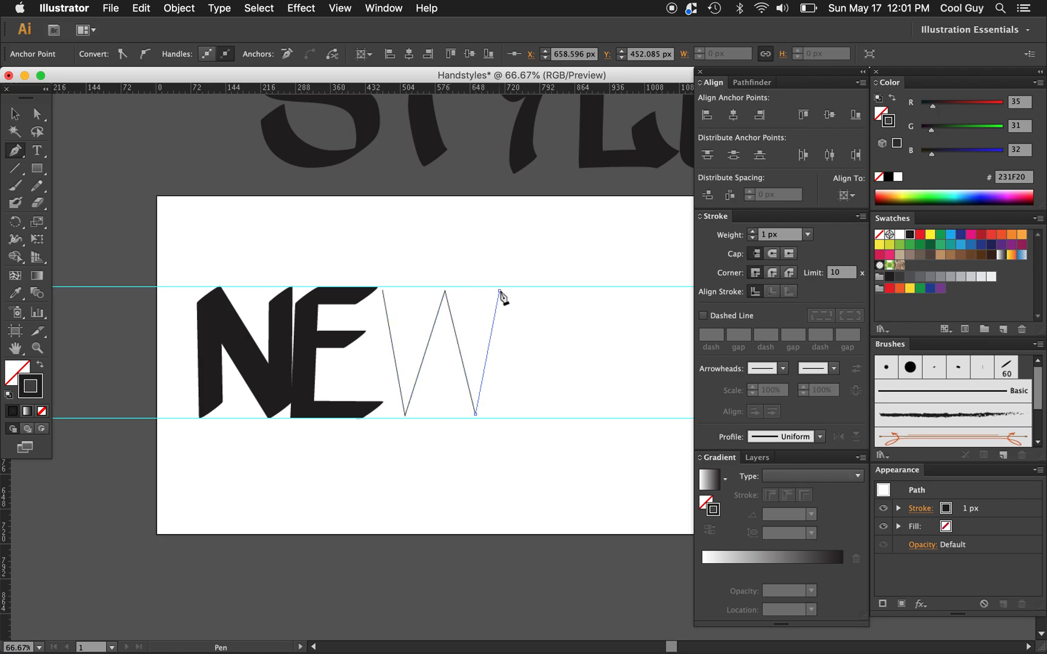
click(1006, 367)
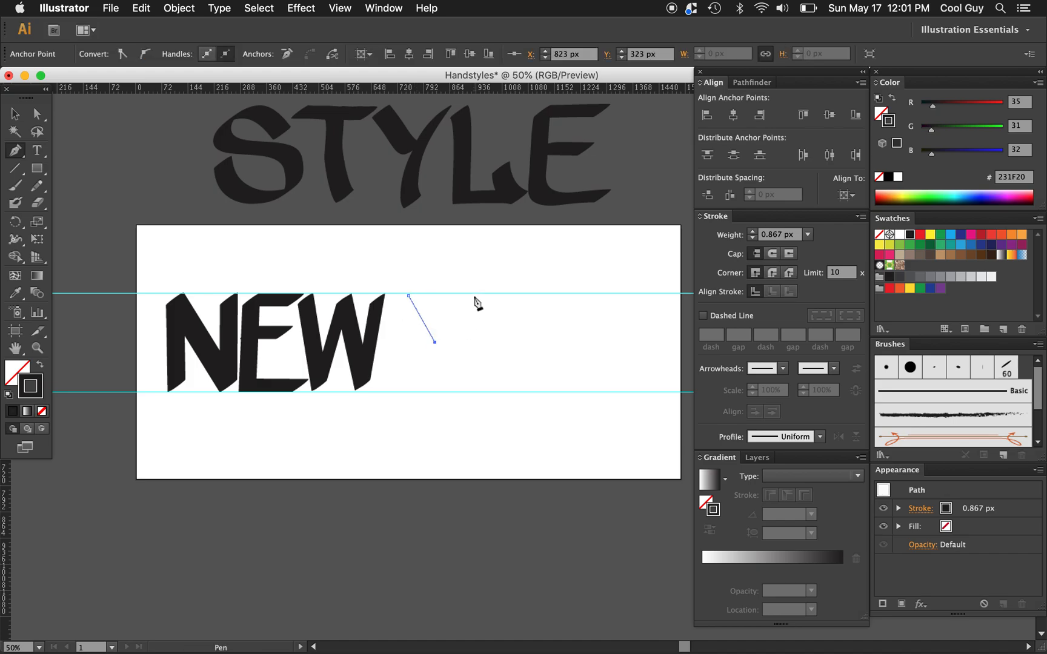
click(412, 405)
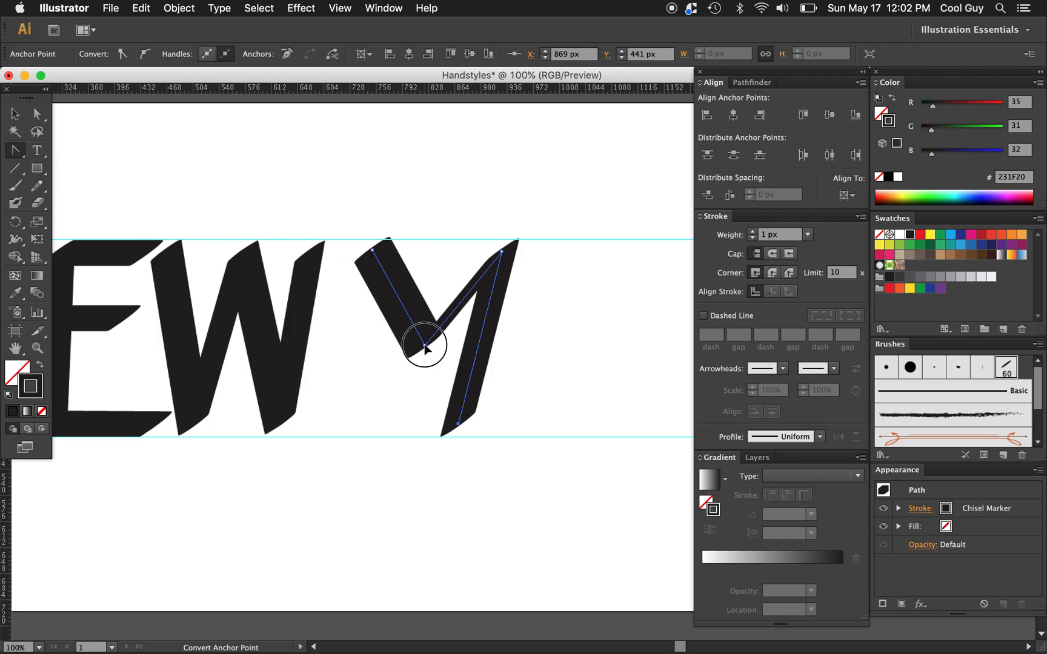
Curve the joint of the Y with Convert Anchor Point and draw a chisel-marker O after it.
drag(424, 345, 456, 345)
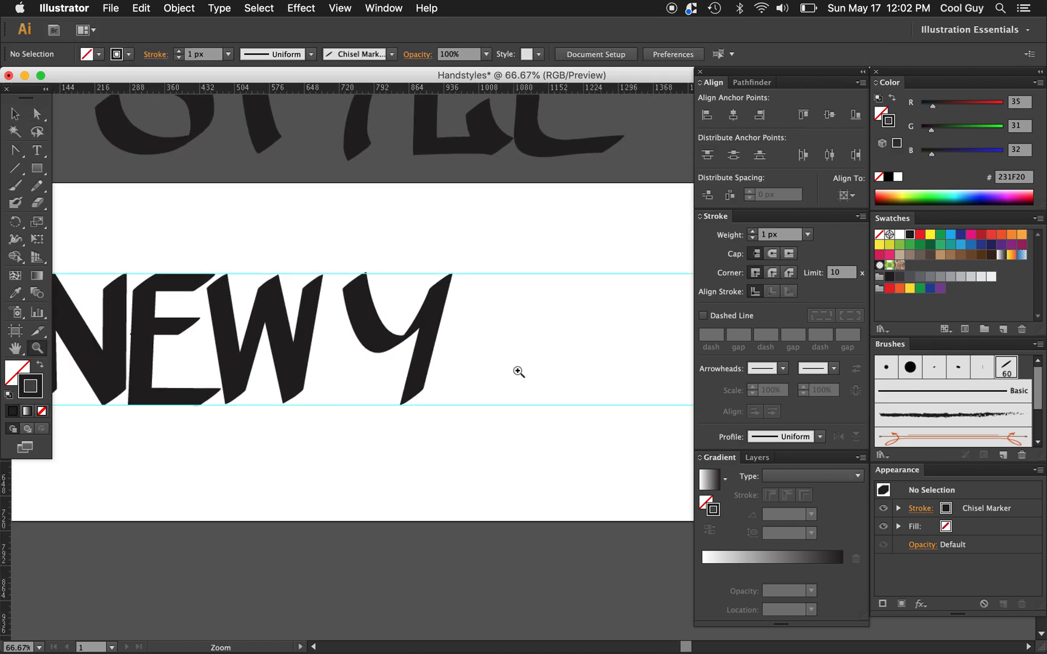
click(36, 168)
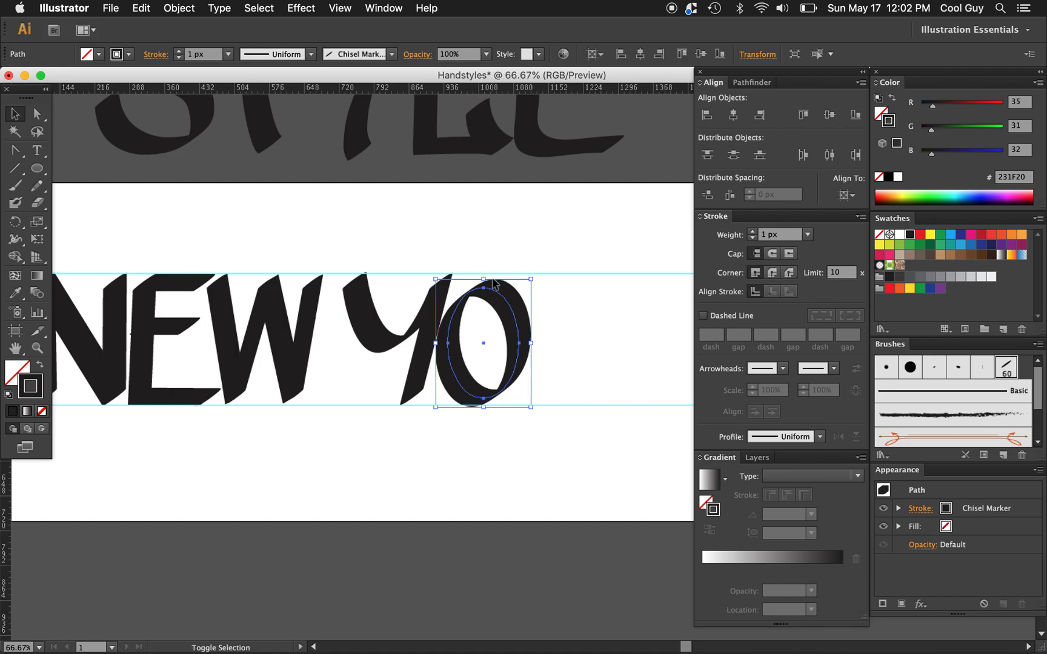
click(456, 473)
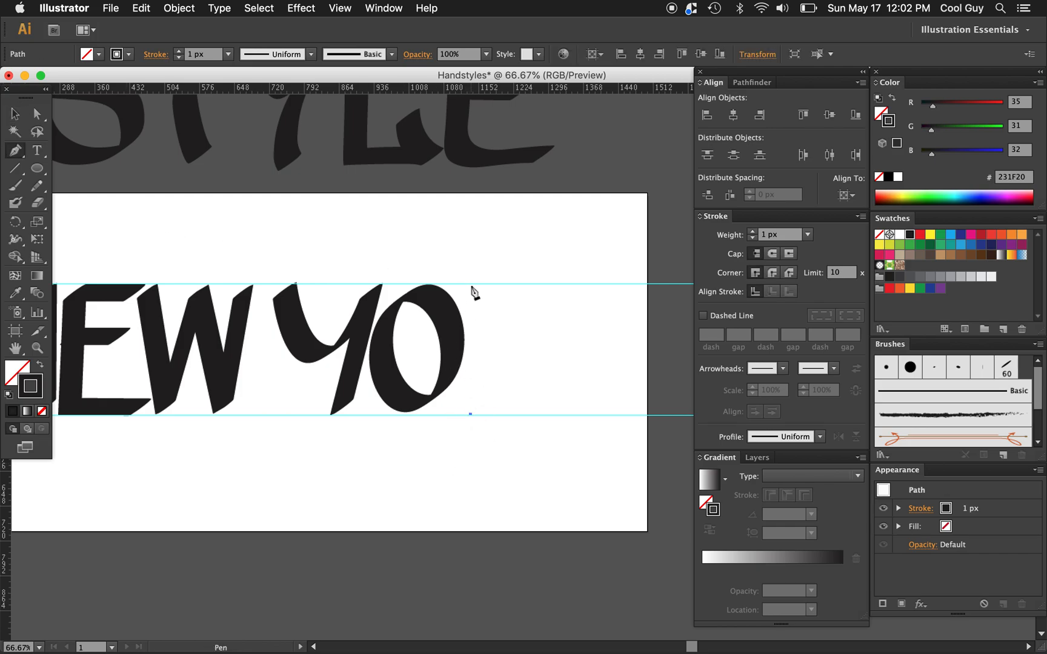
Draw the stem and leg of the R and apply the Chisel Marker brush.
drag(470, 289, 530, 337)
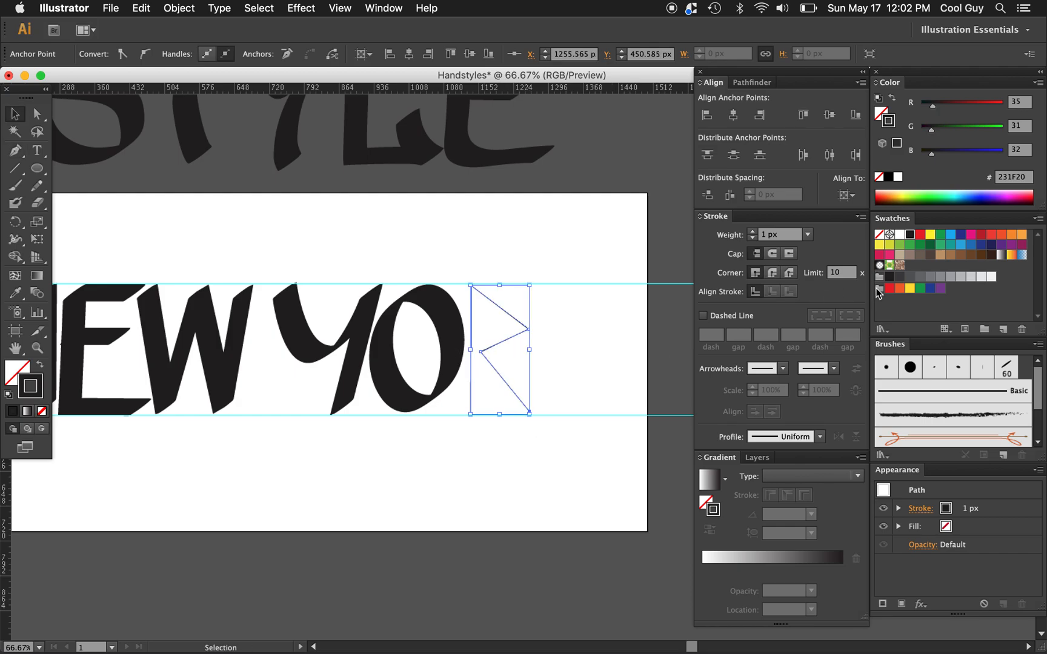
click(1007, 367)
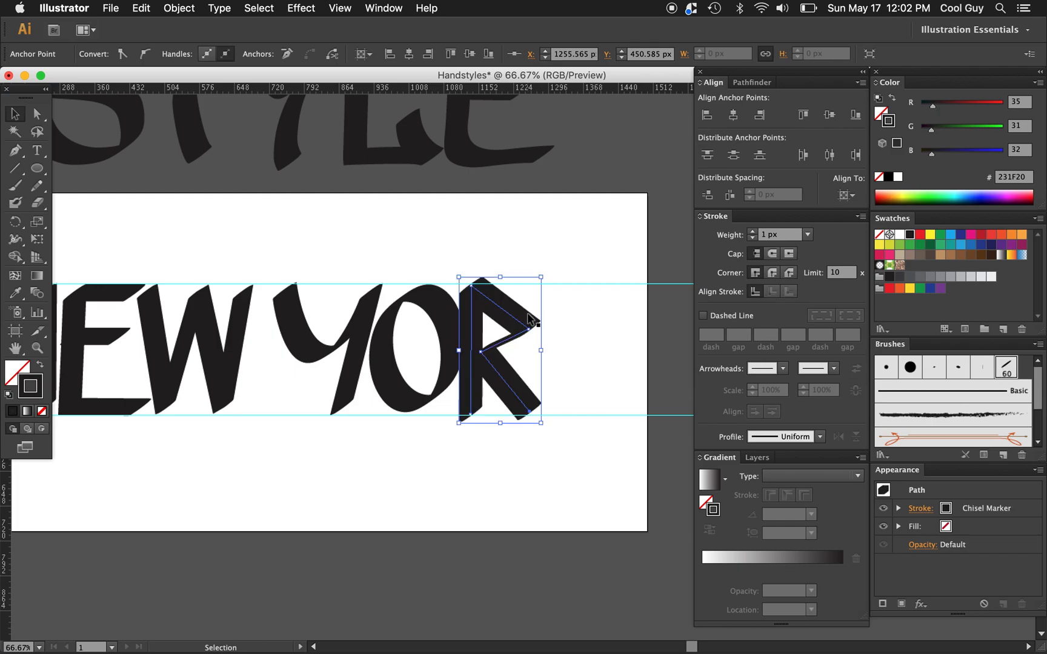
mouse_move(514, 273)
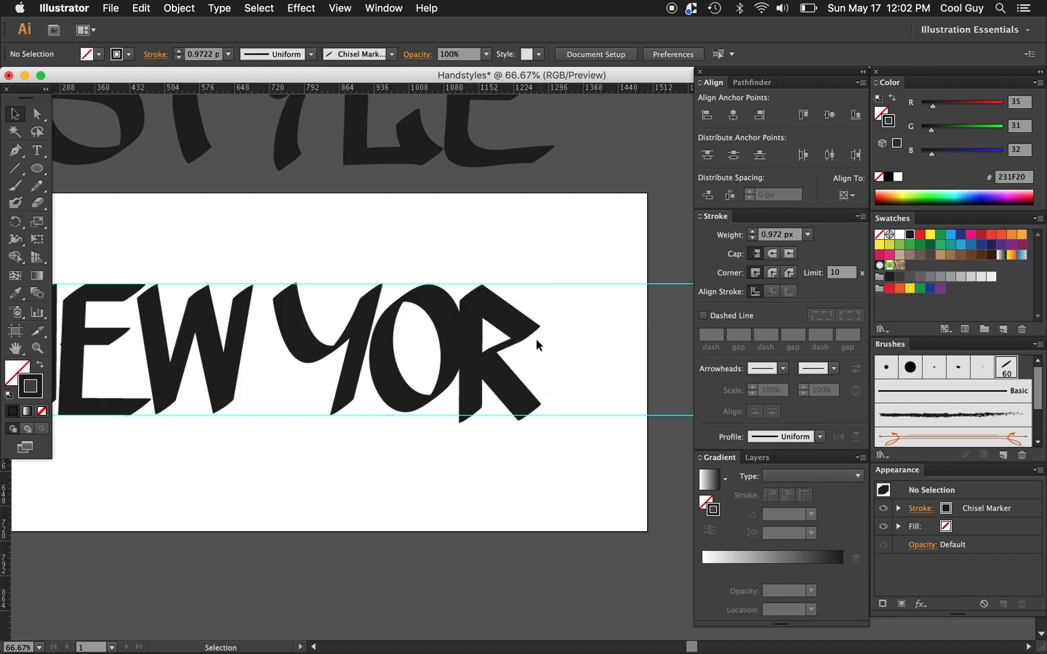
click(495, 351)
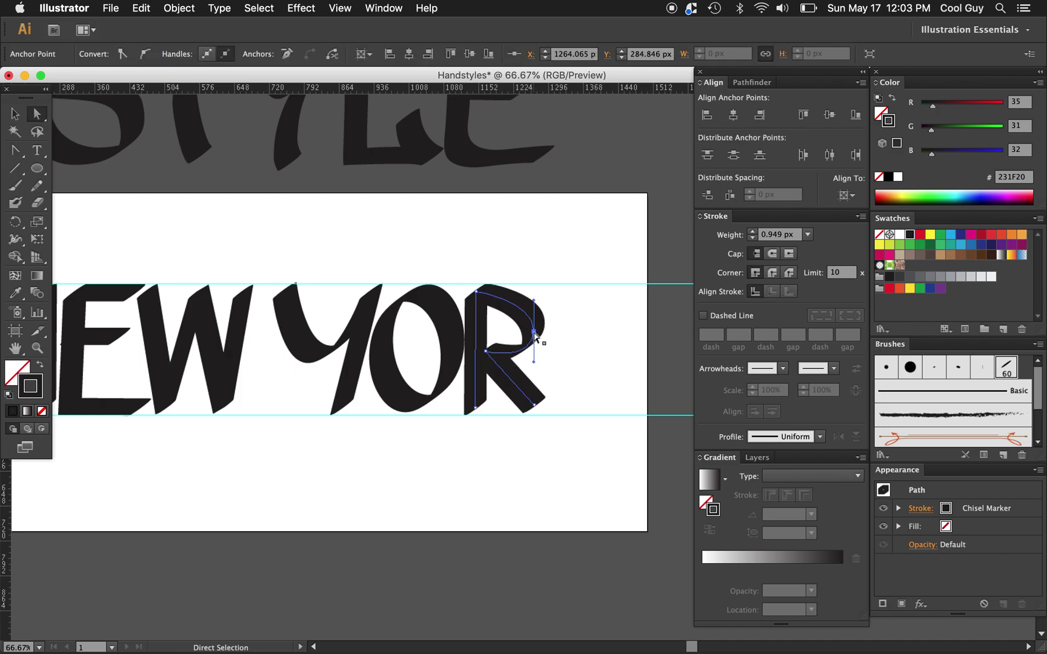
Reshape the upper curve and inner bowl point of the R, spelling NEW YOR.
drag(533, 350, 484, 353)
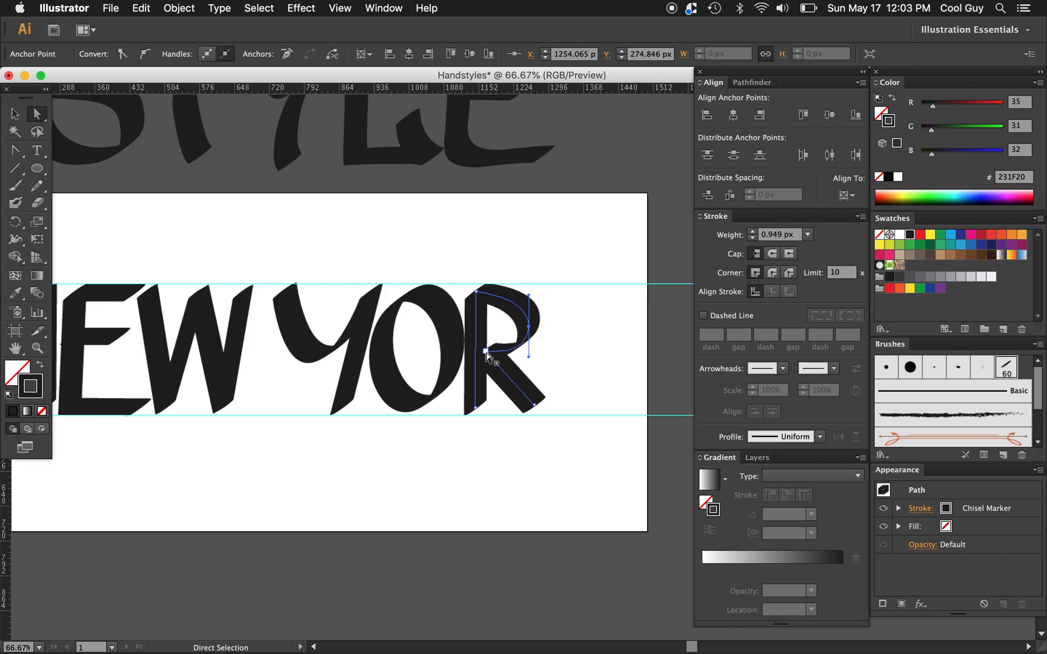
drag(483, 351, 485, 353)
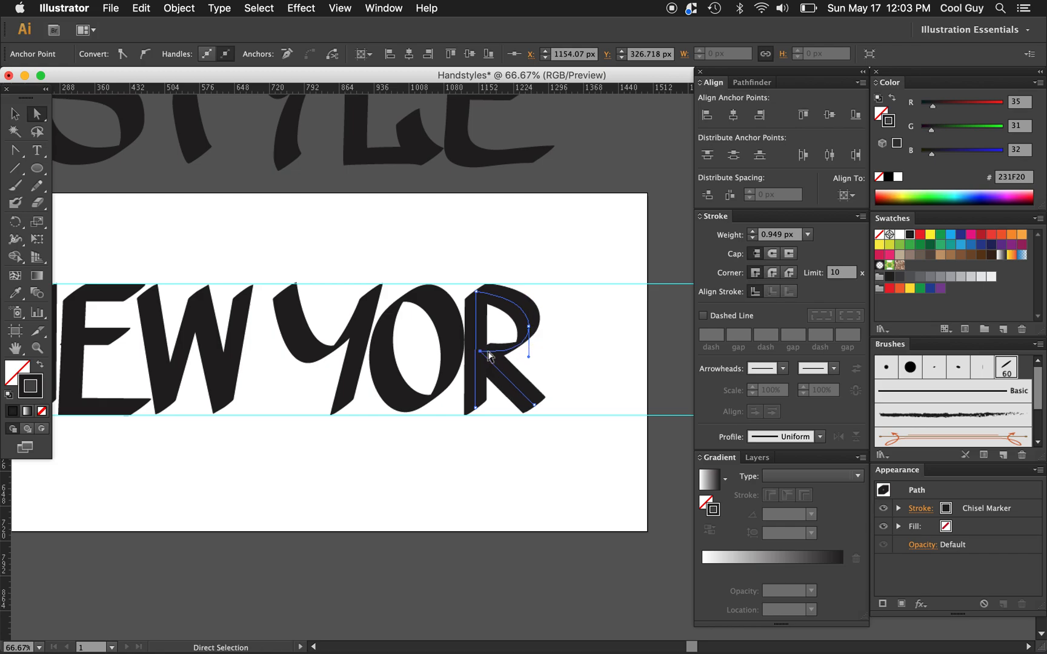
click(558, 371)
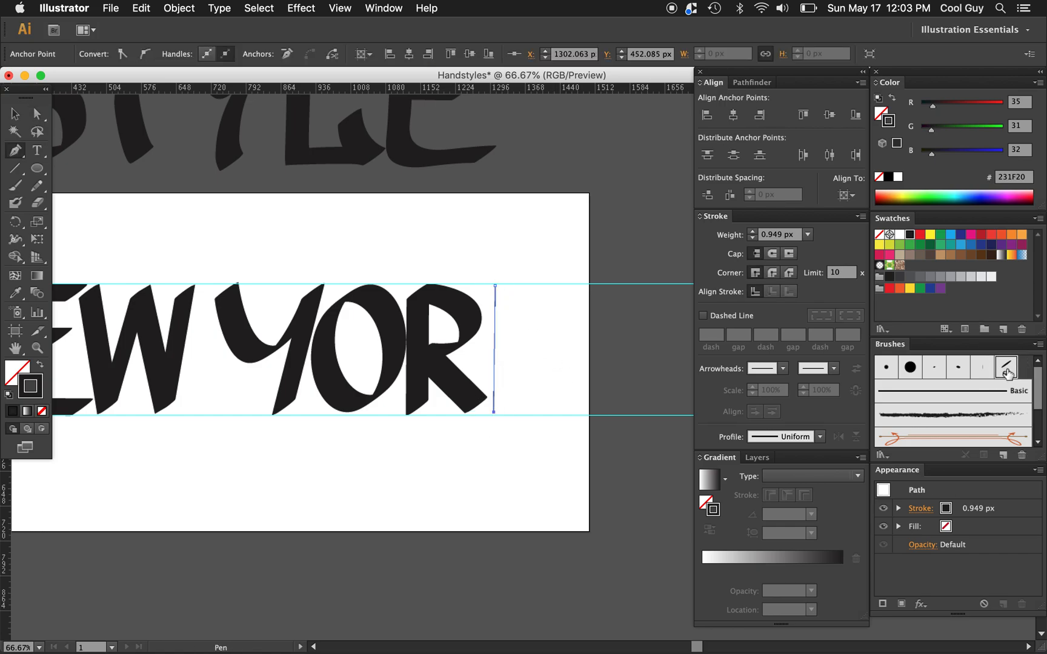
Build the K stem and arms as Chisel Marker strokes and adjust their endpoints, completing NEW YORK.
click(1005, 367)
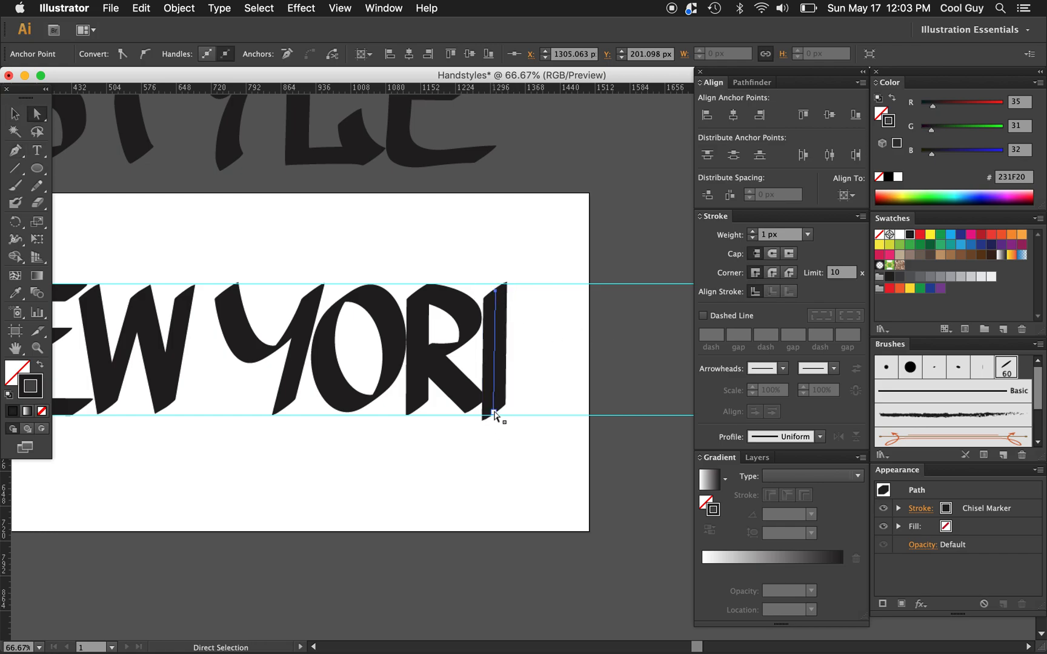
drag(498, 414, 498, 415)
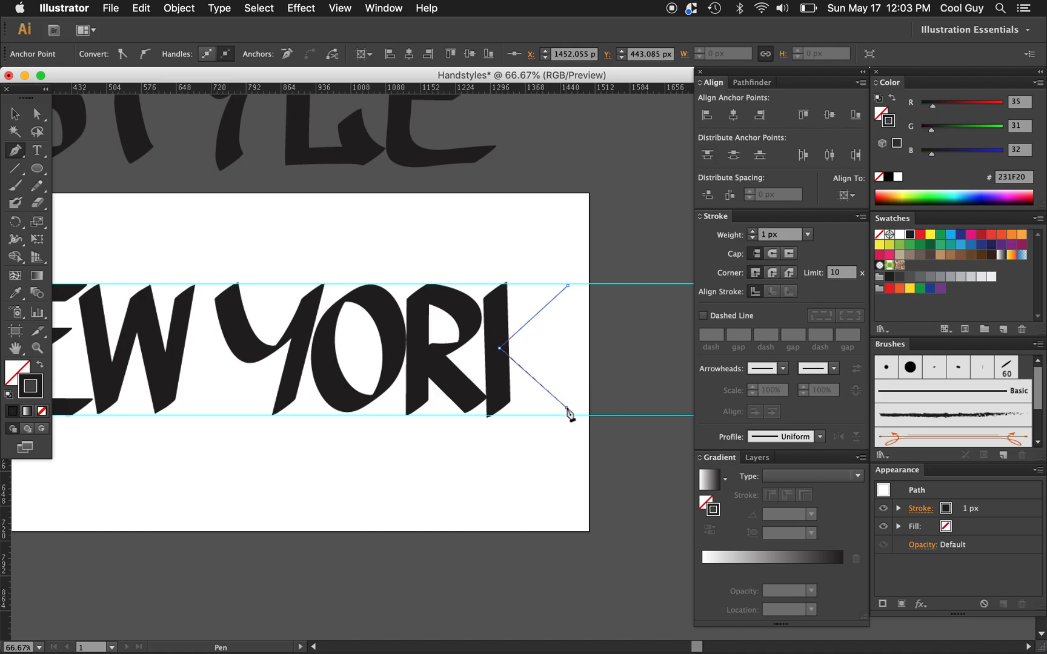
click(1007, 367)
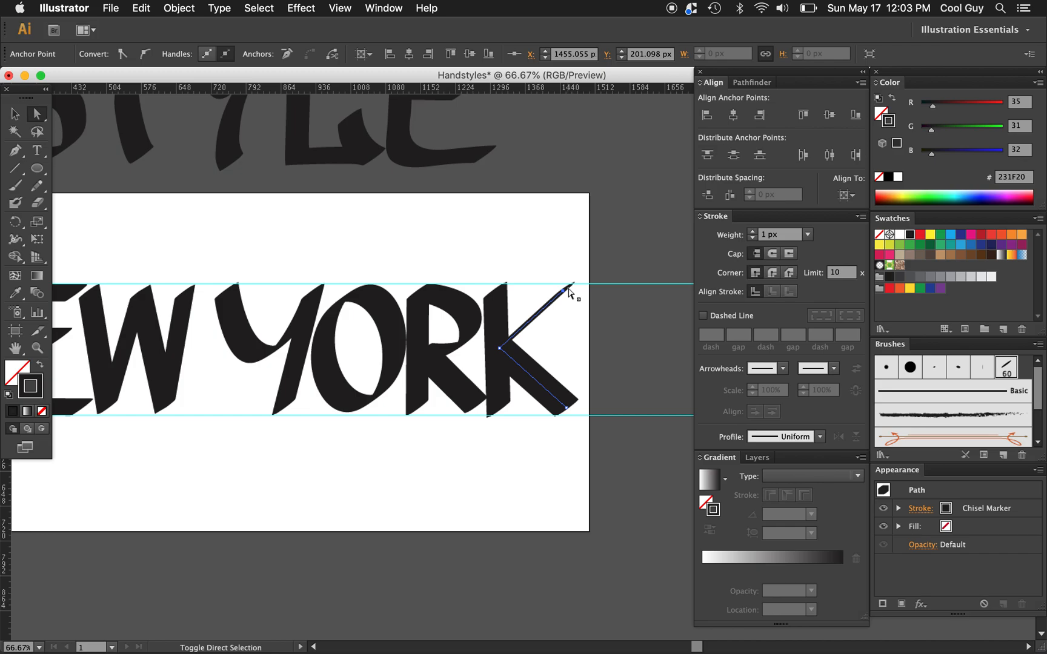
drag(570, 288, 577, 401)
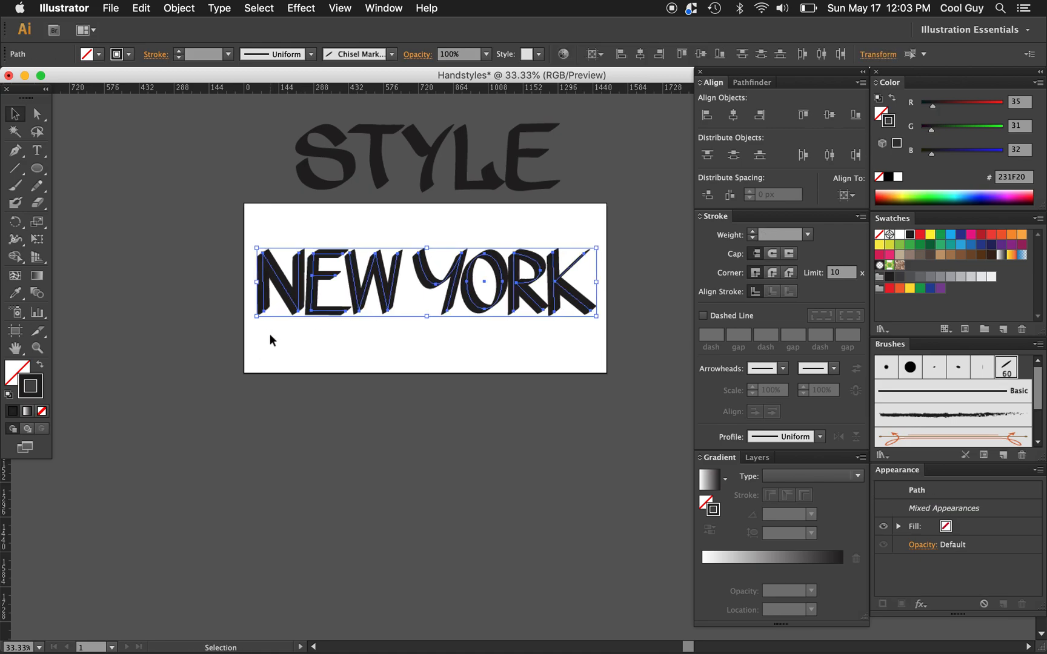
Deselect the lettering and hide all panels to preview the finished STYLE and NEW YORK artwork.
click(395, 395)
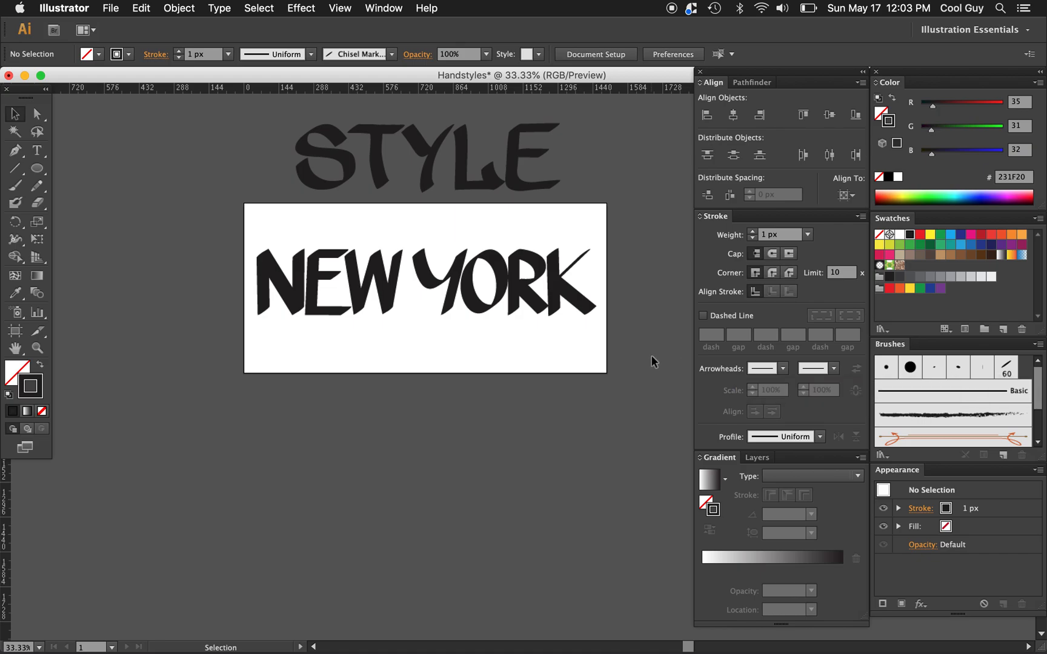
mouse_move(524, 318)
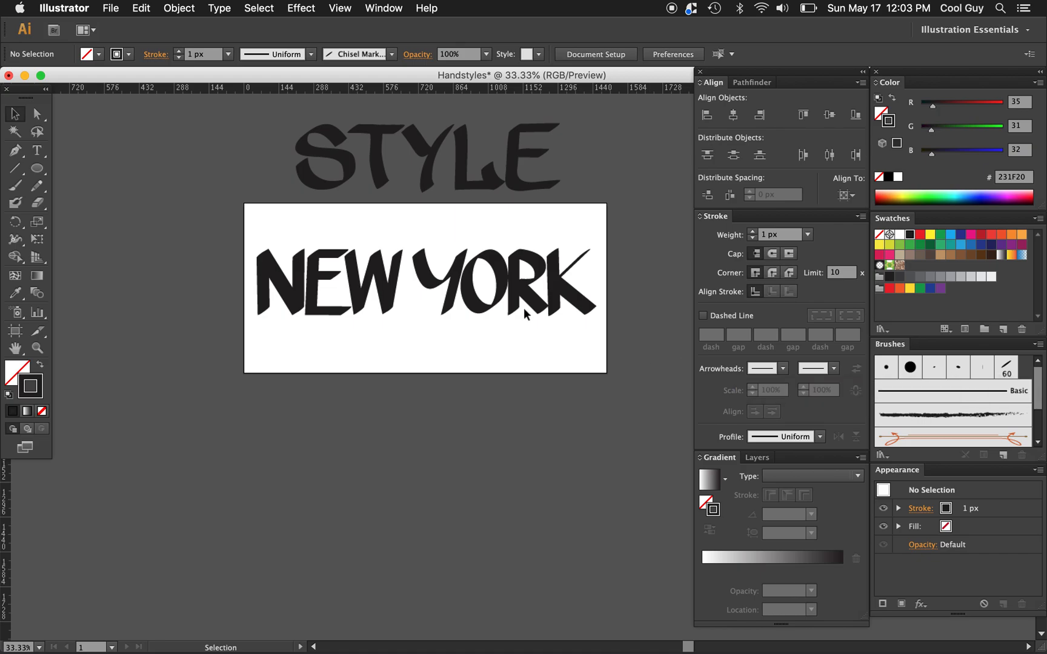
key(Tab)
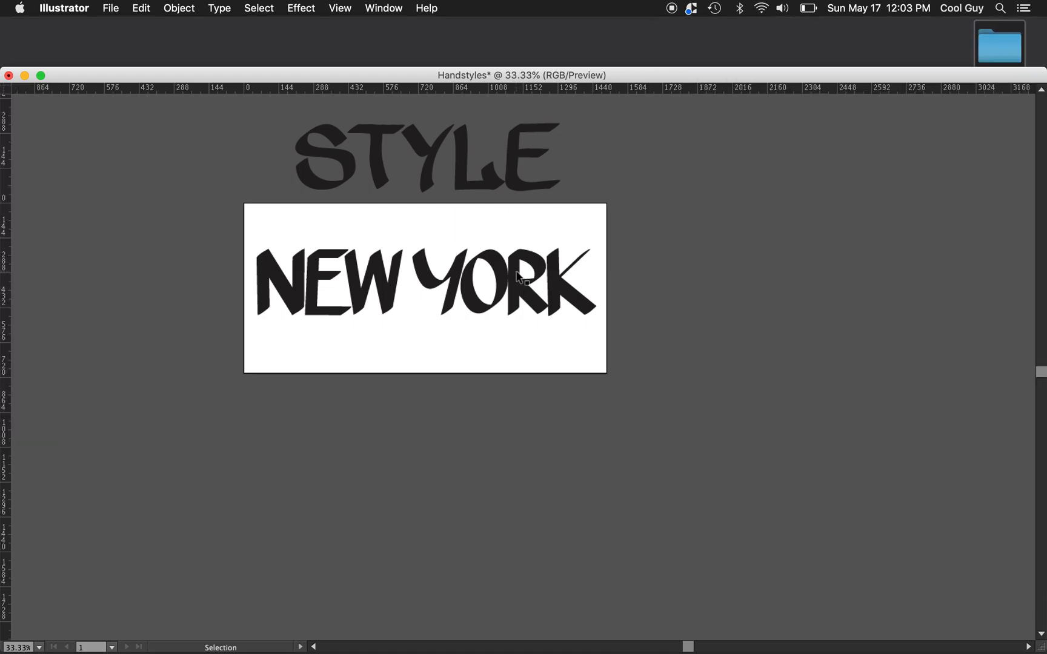